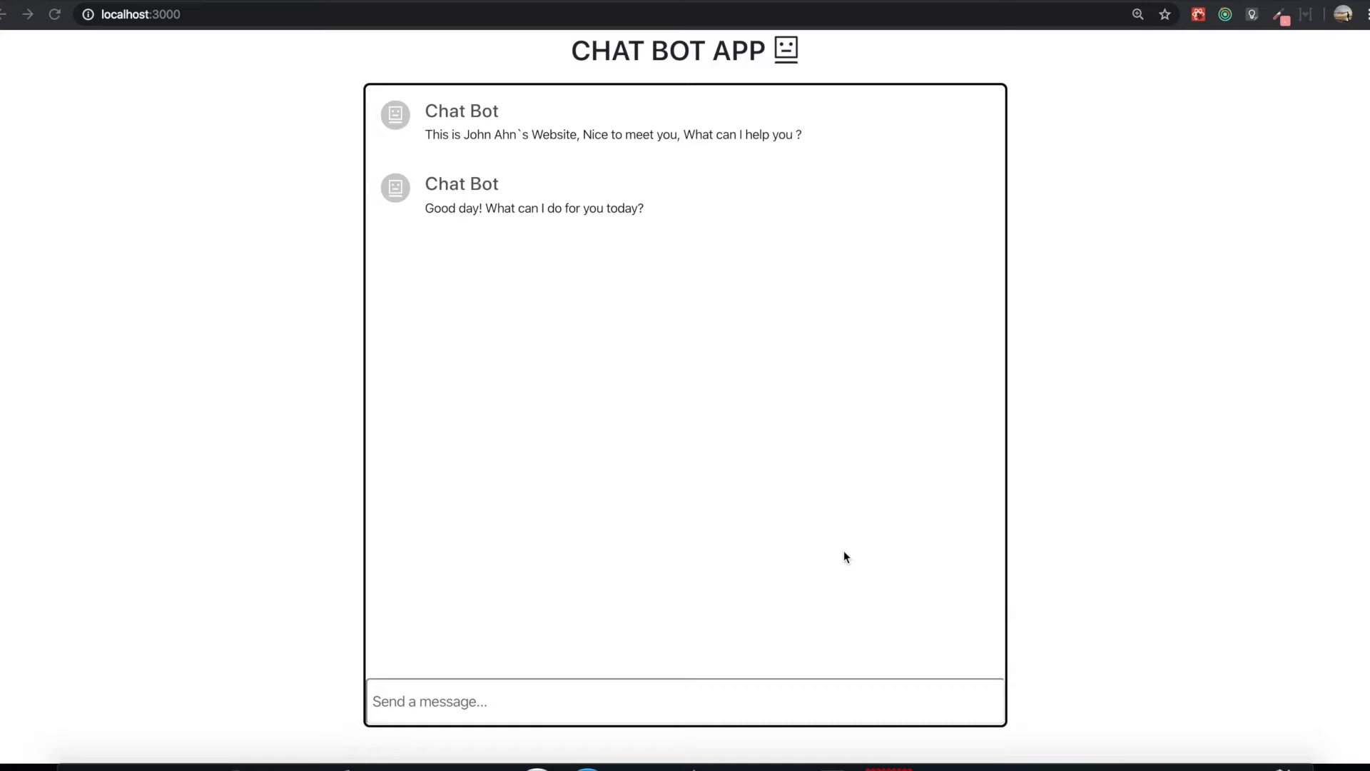
mouse_move(647, 655)
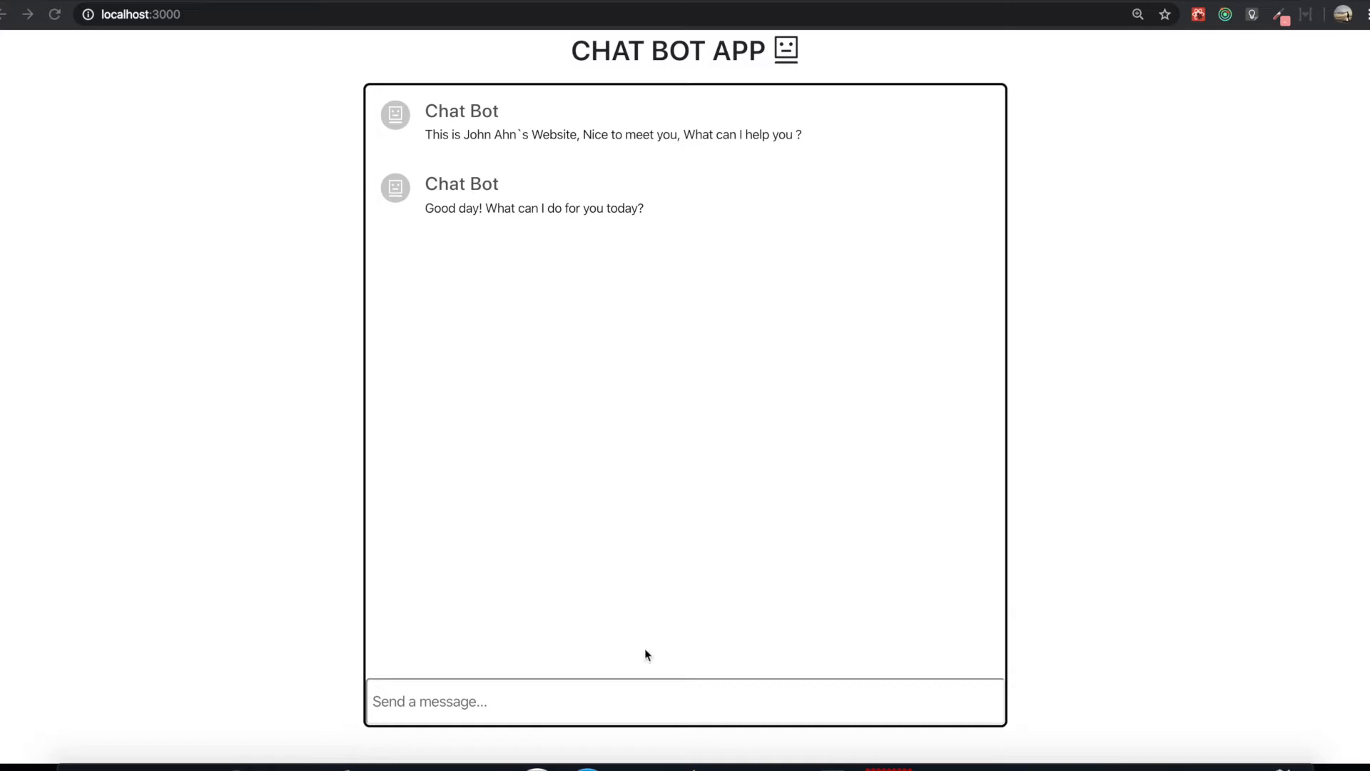
text(hello)
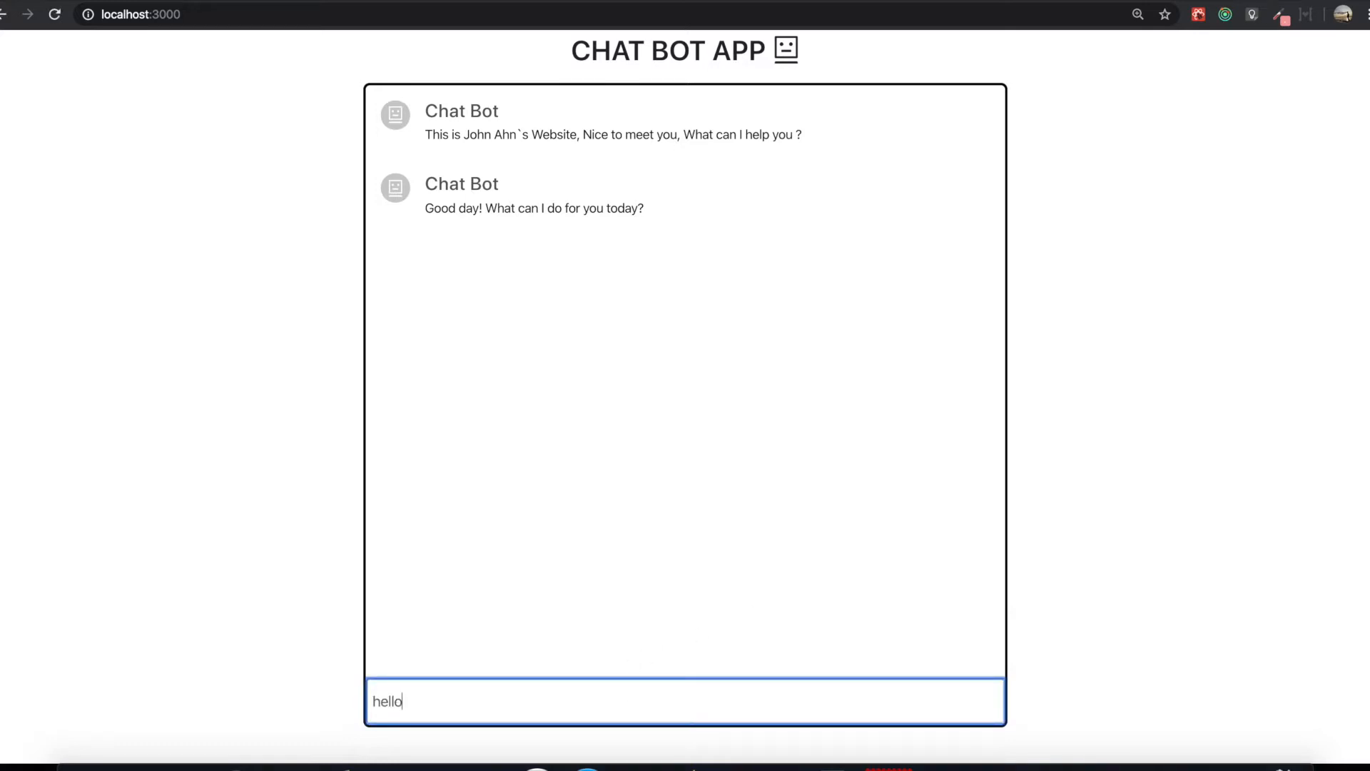
key(Return)
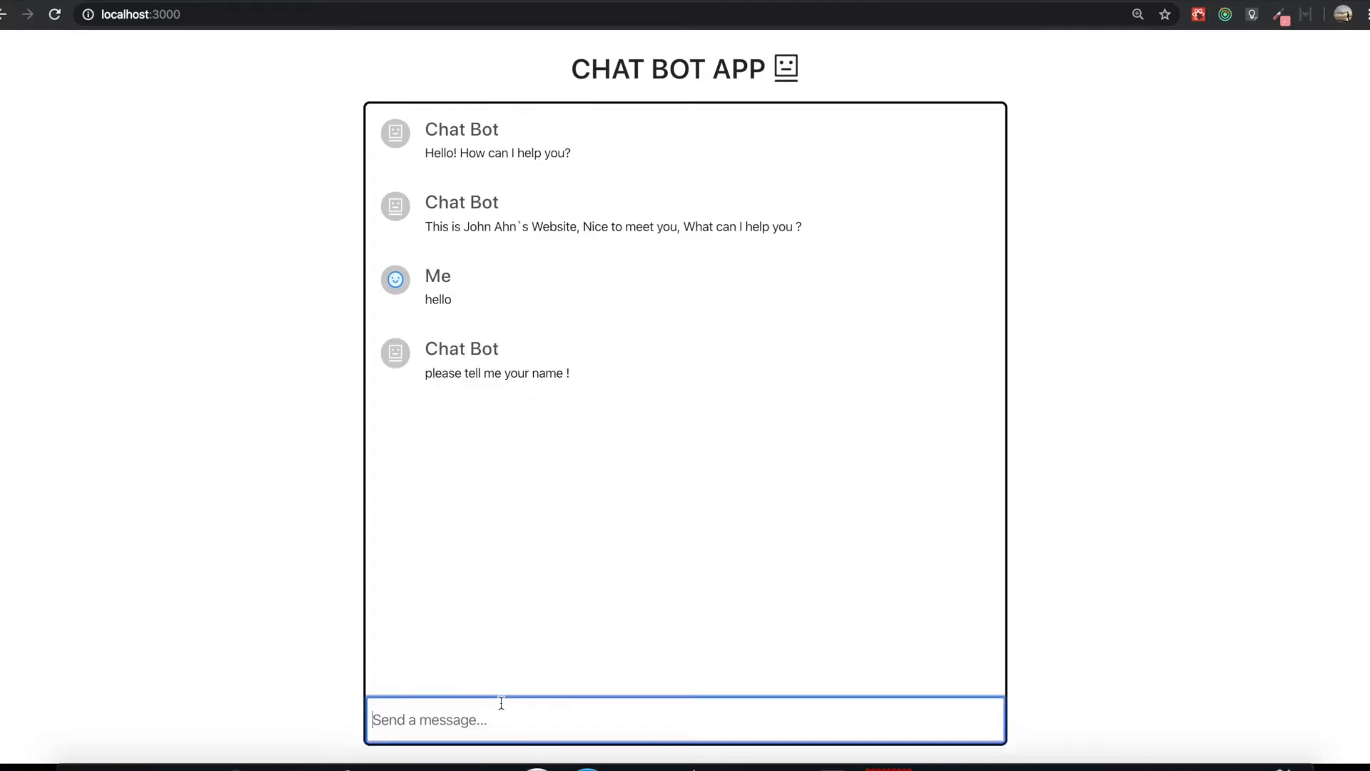
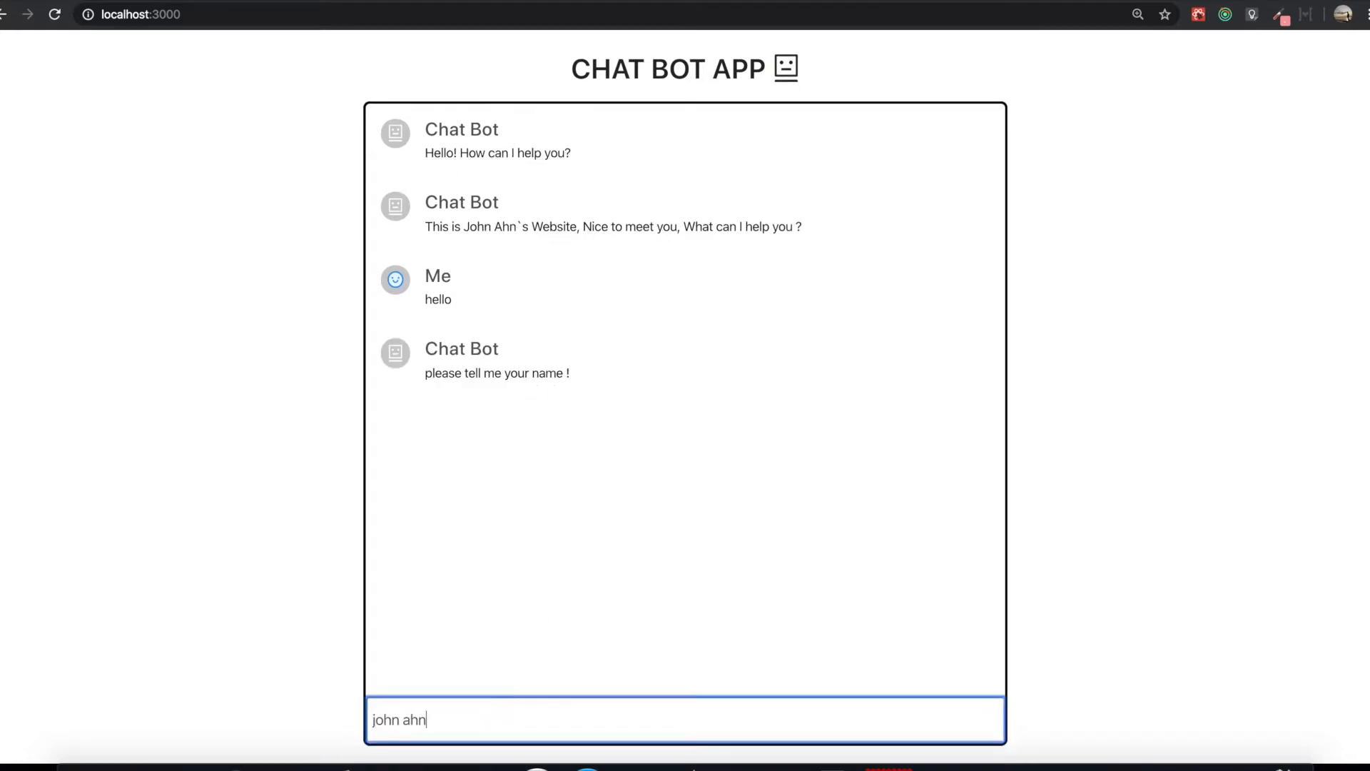
key(Return)
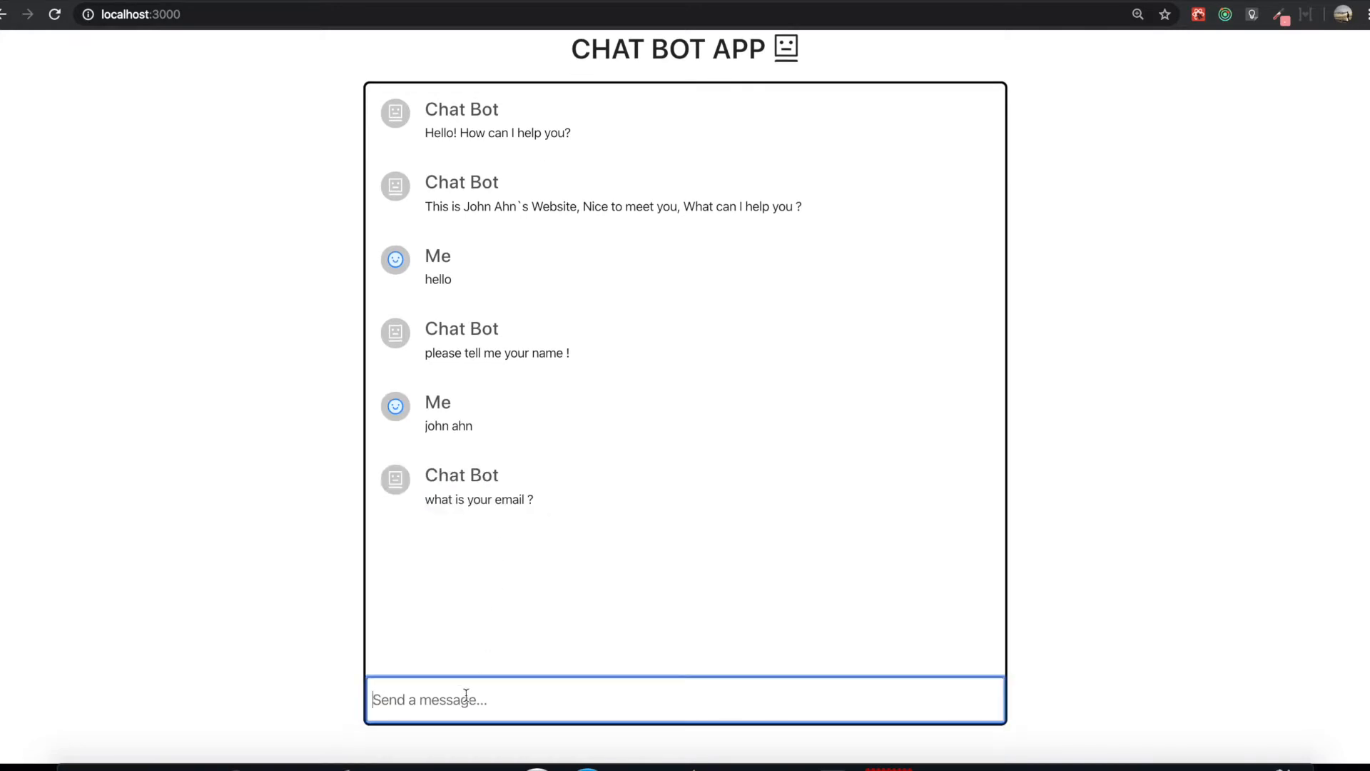
text(joh)
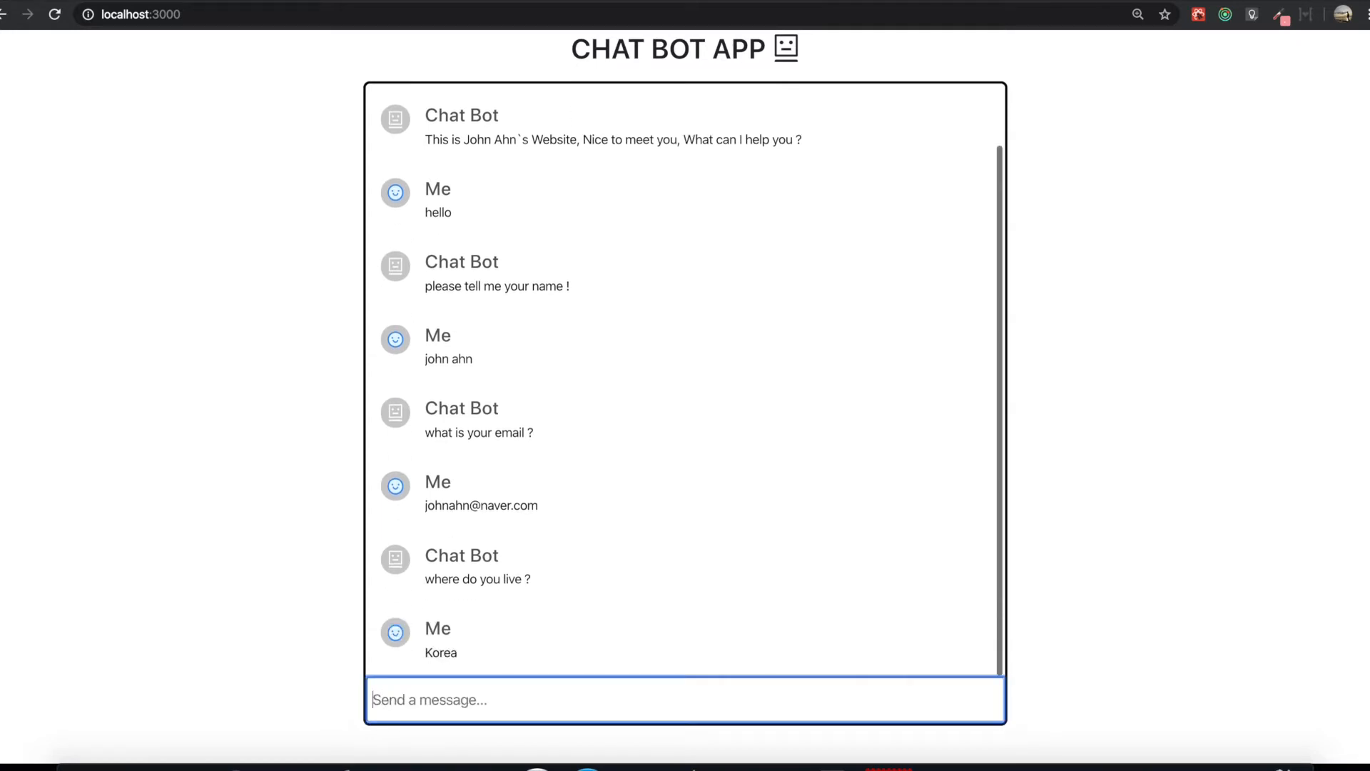
scroll(down, 3)
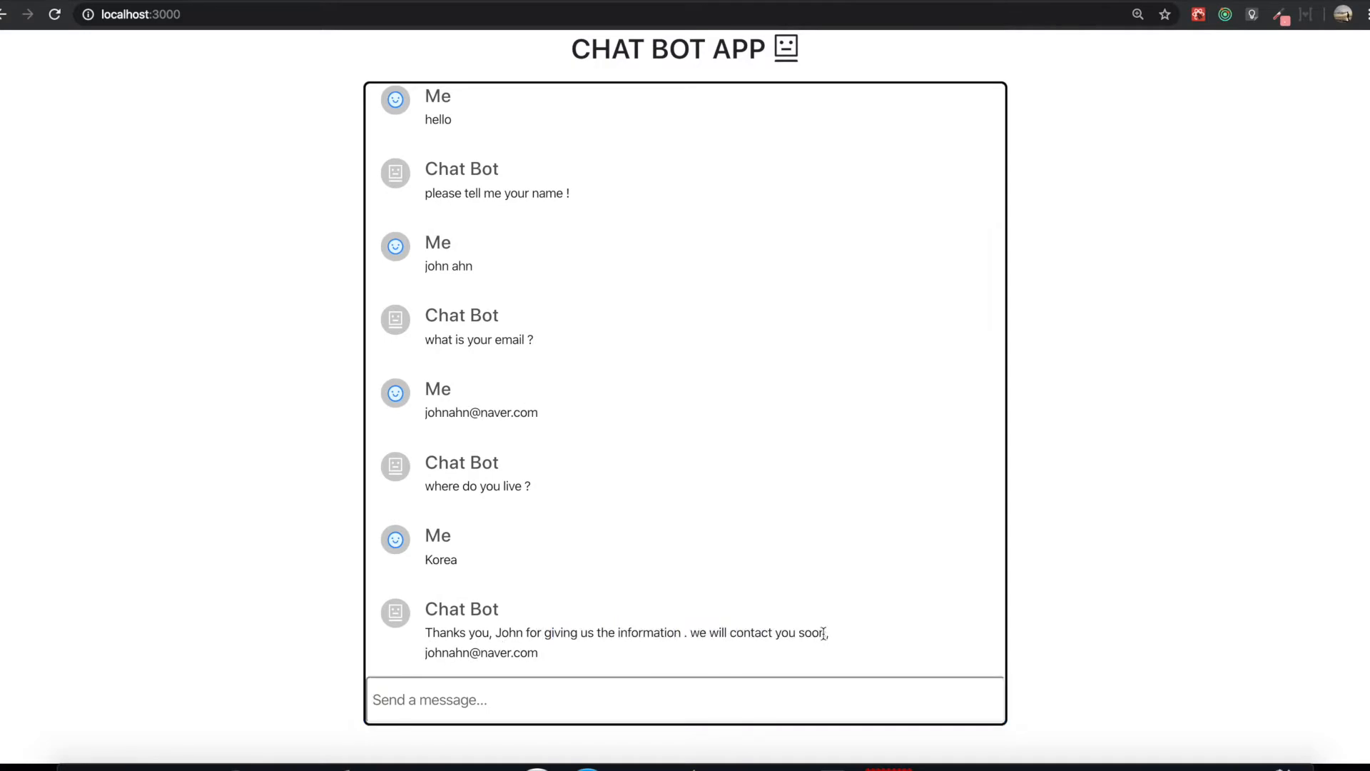
mouse_move(540, 659)
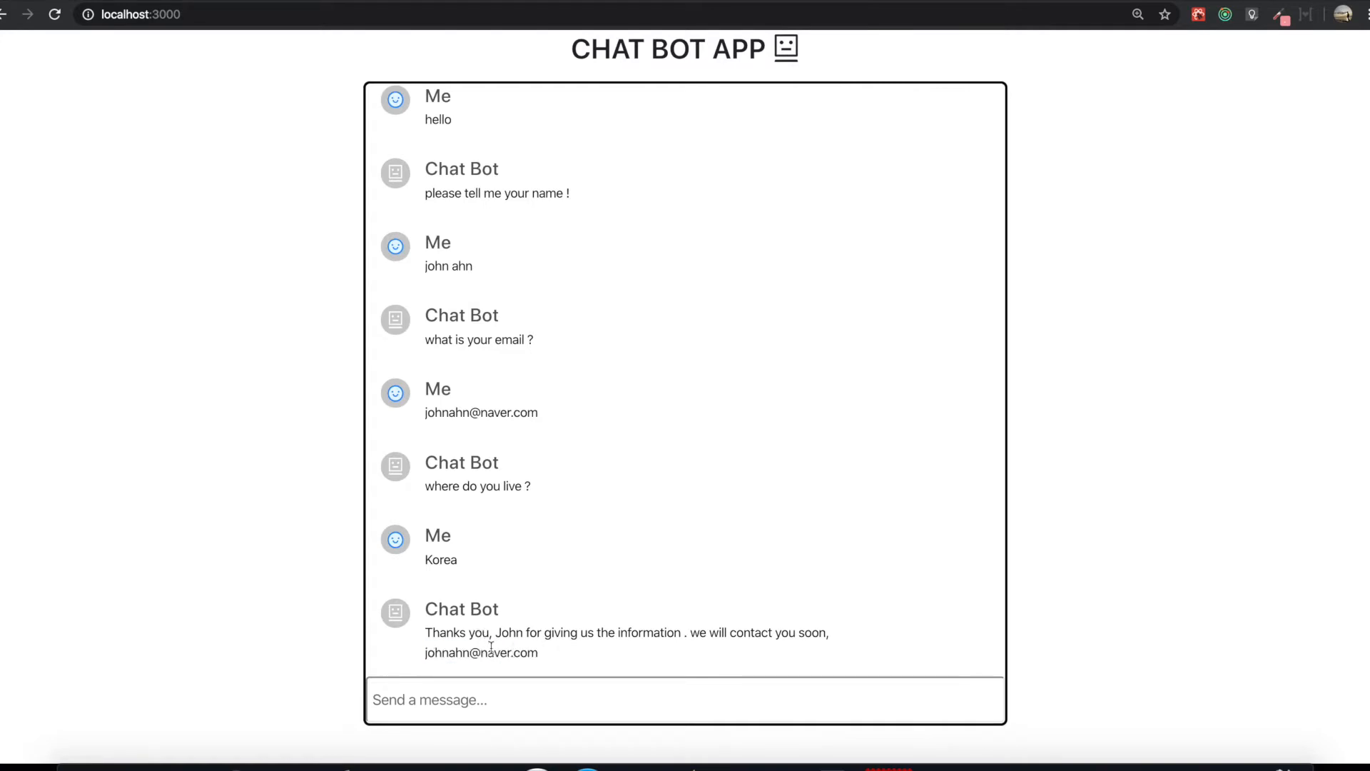
mouse_move(422, 346)
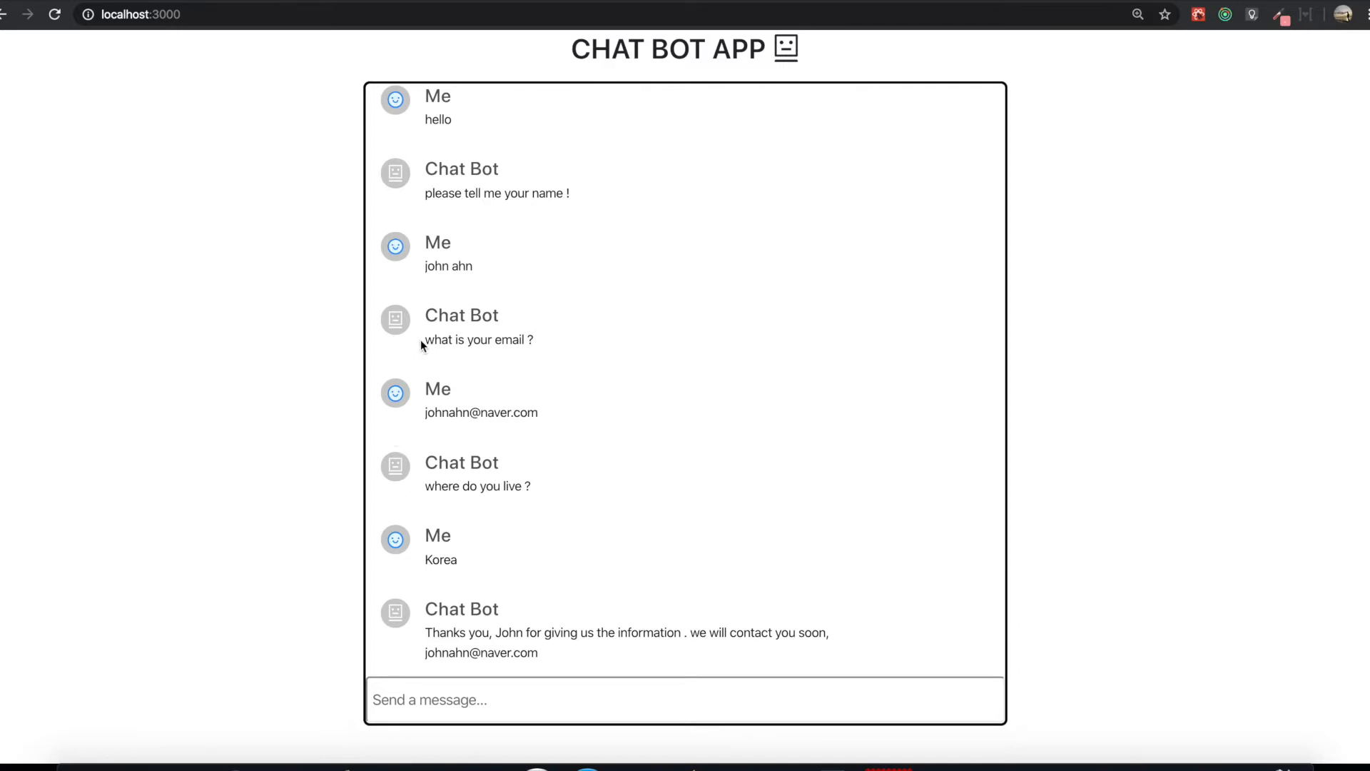
mouse_move(618, 673)
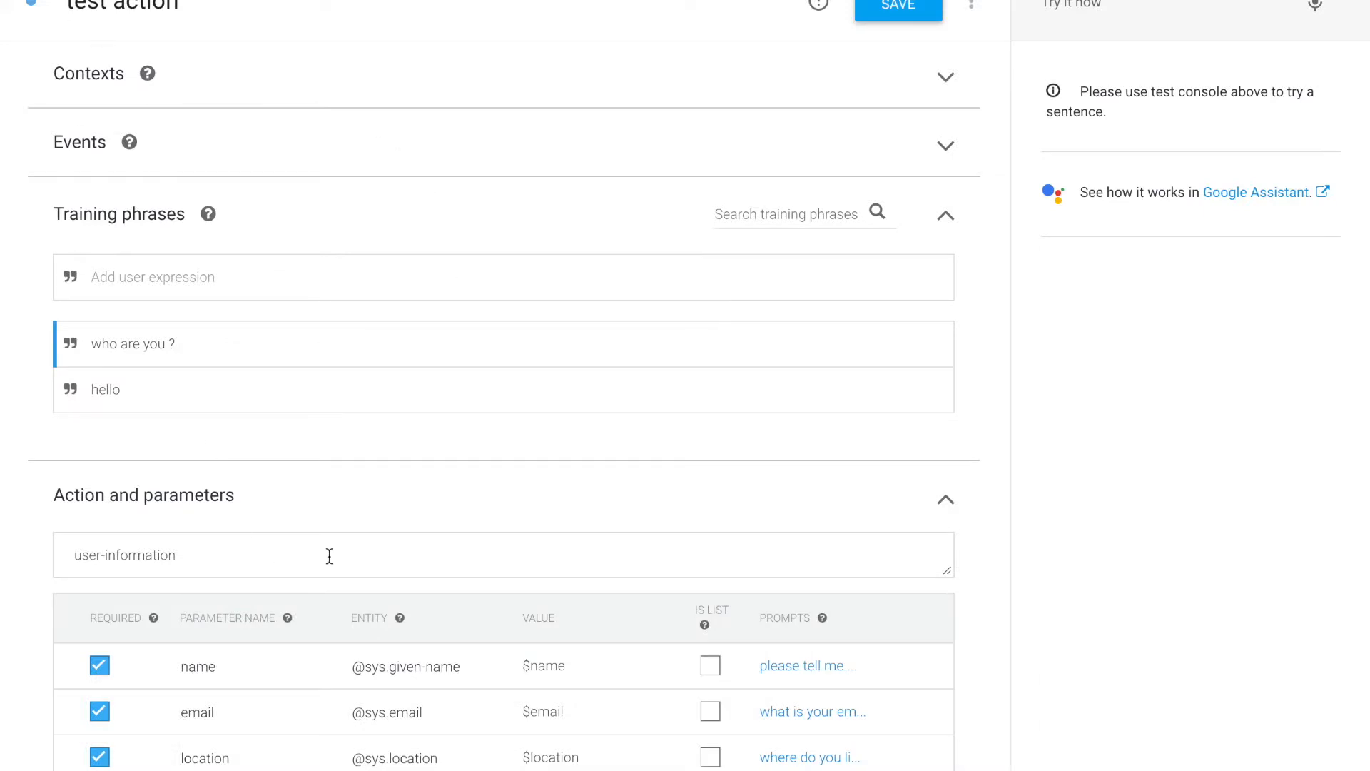
scroll(down, 3)
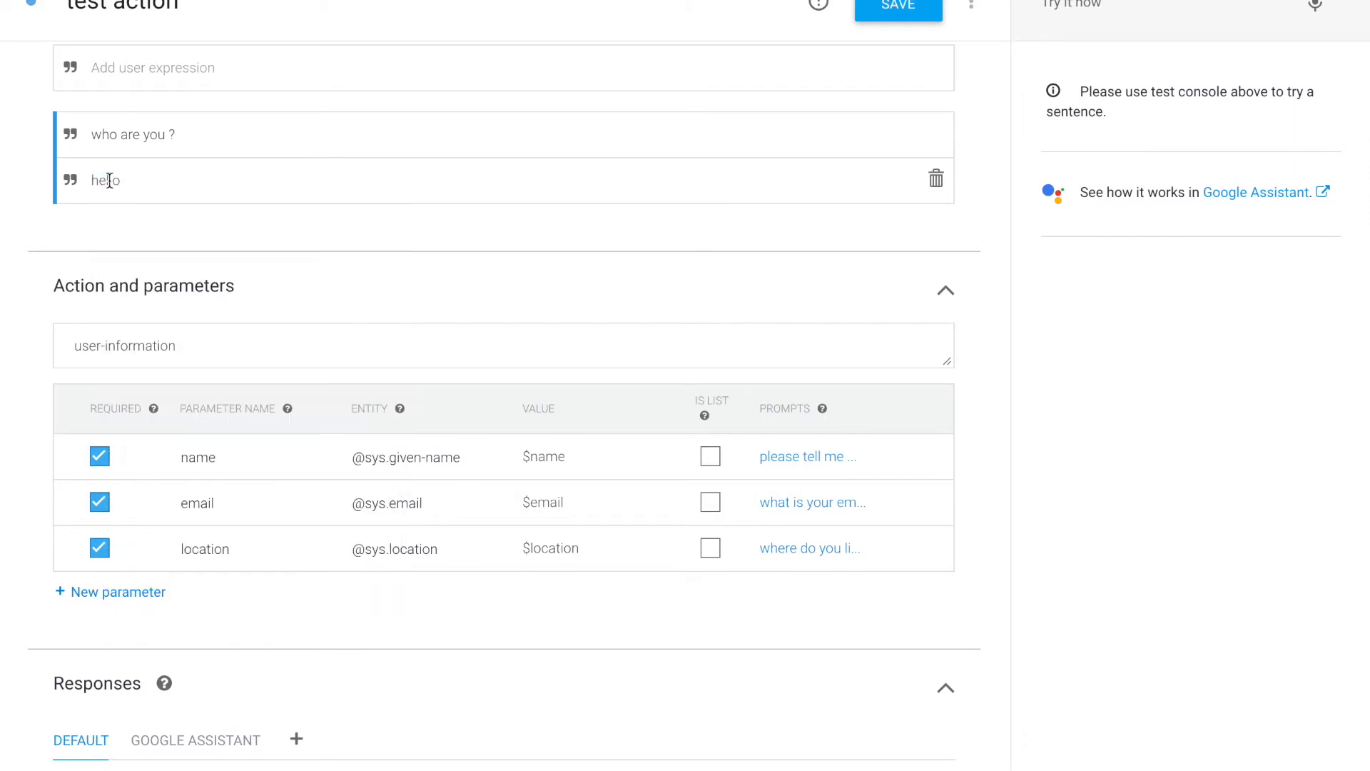
scroll(up, 3)
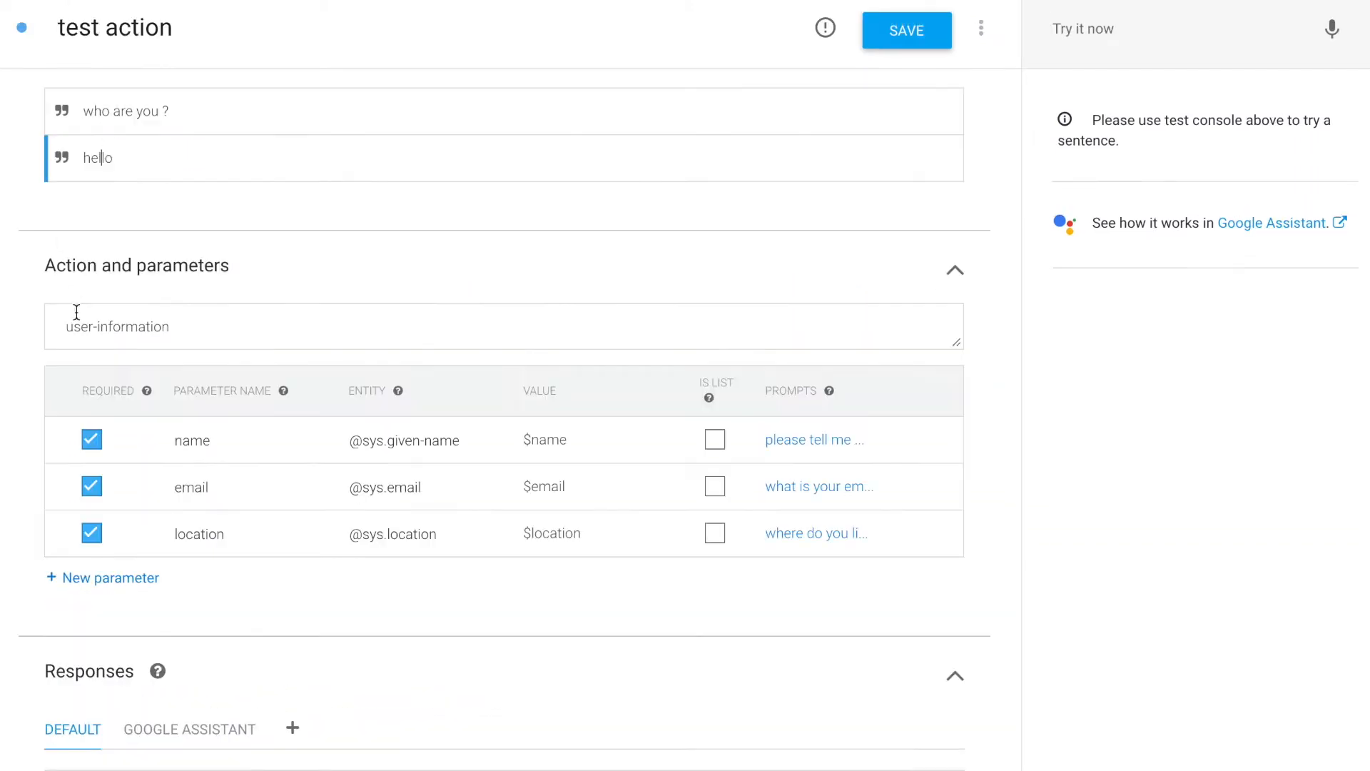
scroll(down, 3)
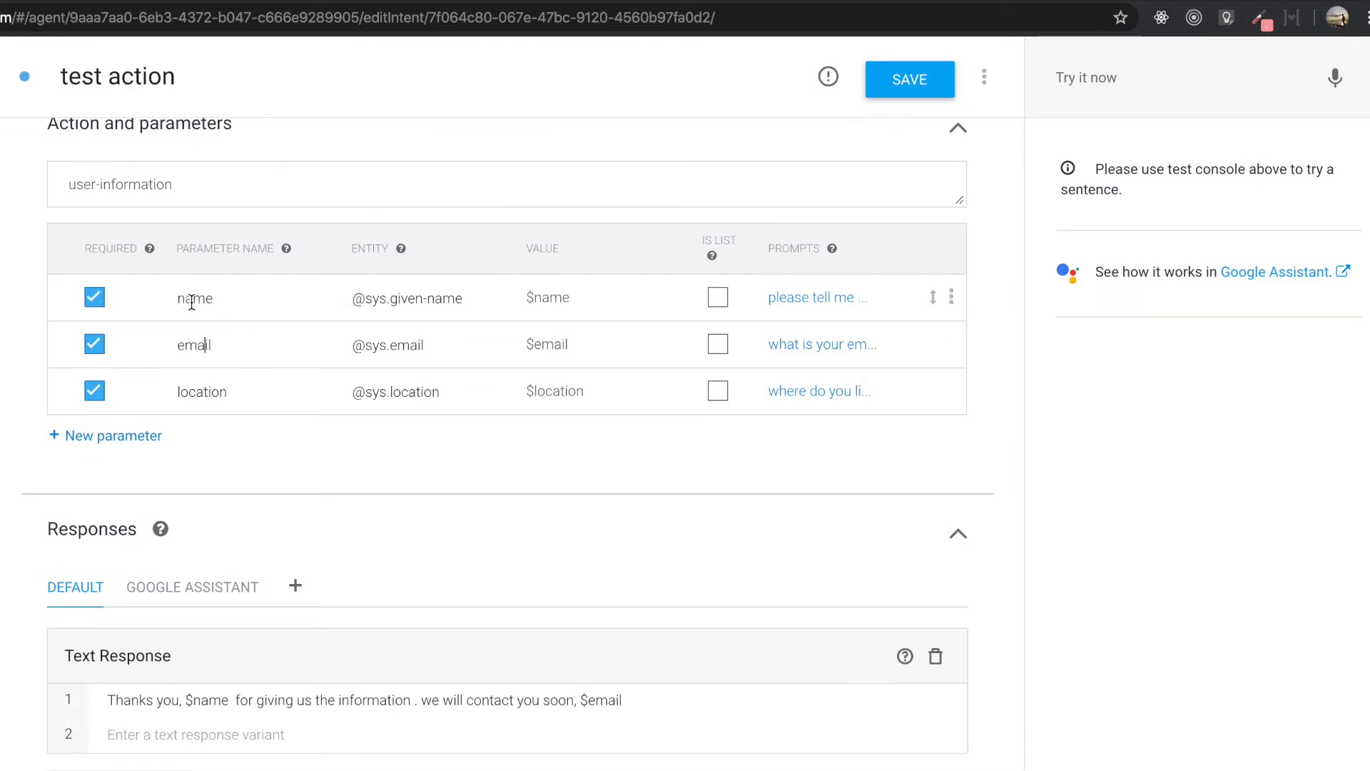
mouse_move(820, 386)
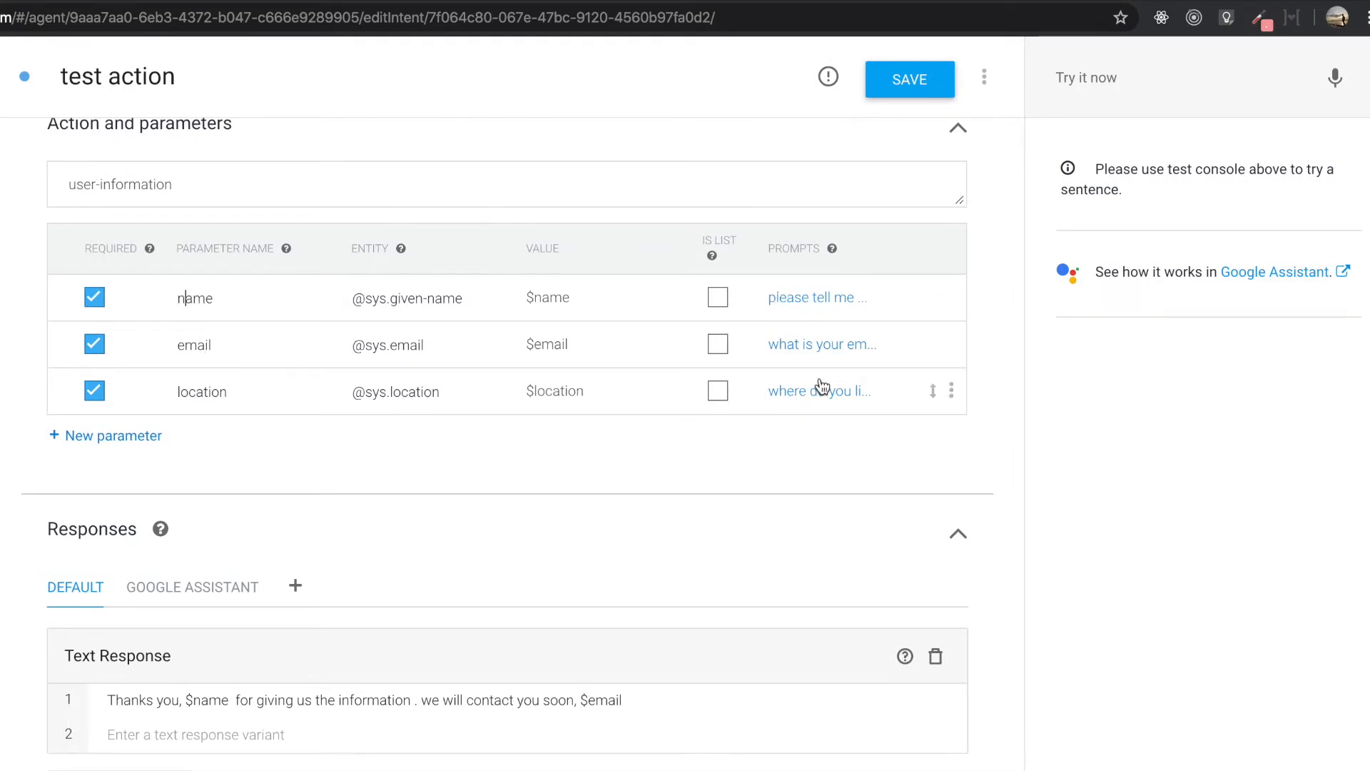
click(815, 297)
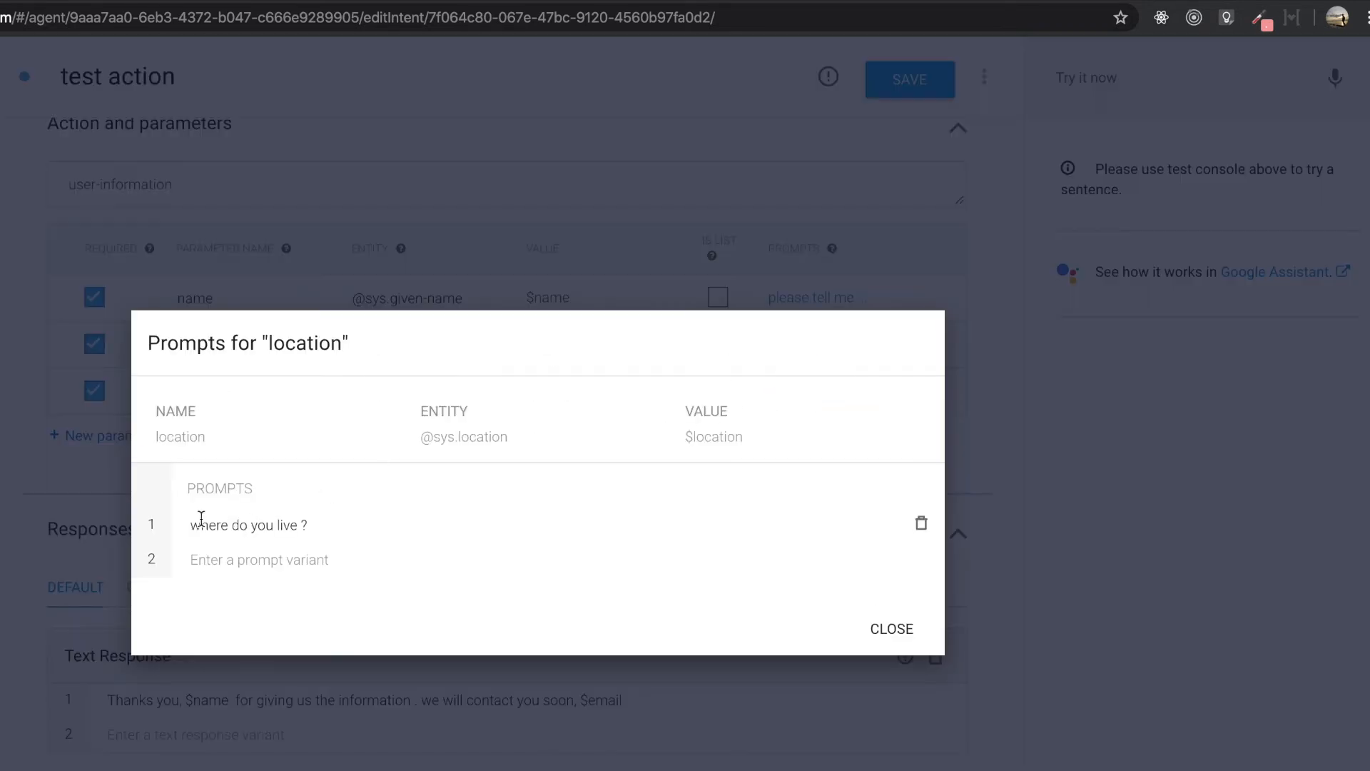
click(891, 628)
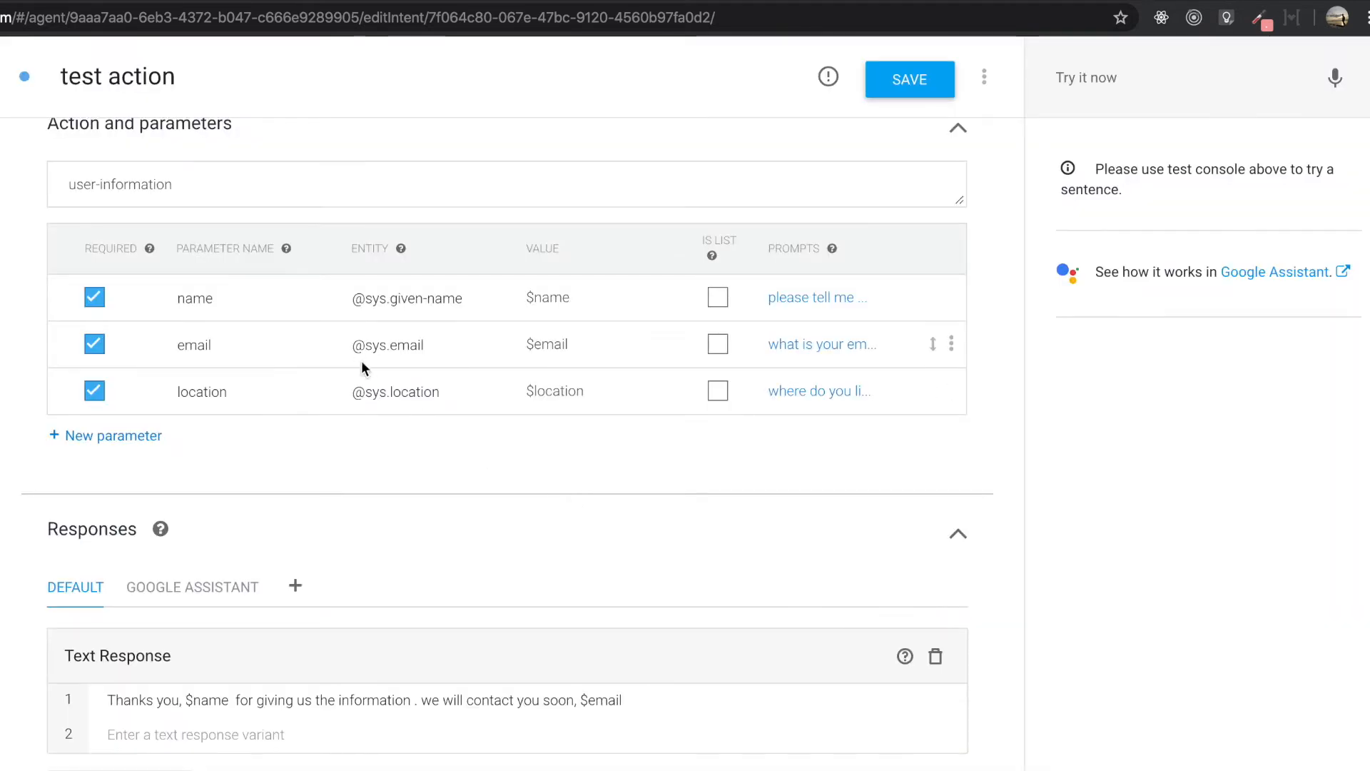
mouse_move(466, 344)
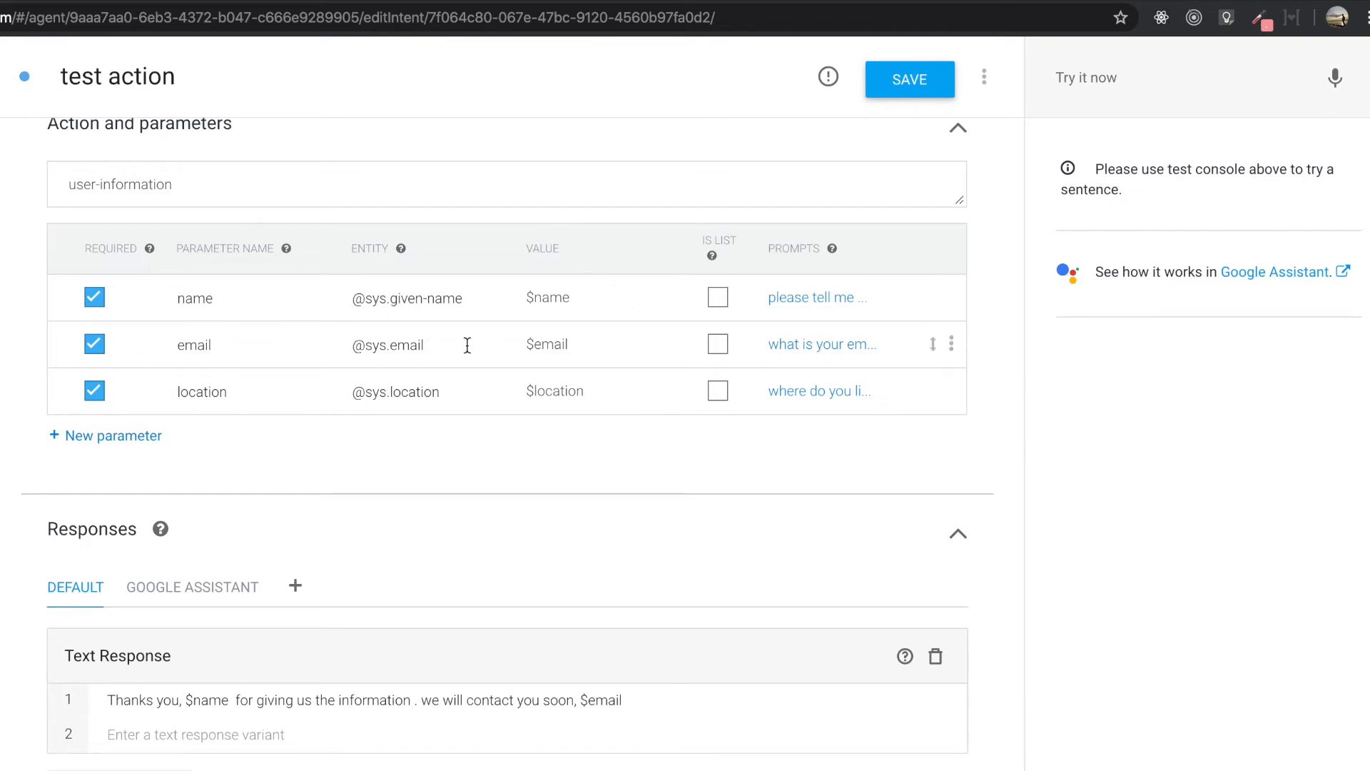
scroll(down, 3)
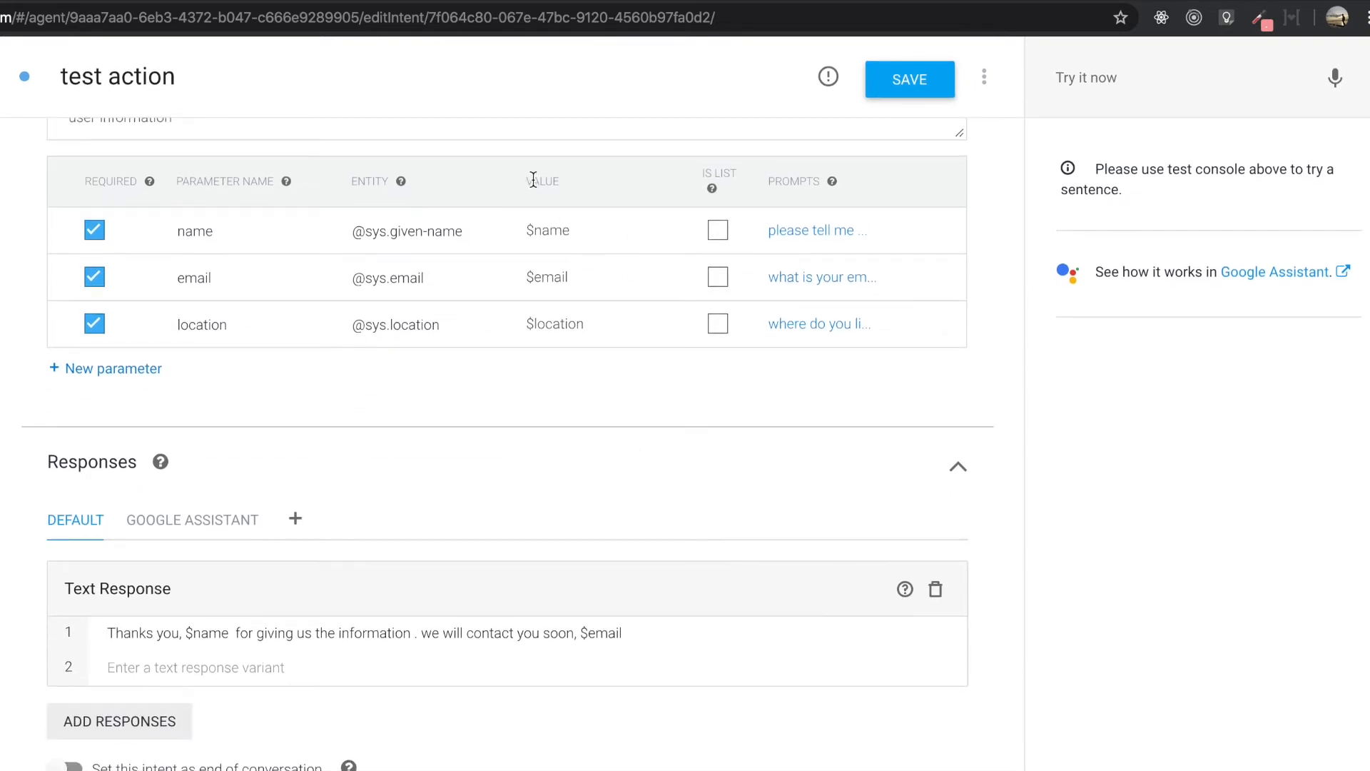
scroll(down, 3)
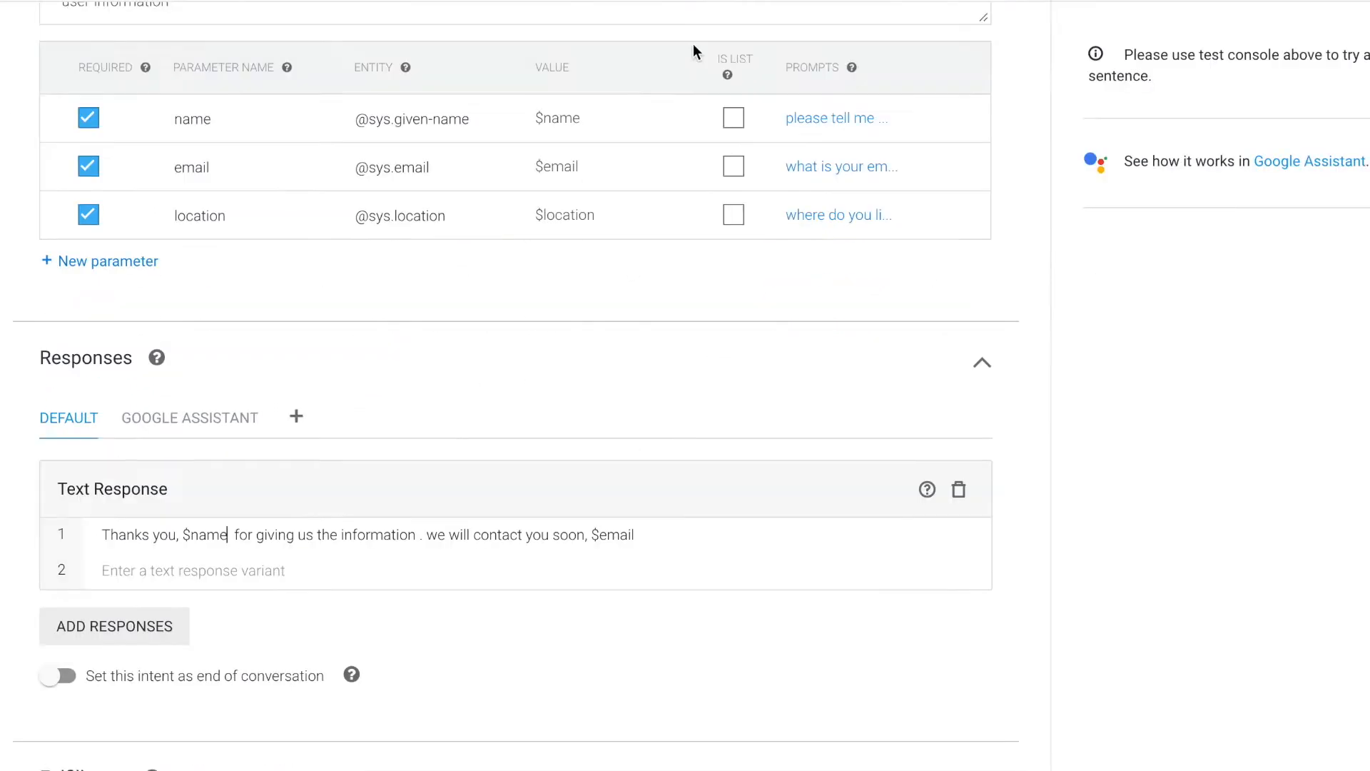
mouse_move(539, 108)
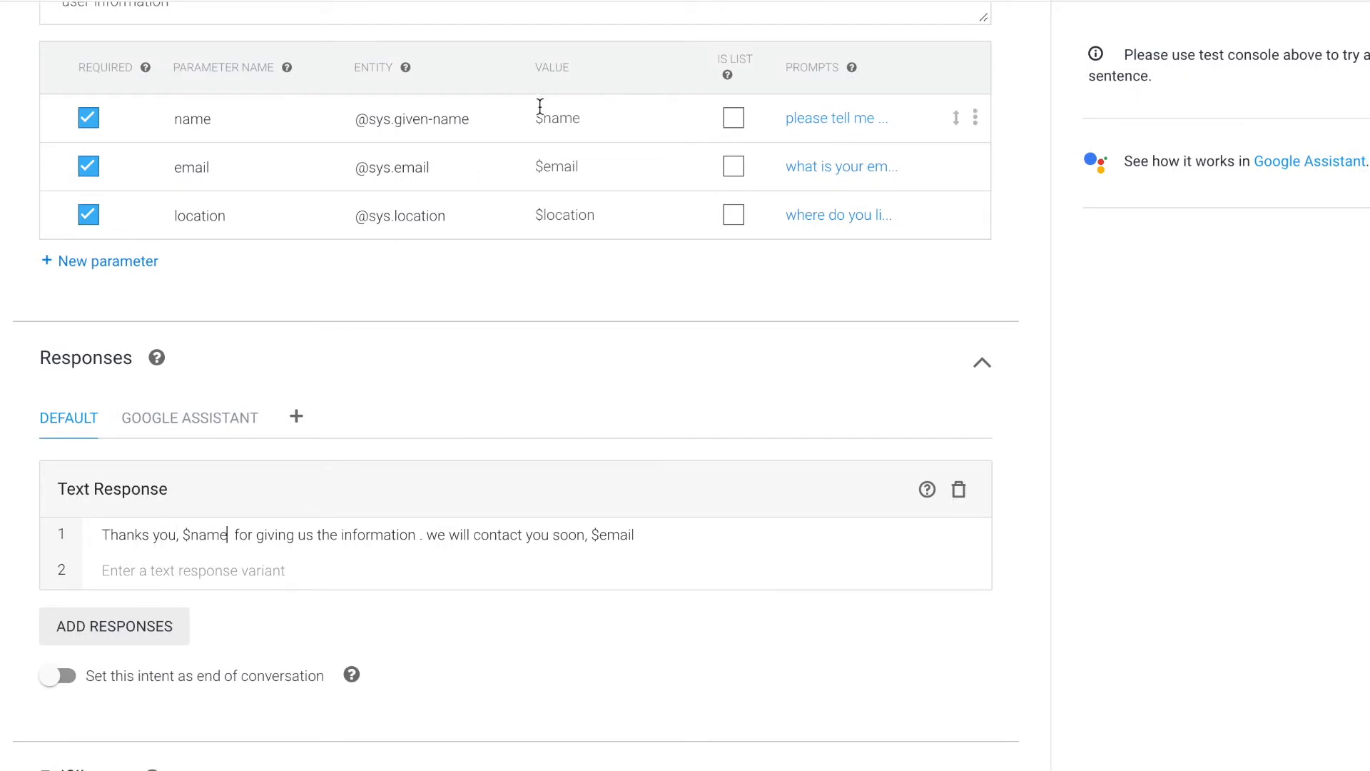
mouse_move(614, 540)
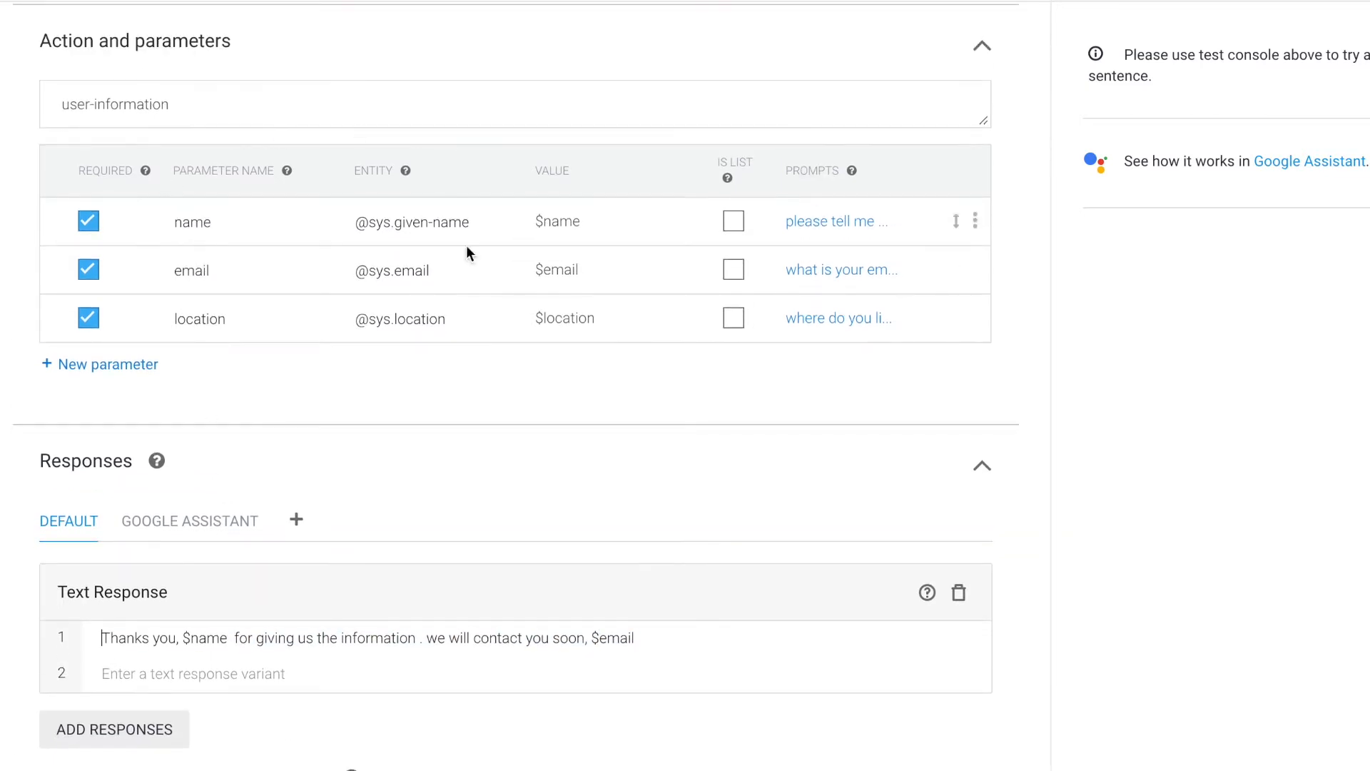
scroll(down, 3)
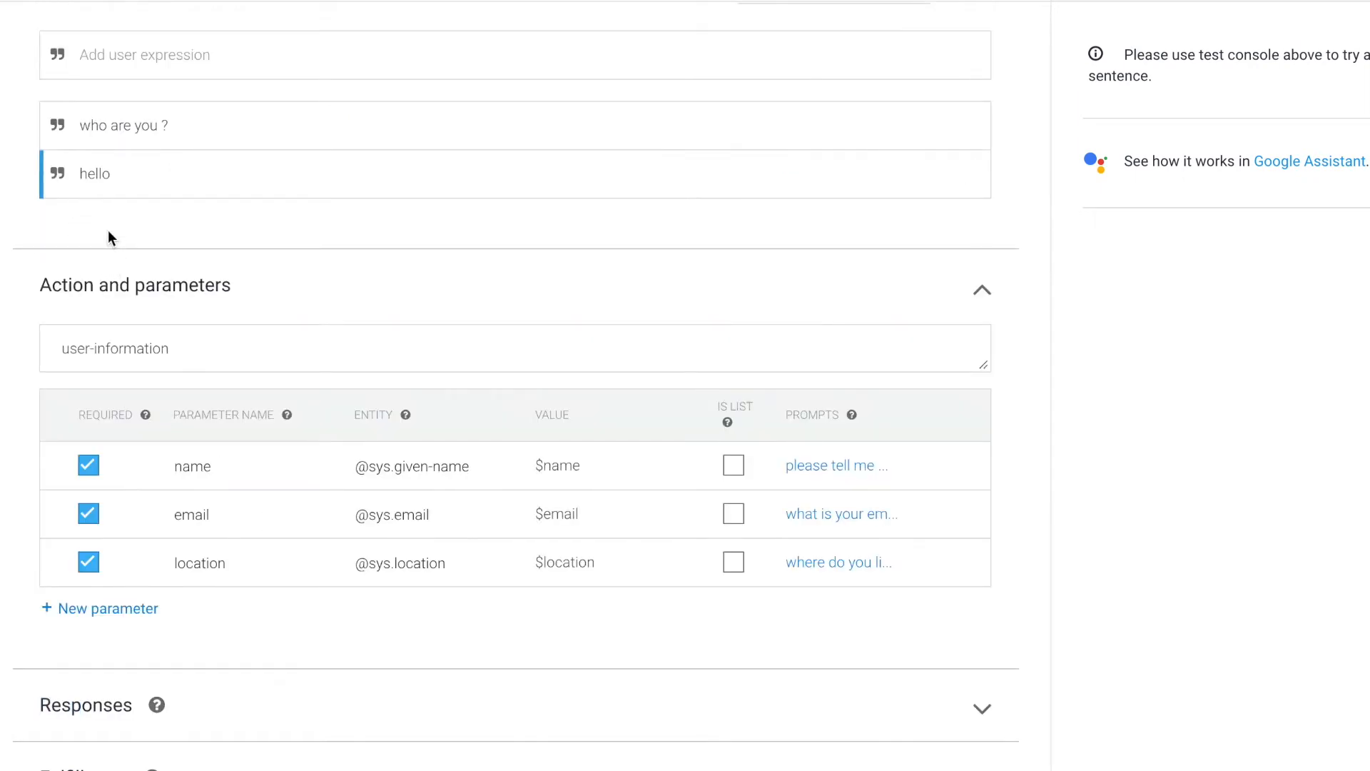
scroll(up, 3)
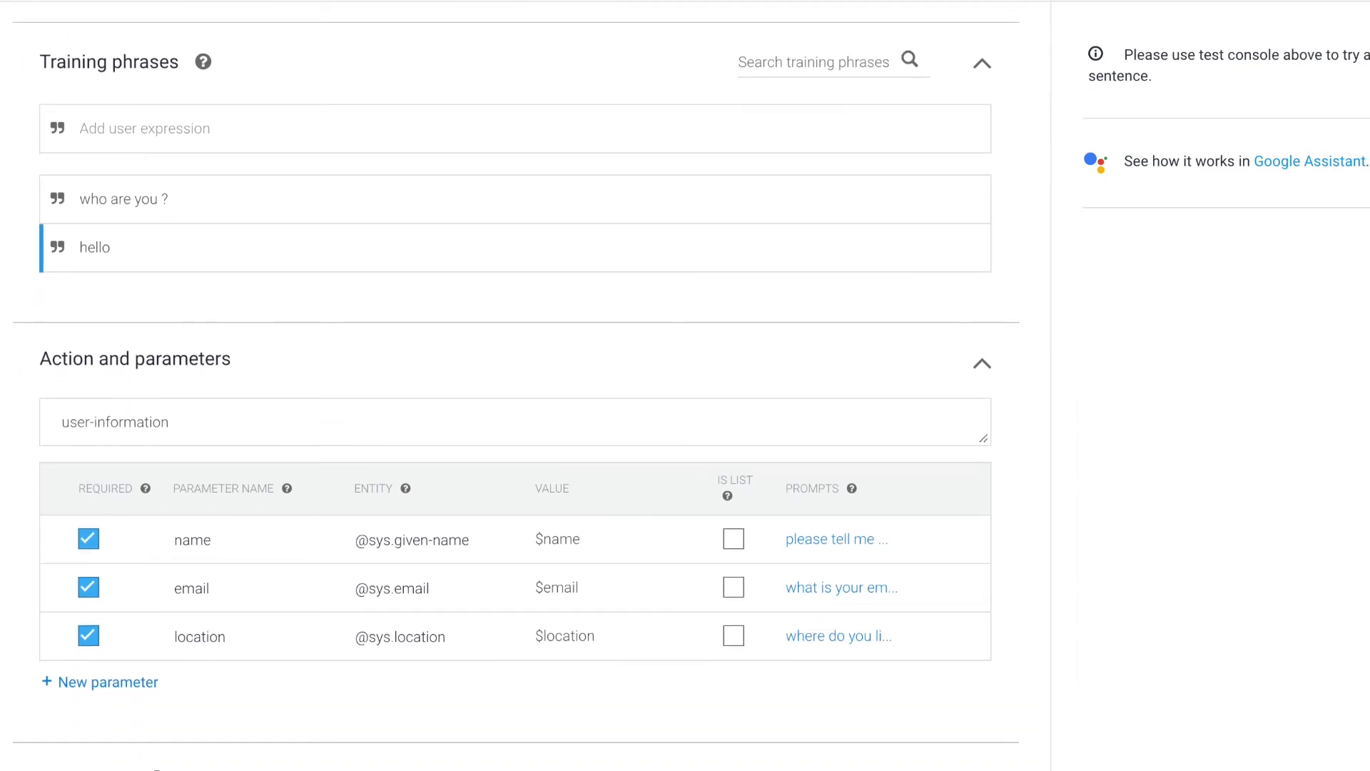
mouse_move(86, 371)
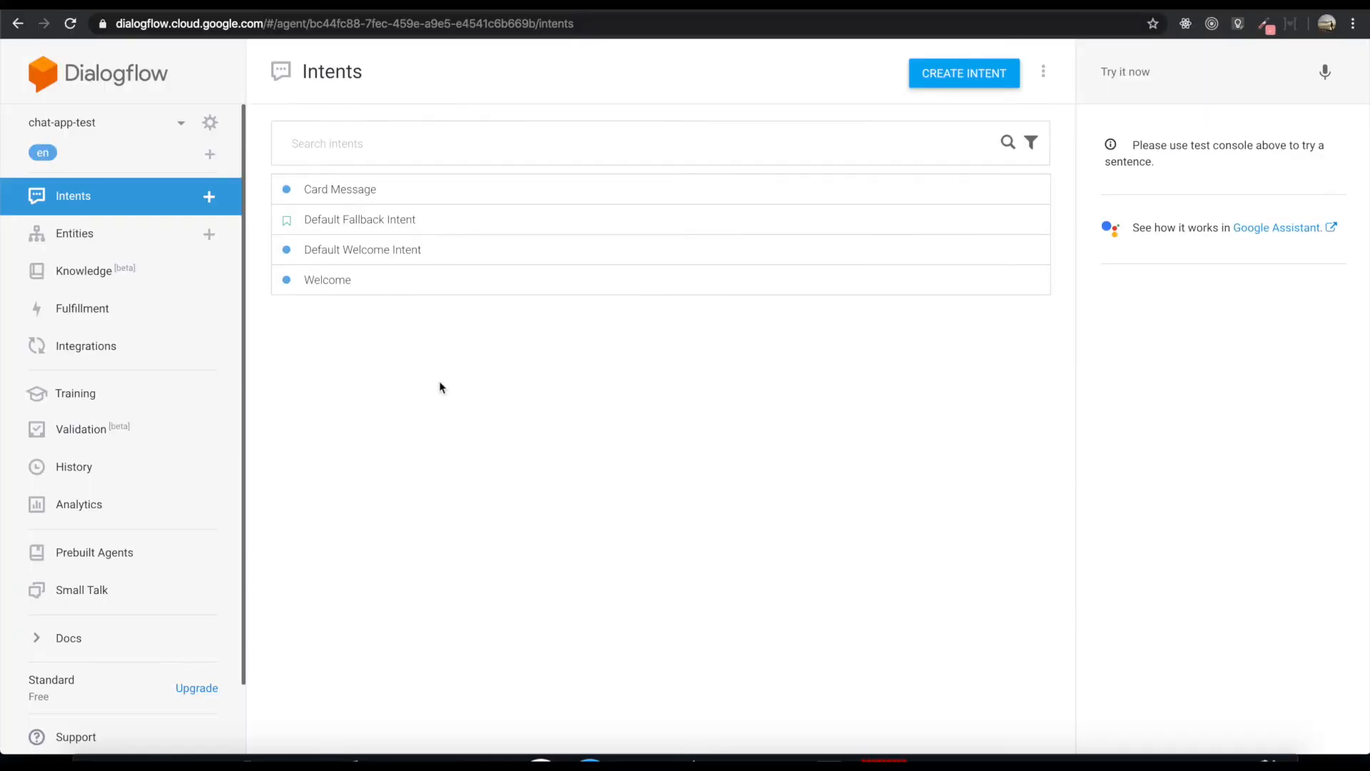
mouse_move(964, 73)
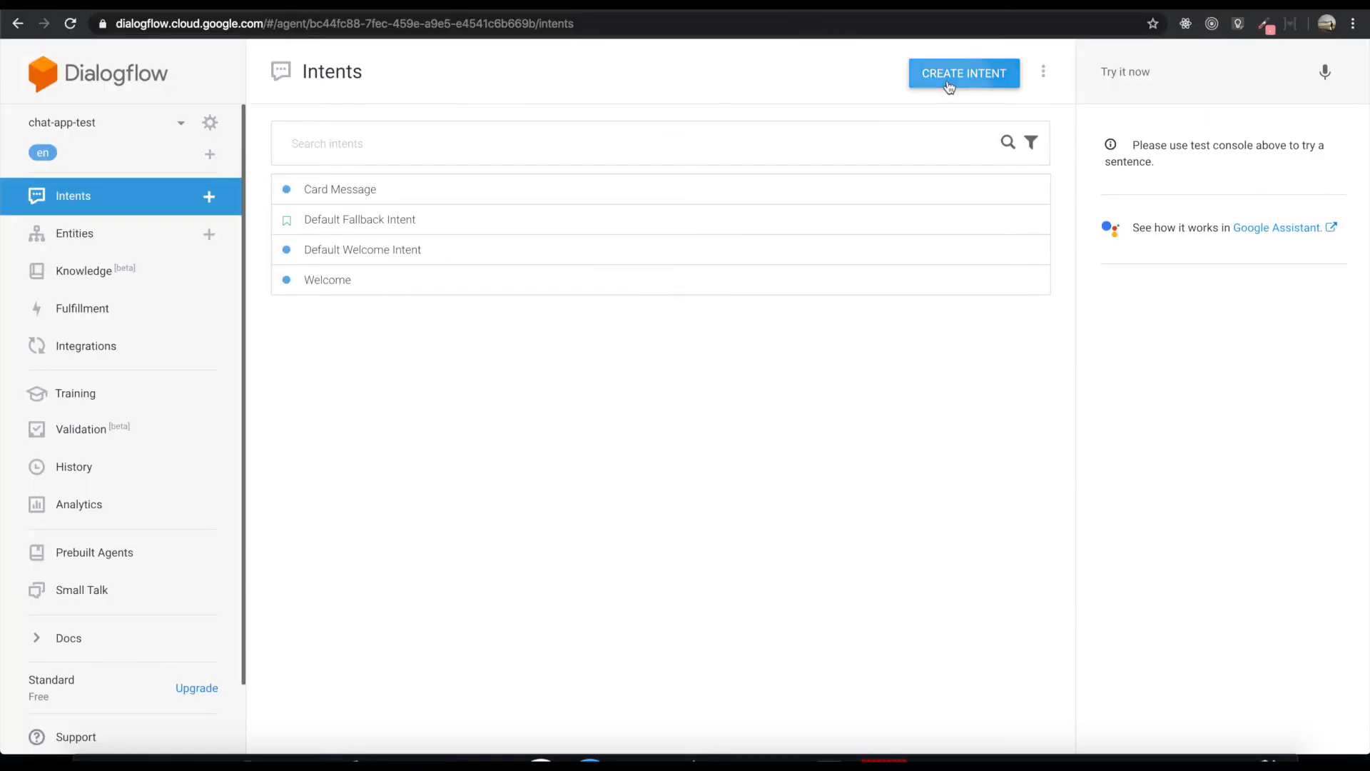
Create a new intent named 'Action and Parameters' and start typing the training phrase 'who'.
click(961, 74)
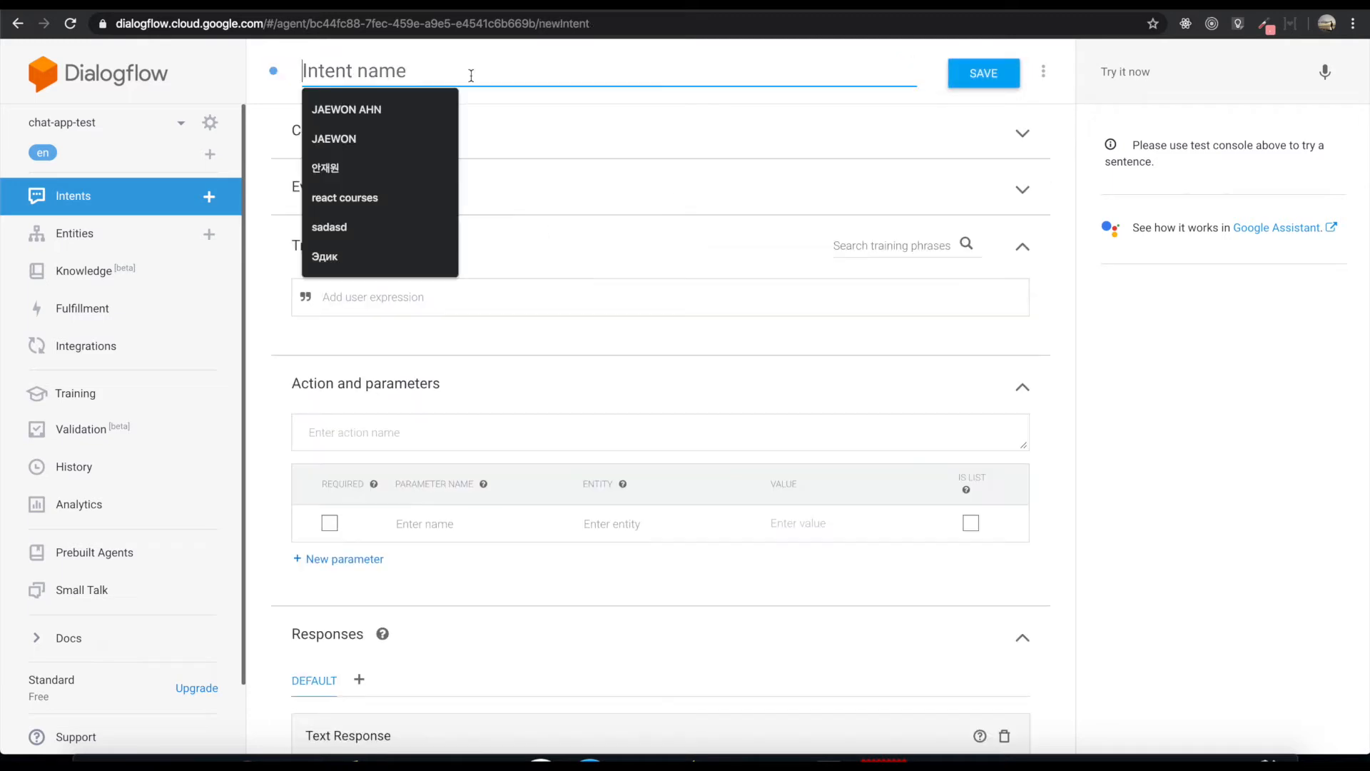
text(A)
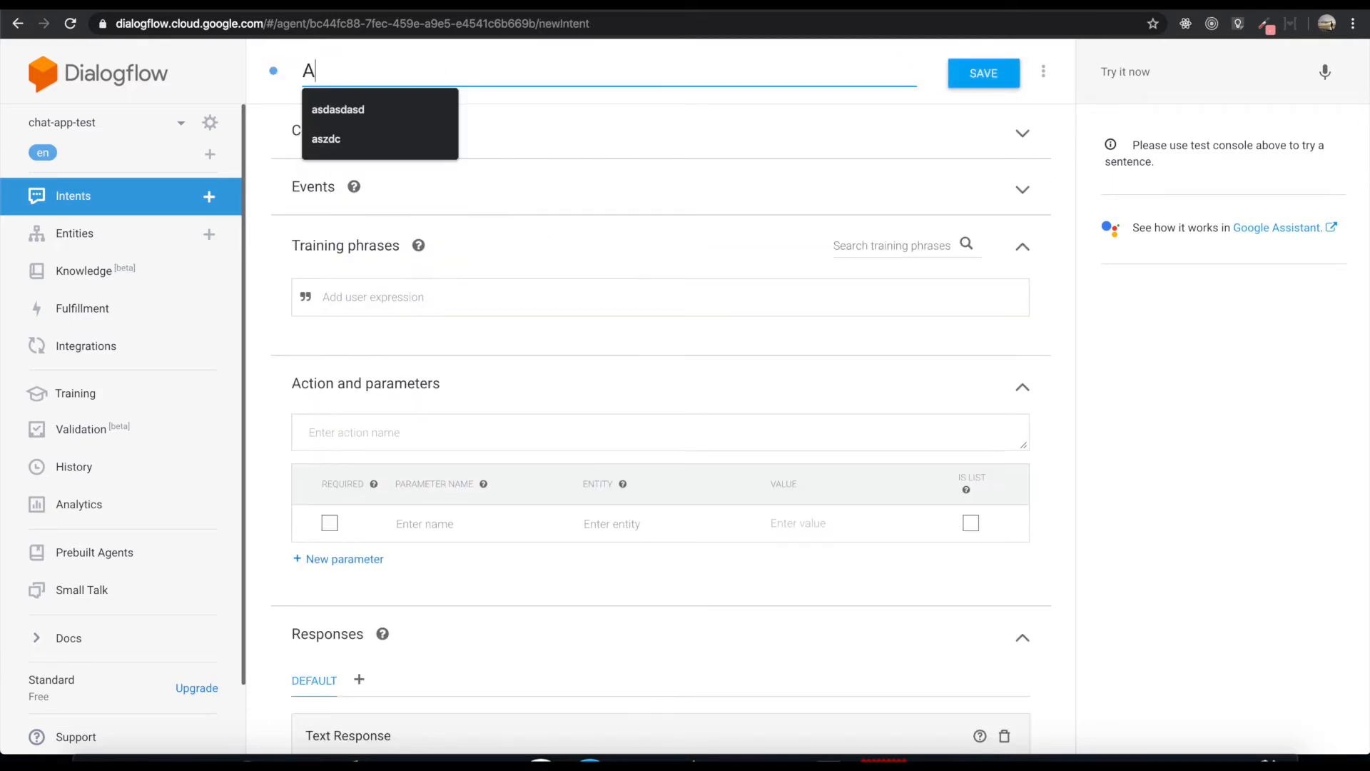
text(ction and Parameters)
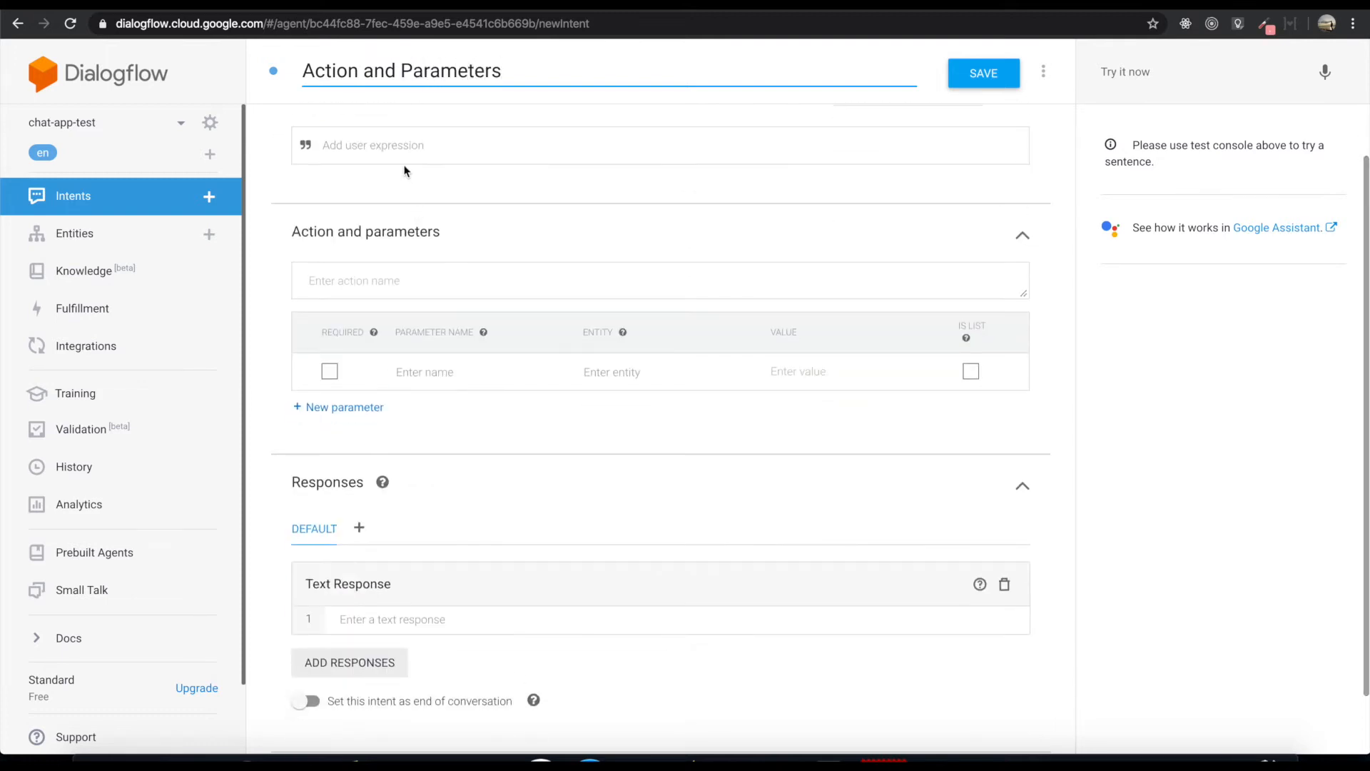
text(who are you)
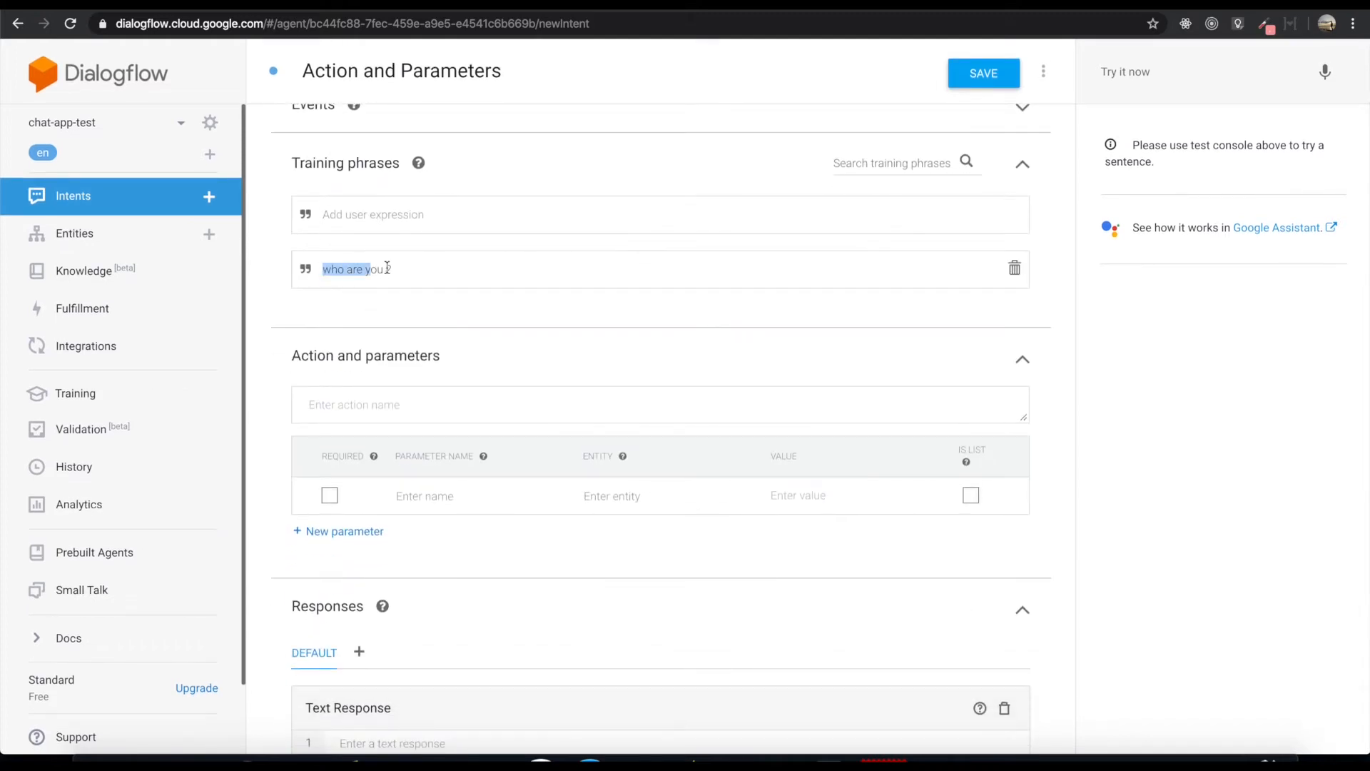
scroll(down, 3)
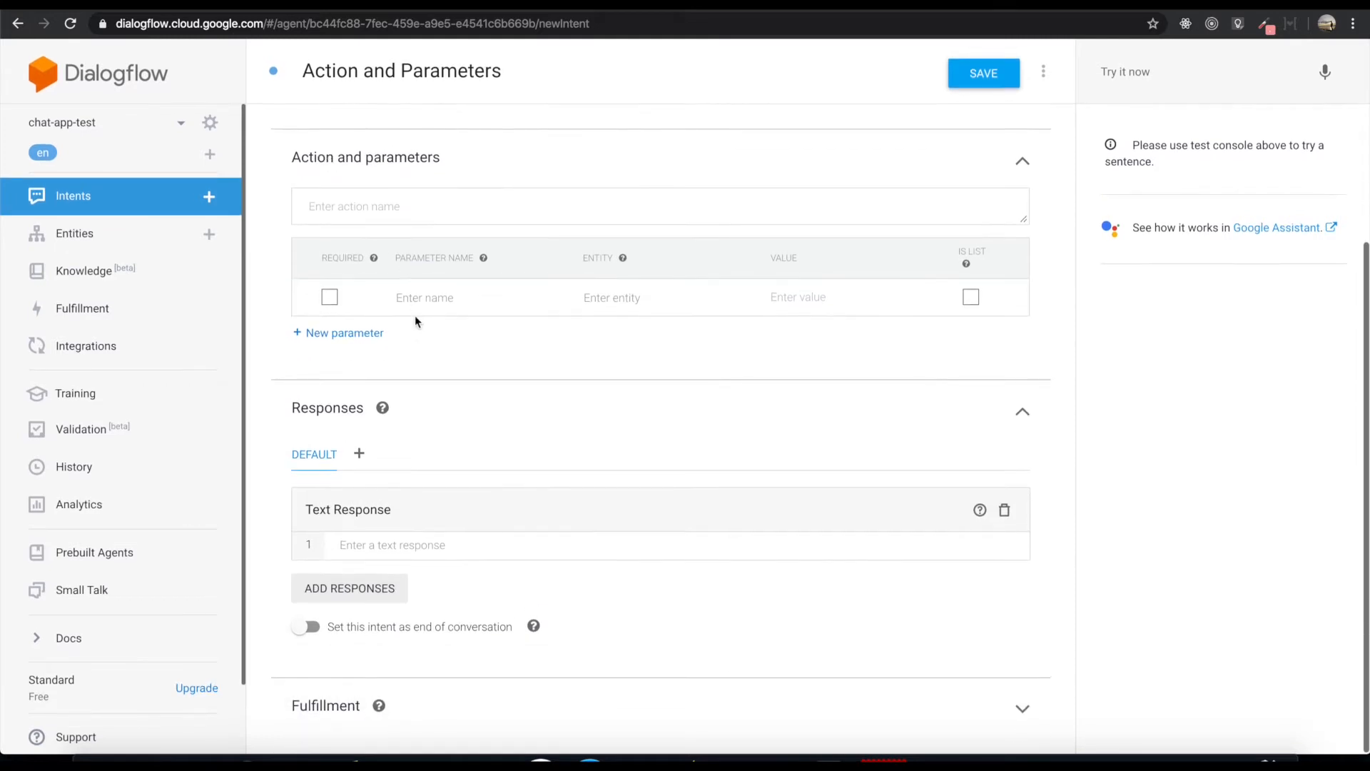
click(411, 297)
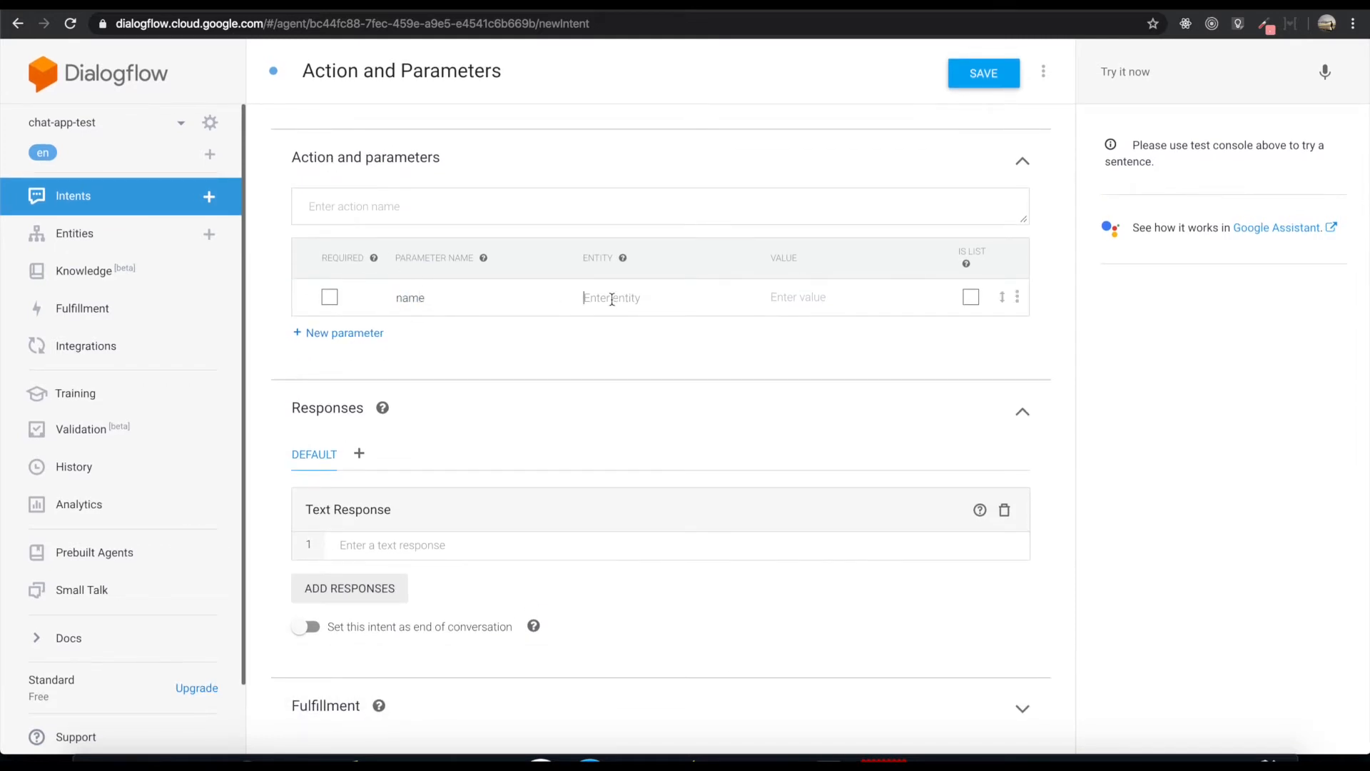
text(@sys.)
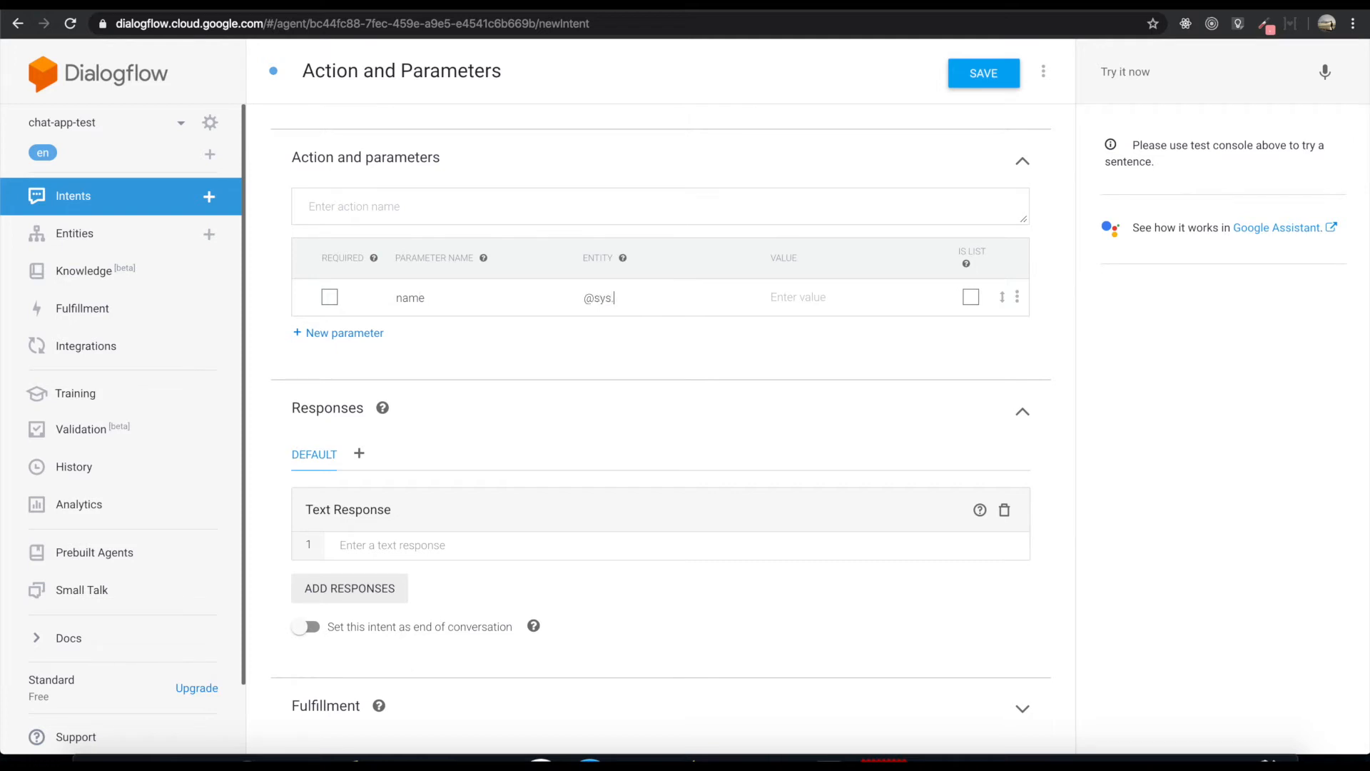
text(given-name)
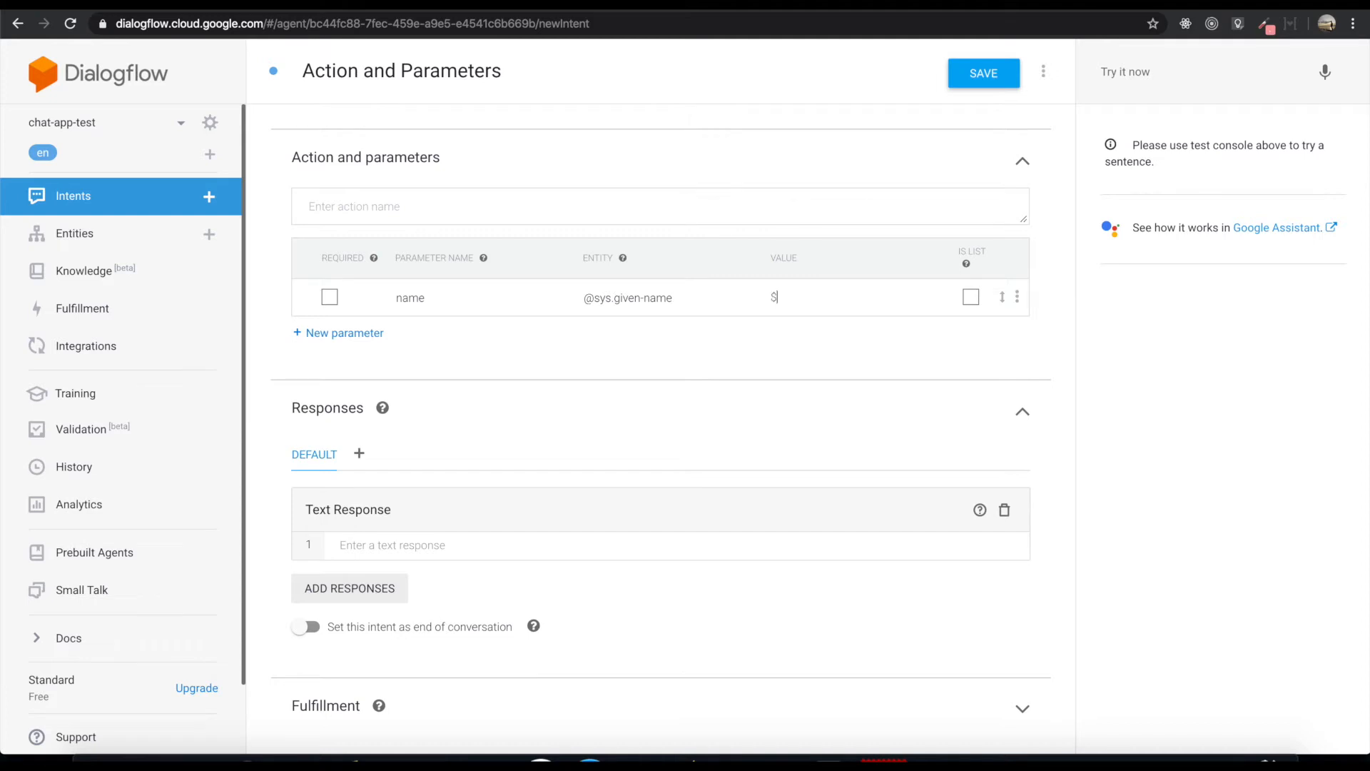
text(name)
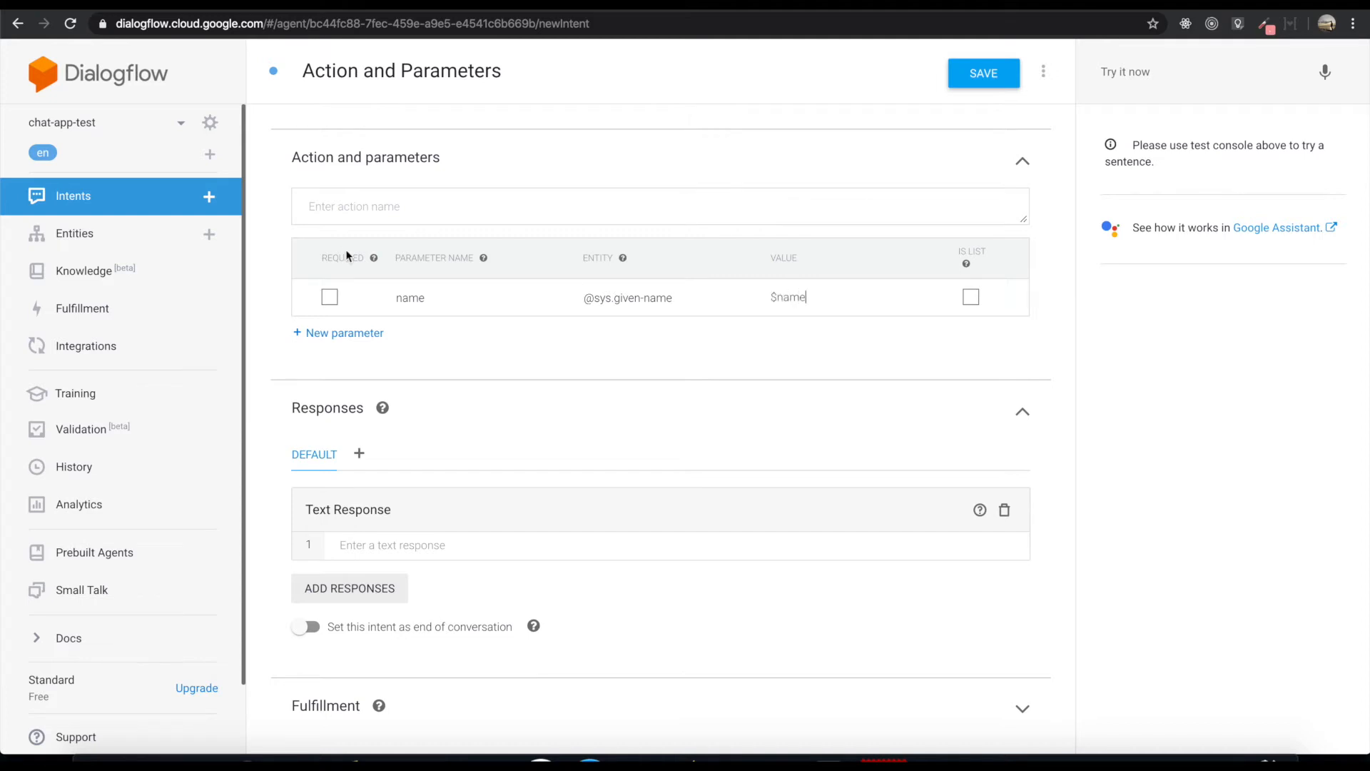
mouse_move(335, 299)
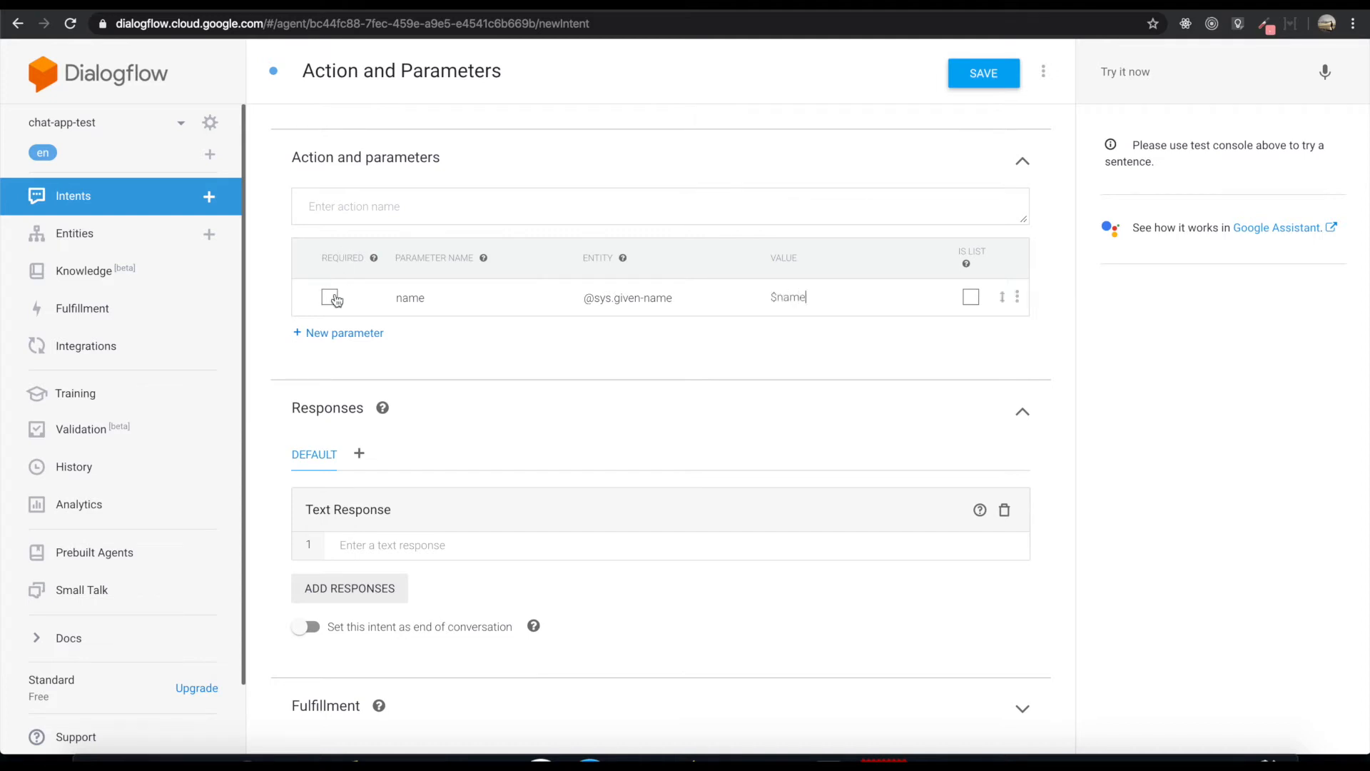
Mark the name parameter required with the prompt 'Please tell me your name'.
click(330, 297)
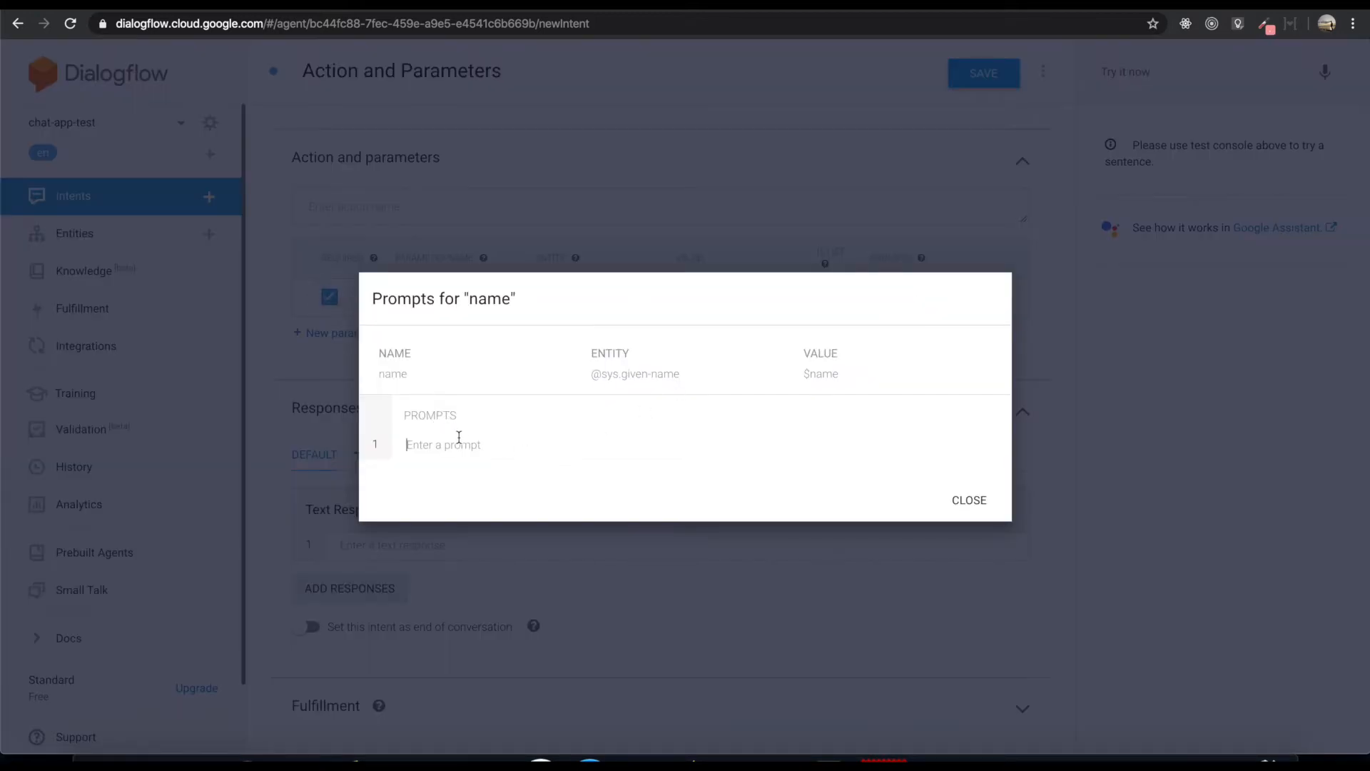
text(Please)
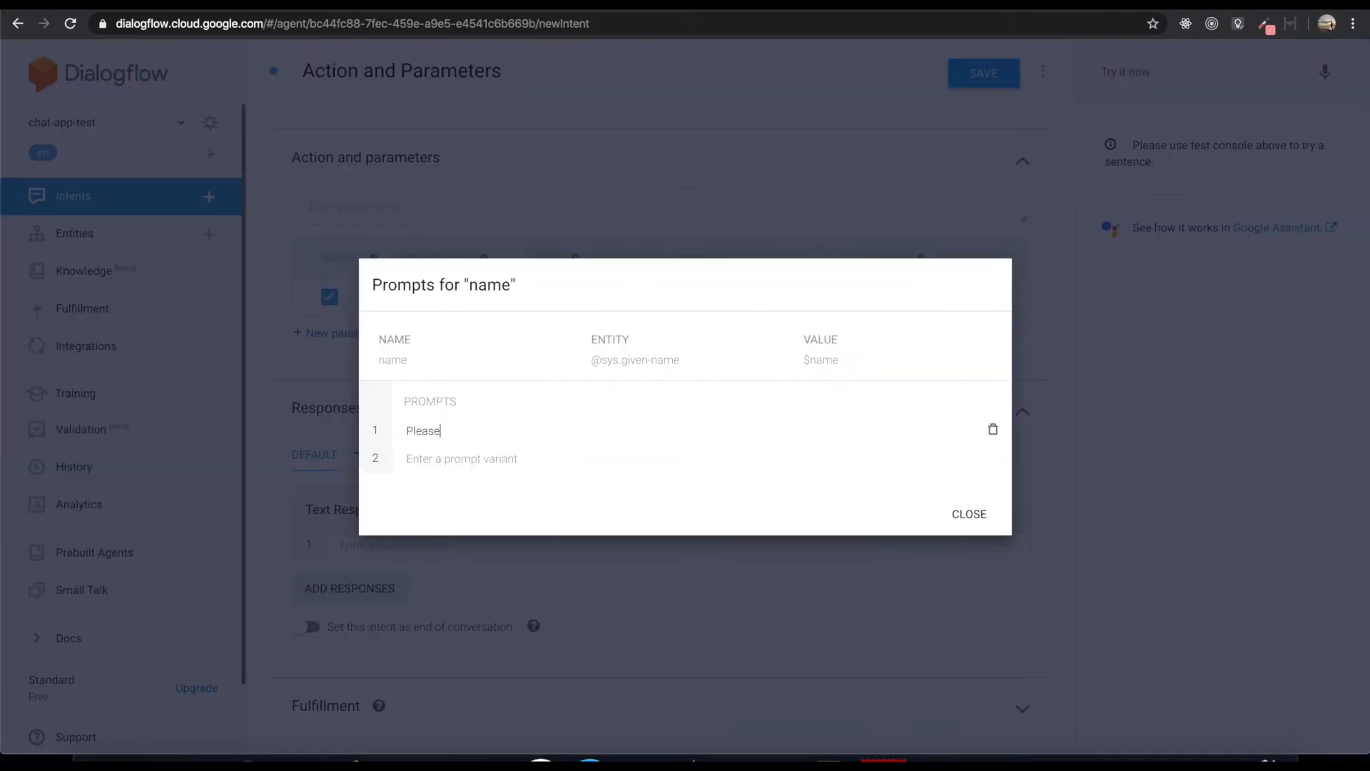
text(tell m)
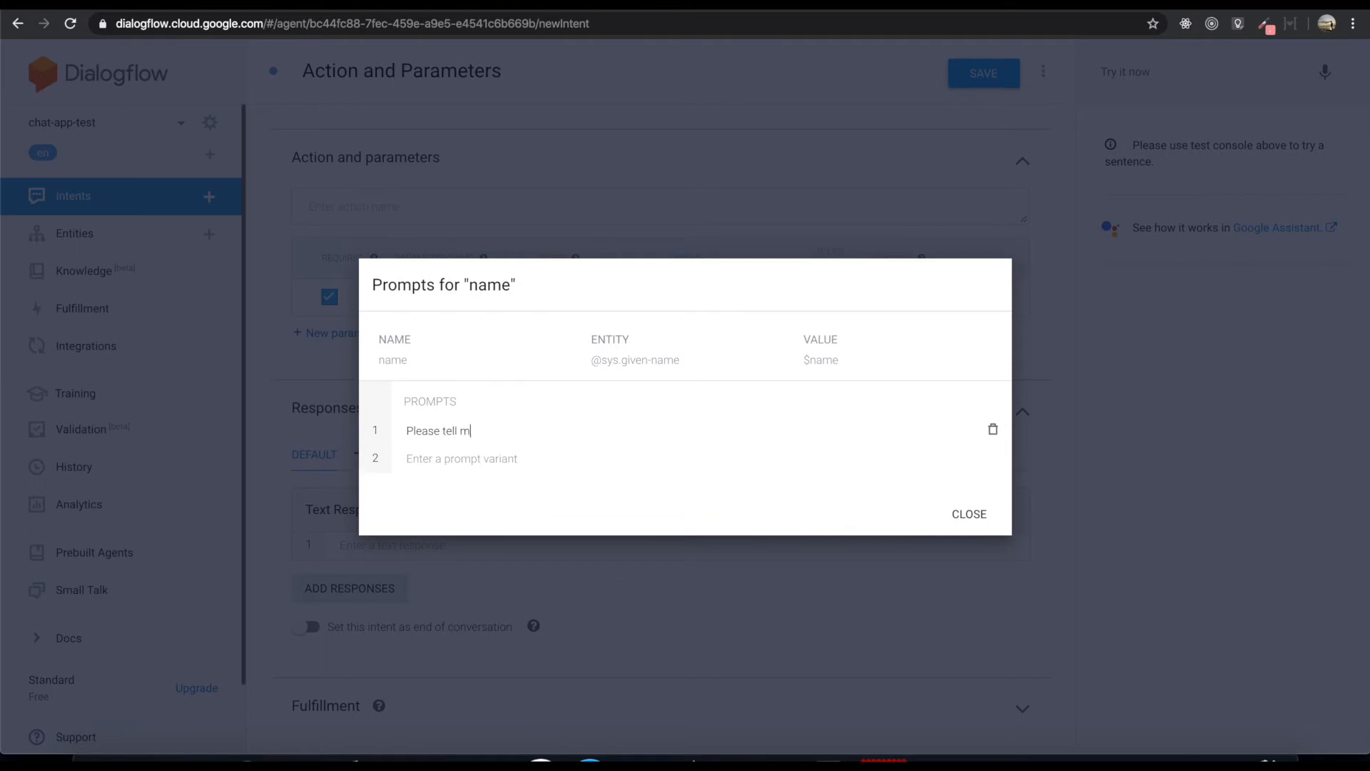
text(e your name)
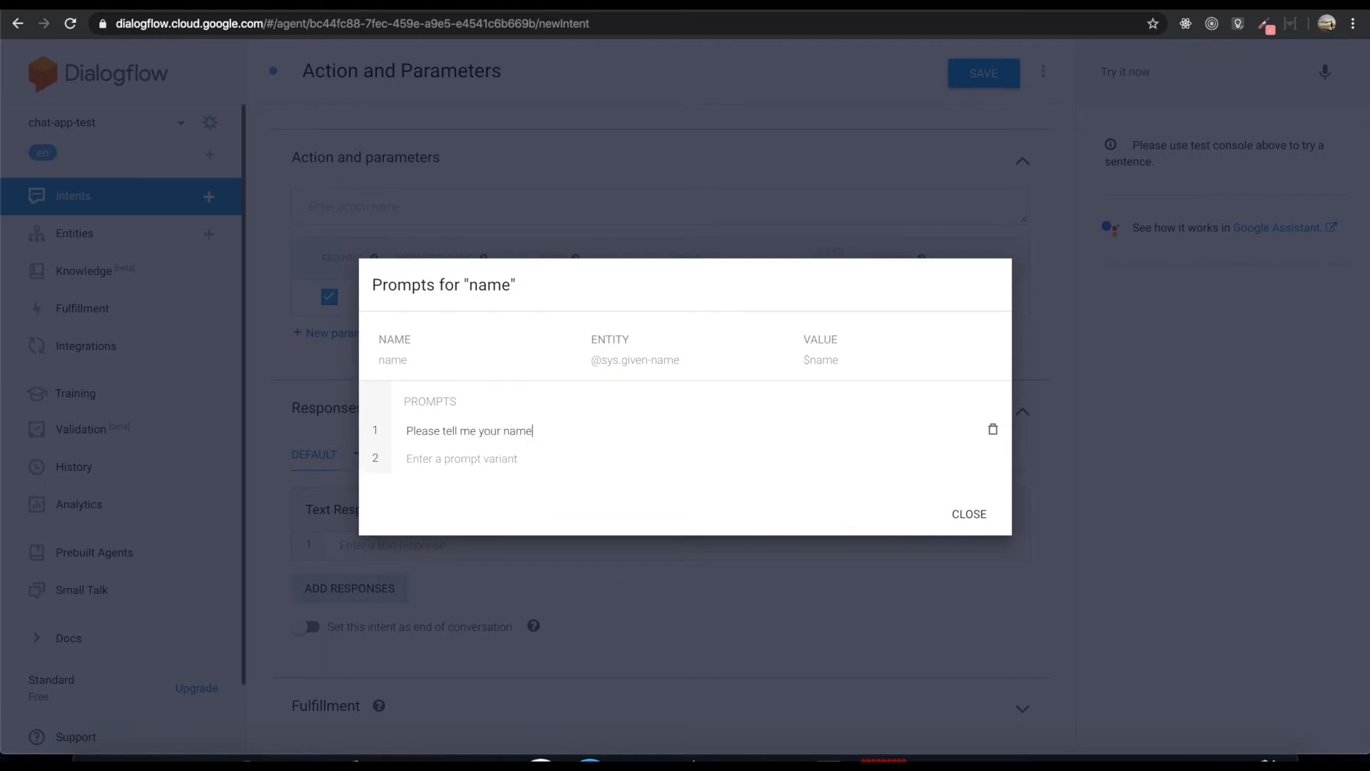
click(968, 514)
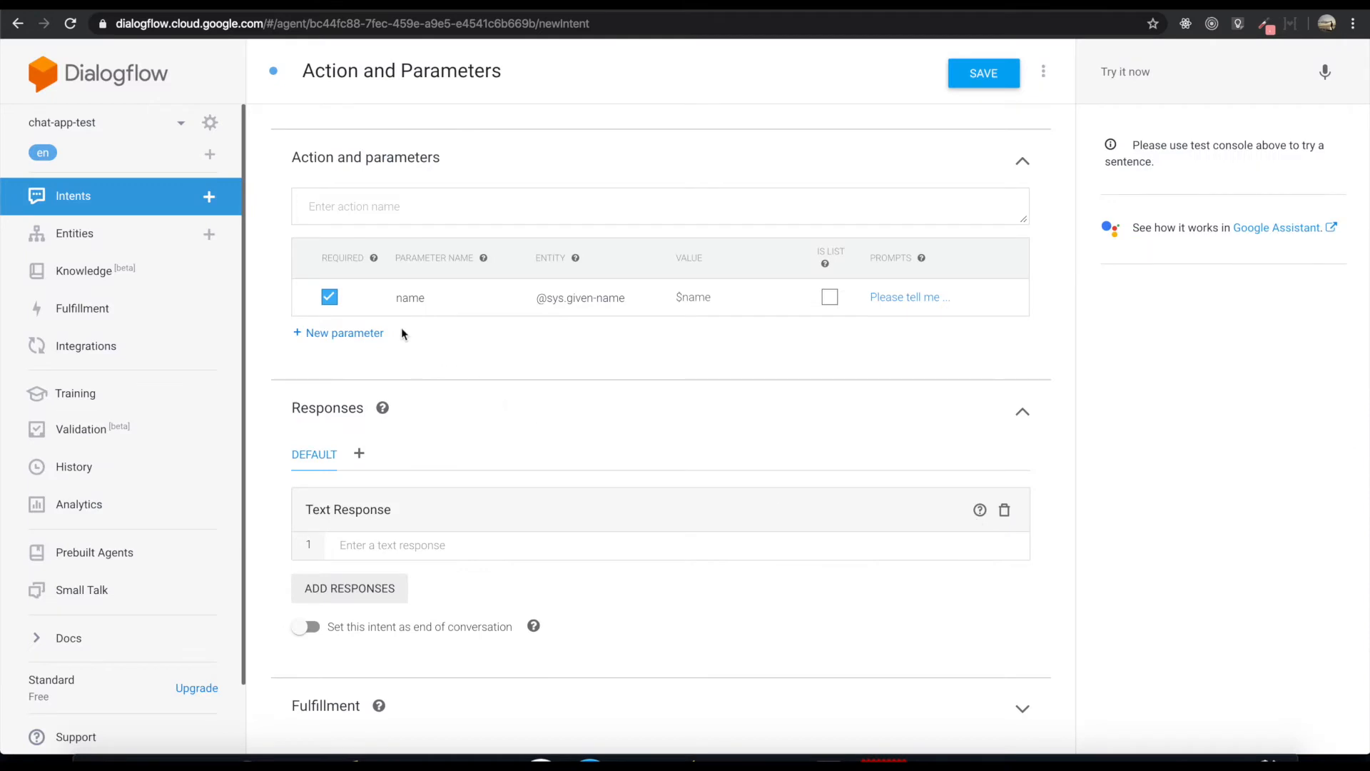
click(338, 334)
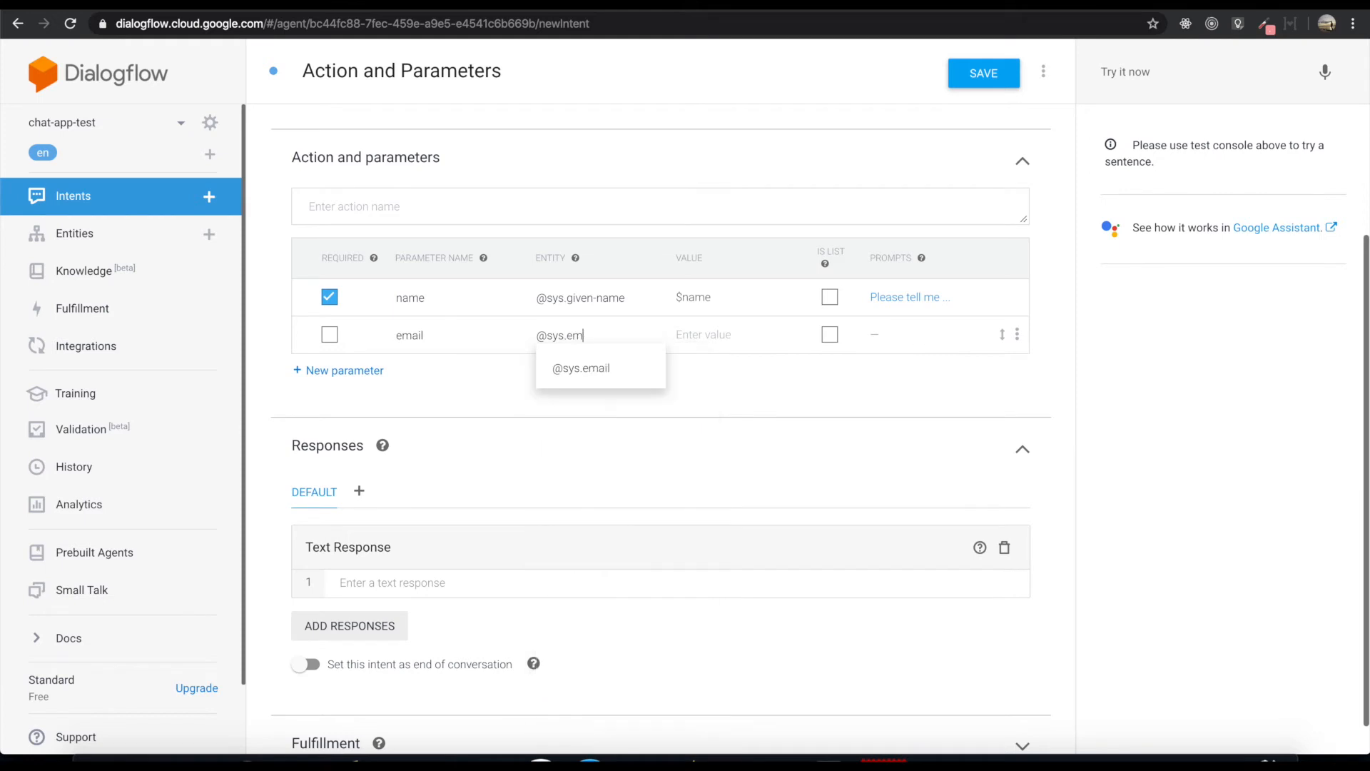
click(579, 366)
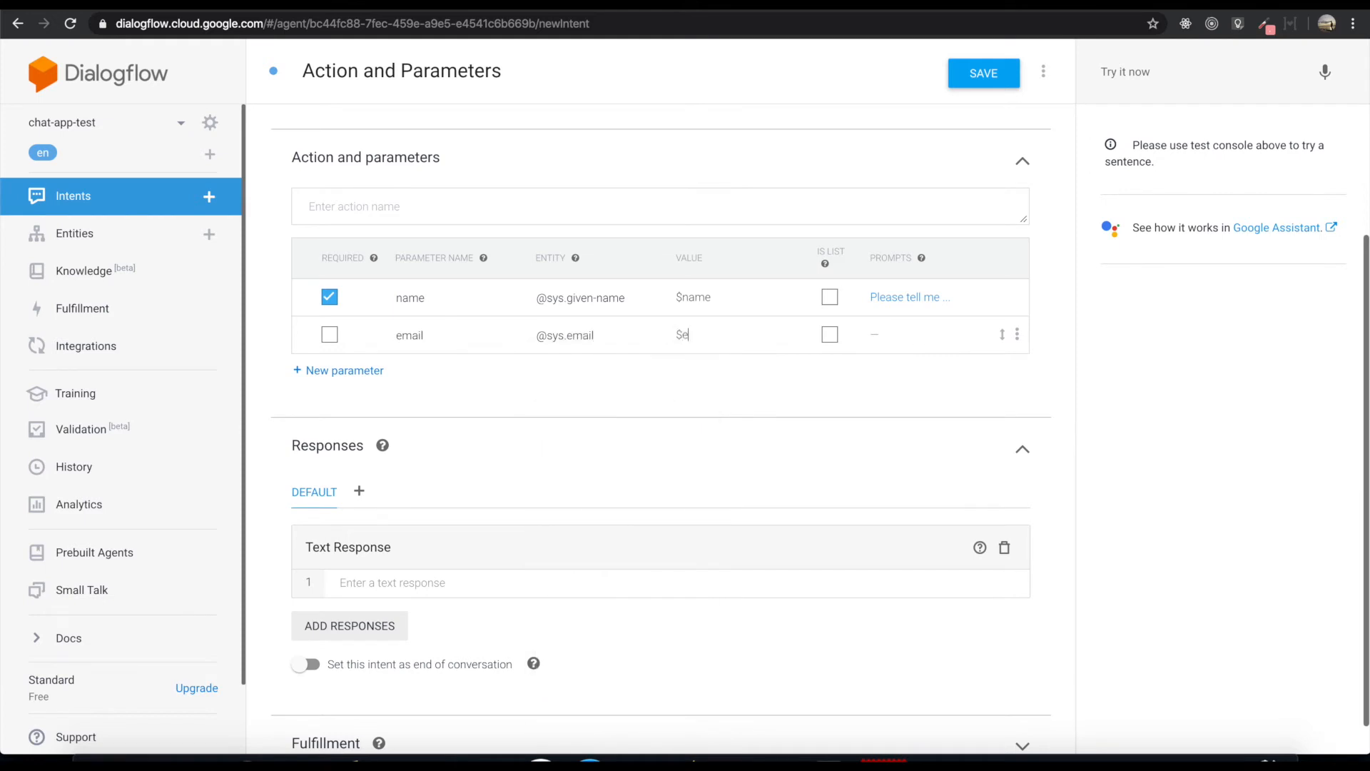
text(mail)
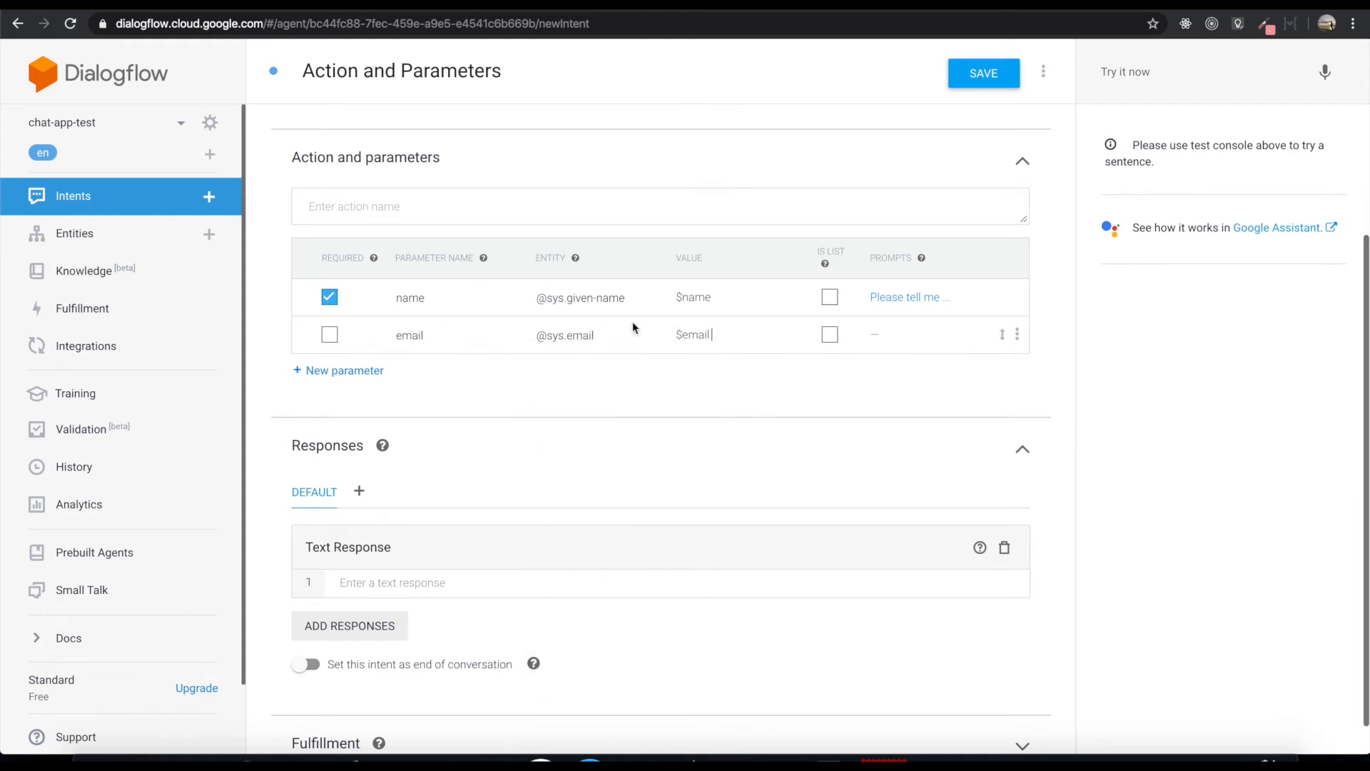
click(329, 335)
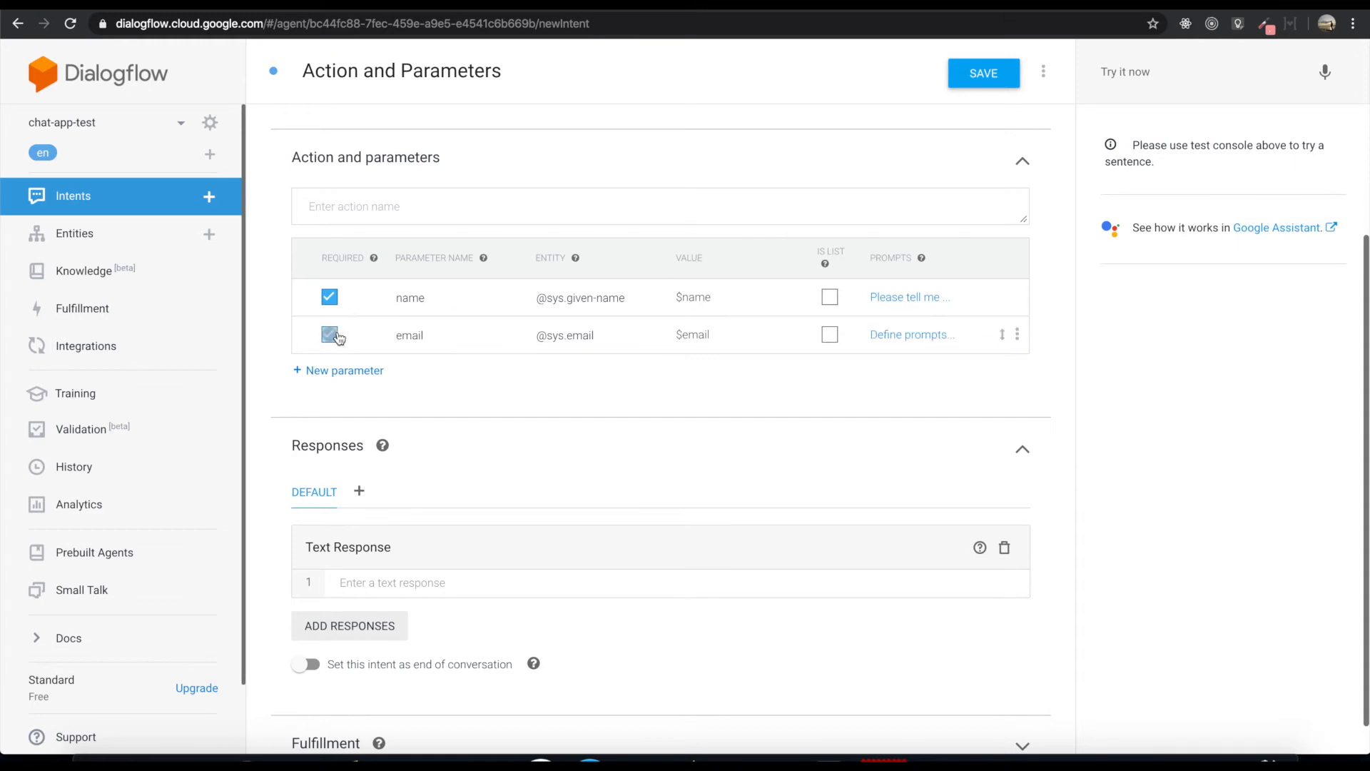
Give the email parameter the prompt 'please tell me your email'.
click(911, 335)
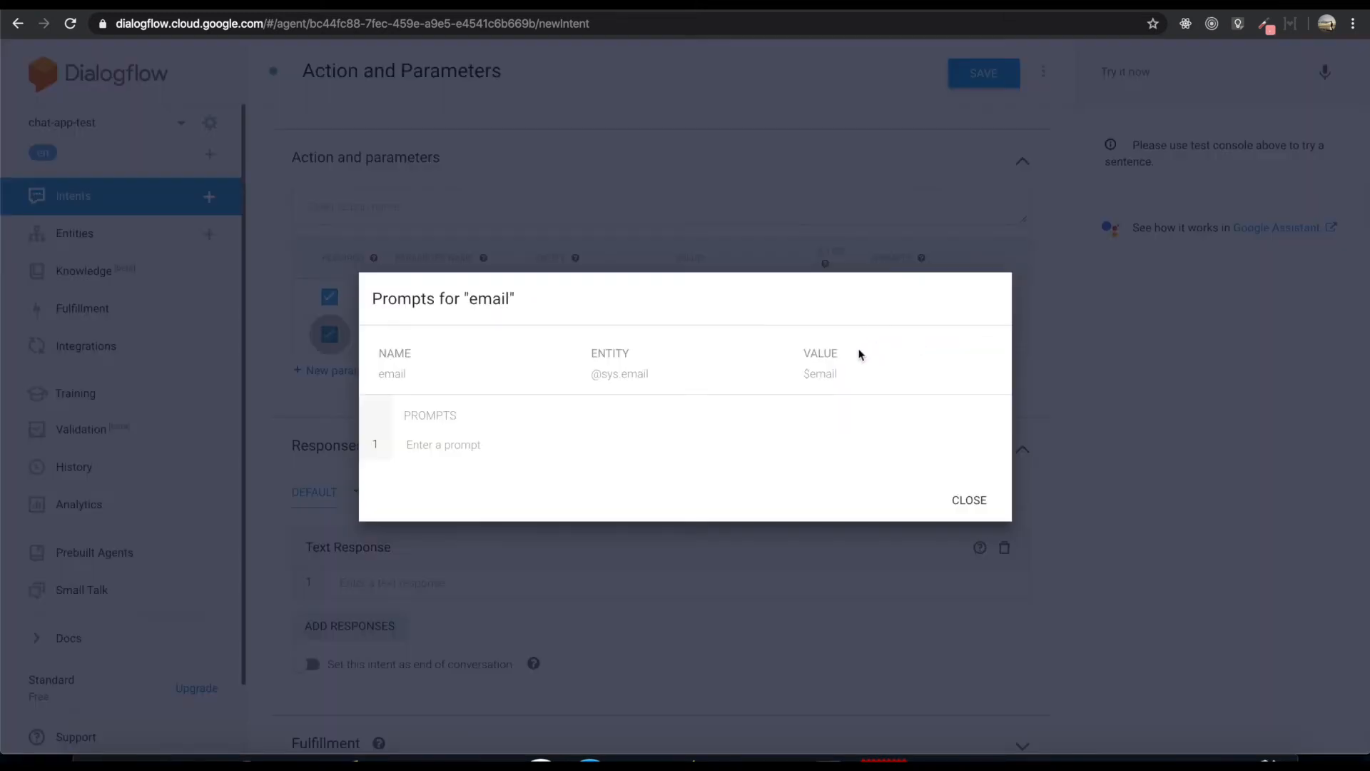
text(plea)
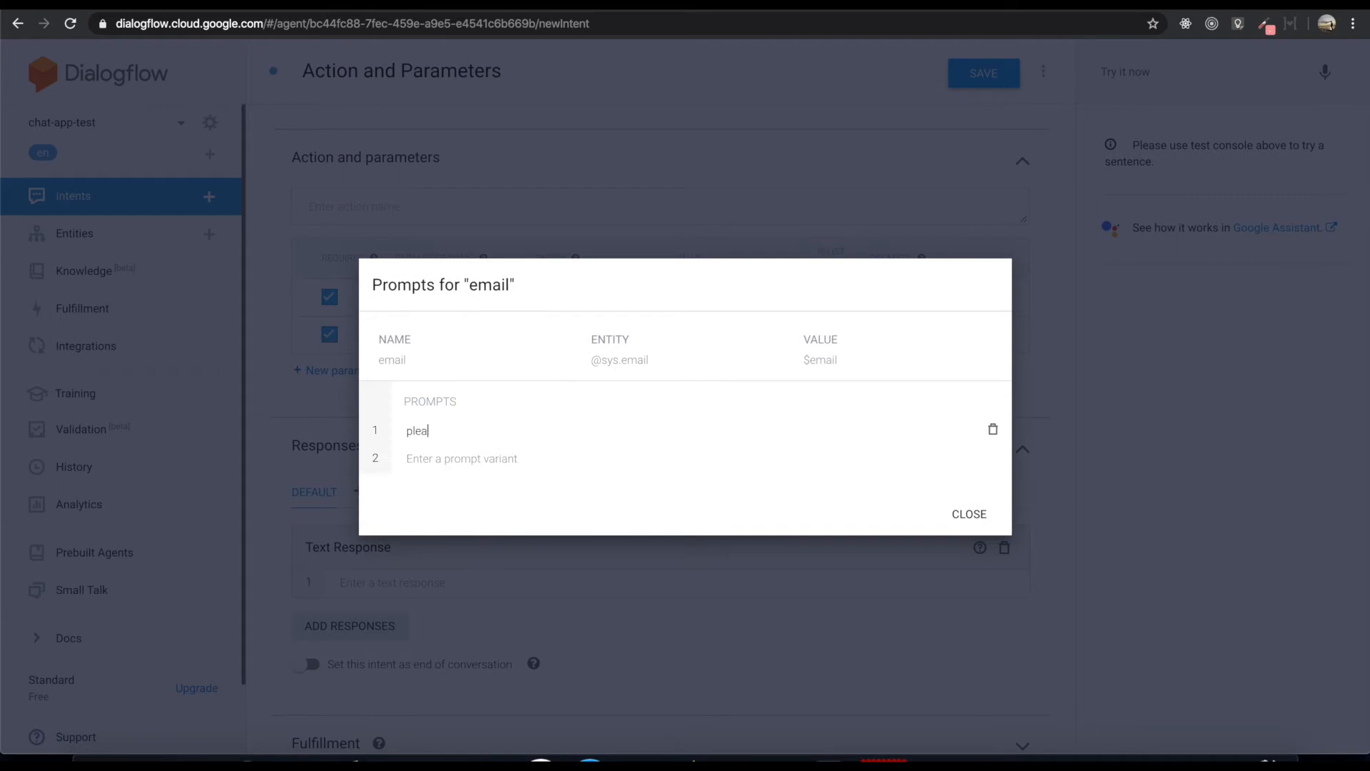
text(se tell me)
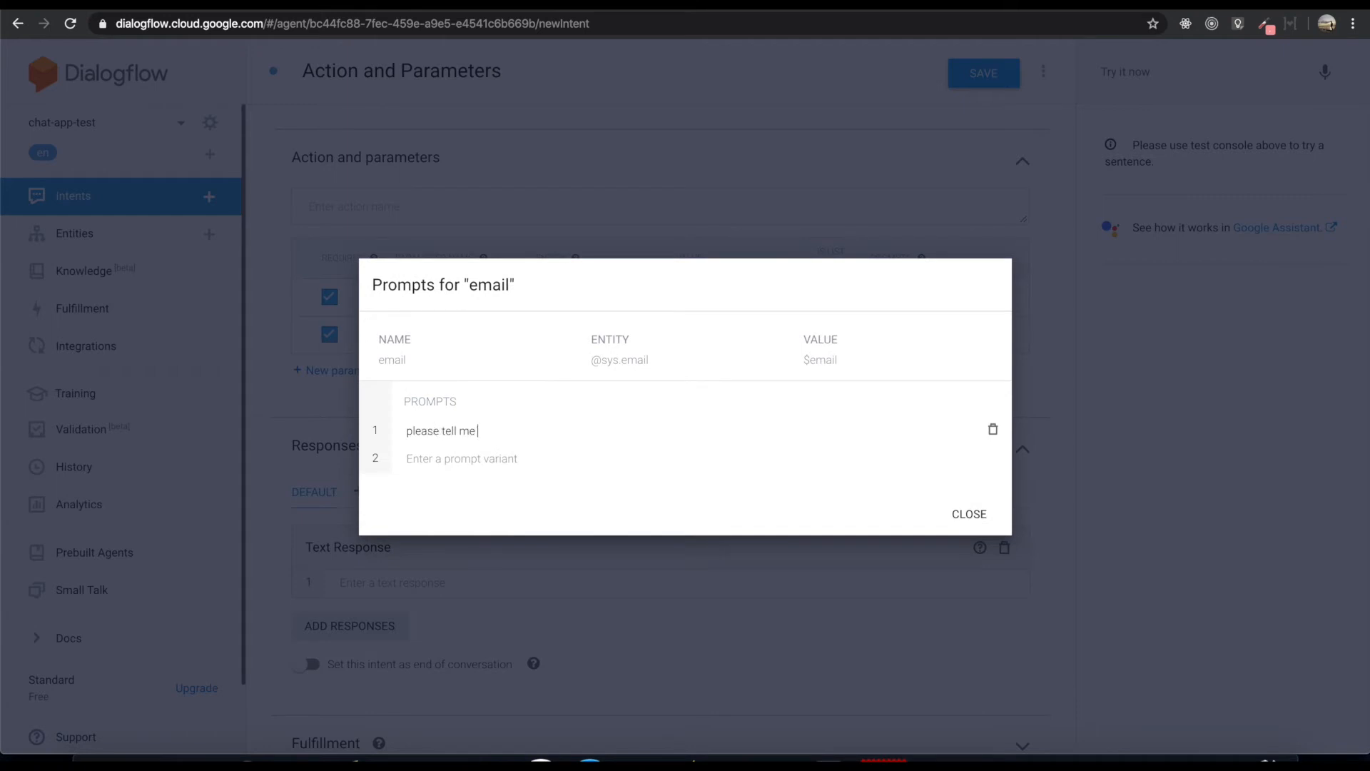
text(your email)
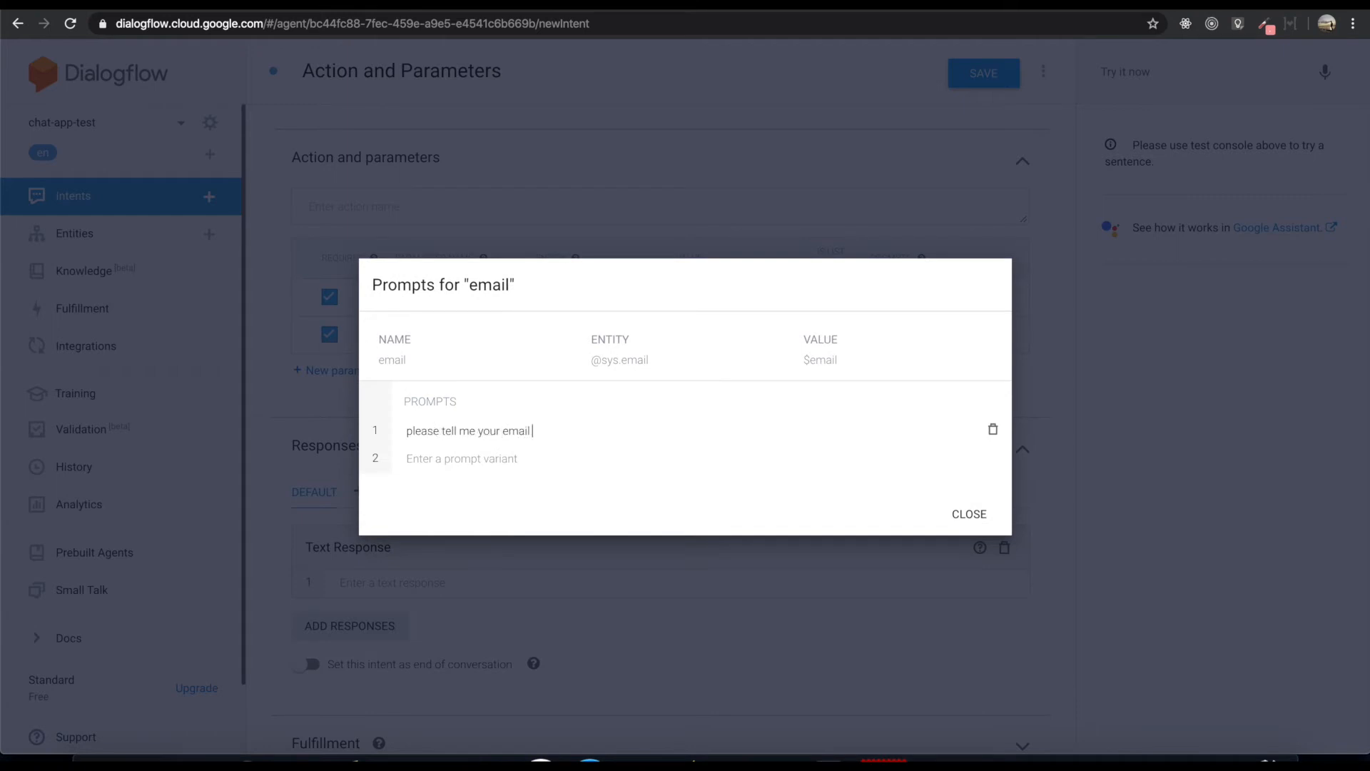
click(969, 514)
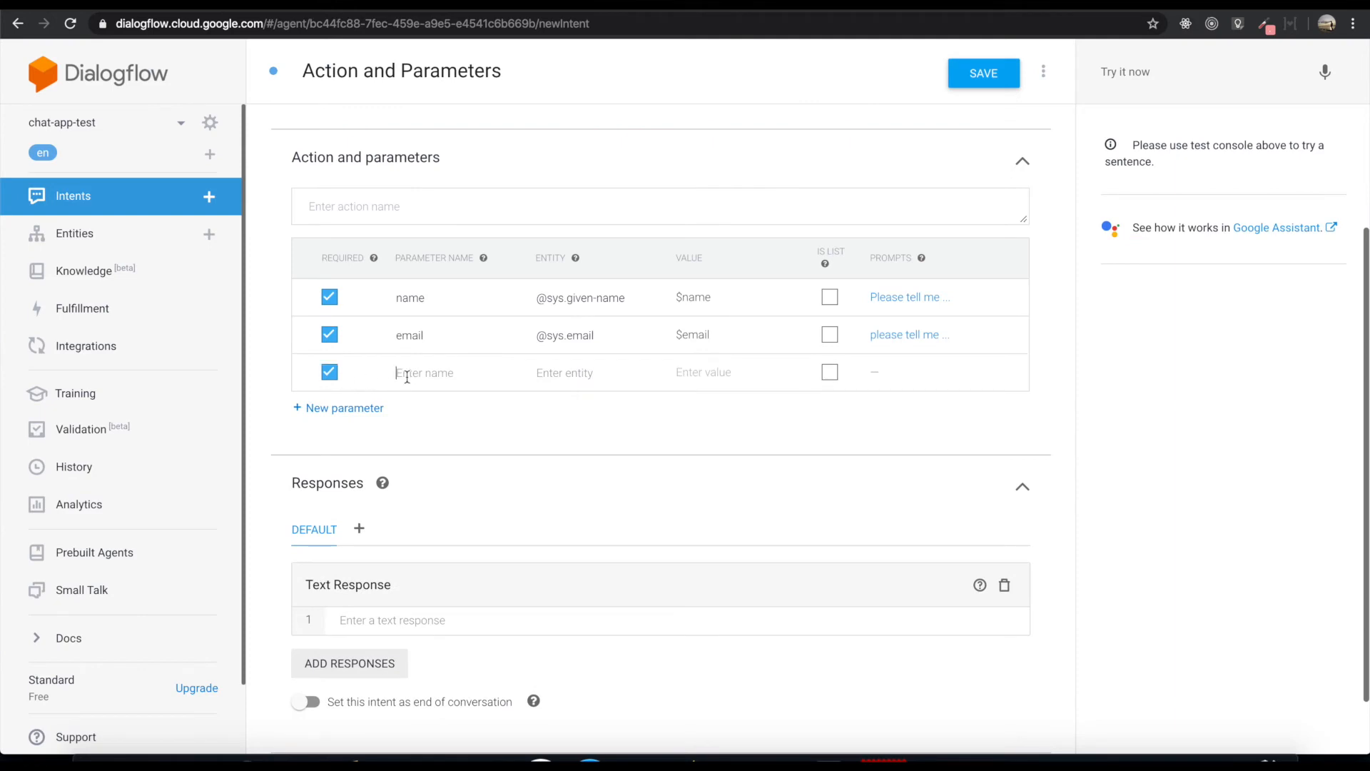
text(loca)
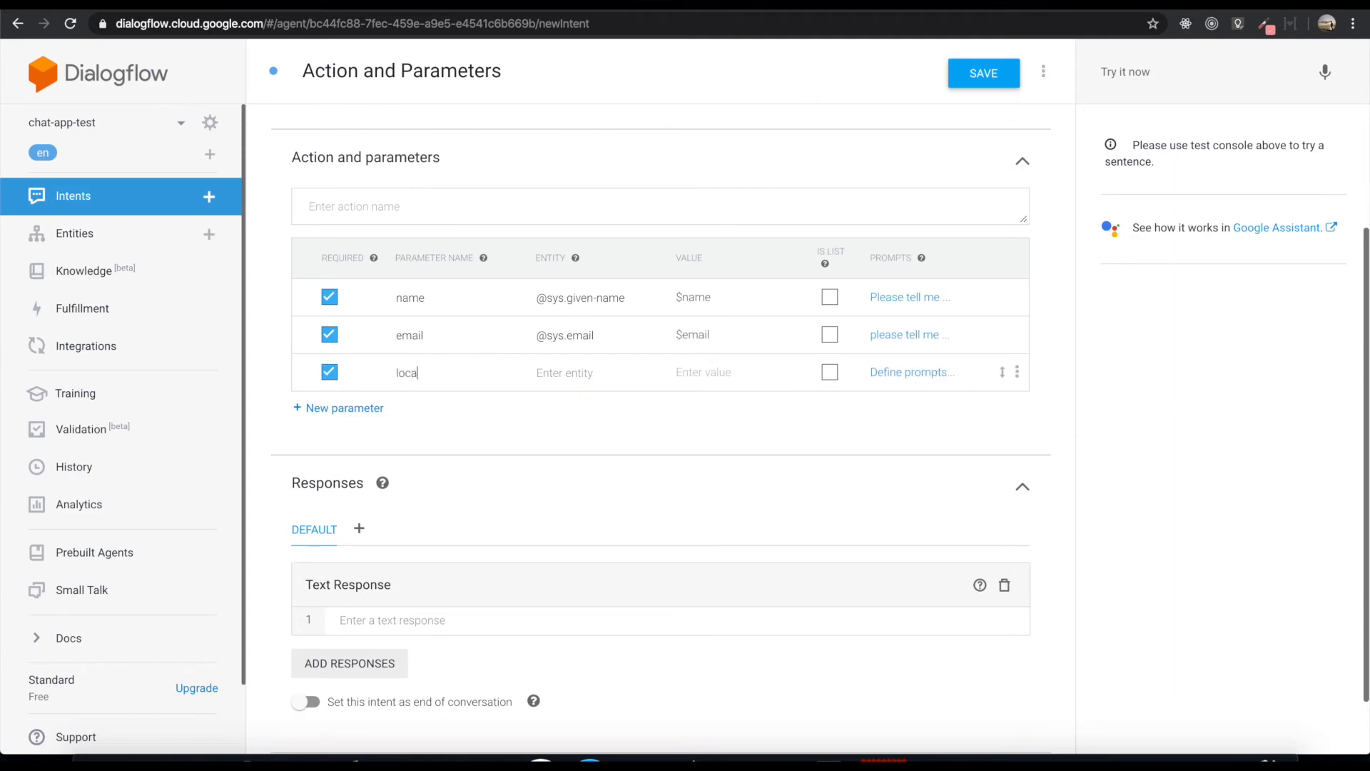
text(tion)
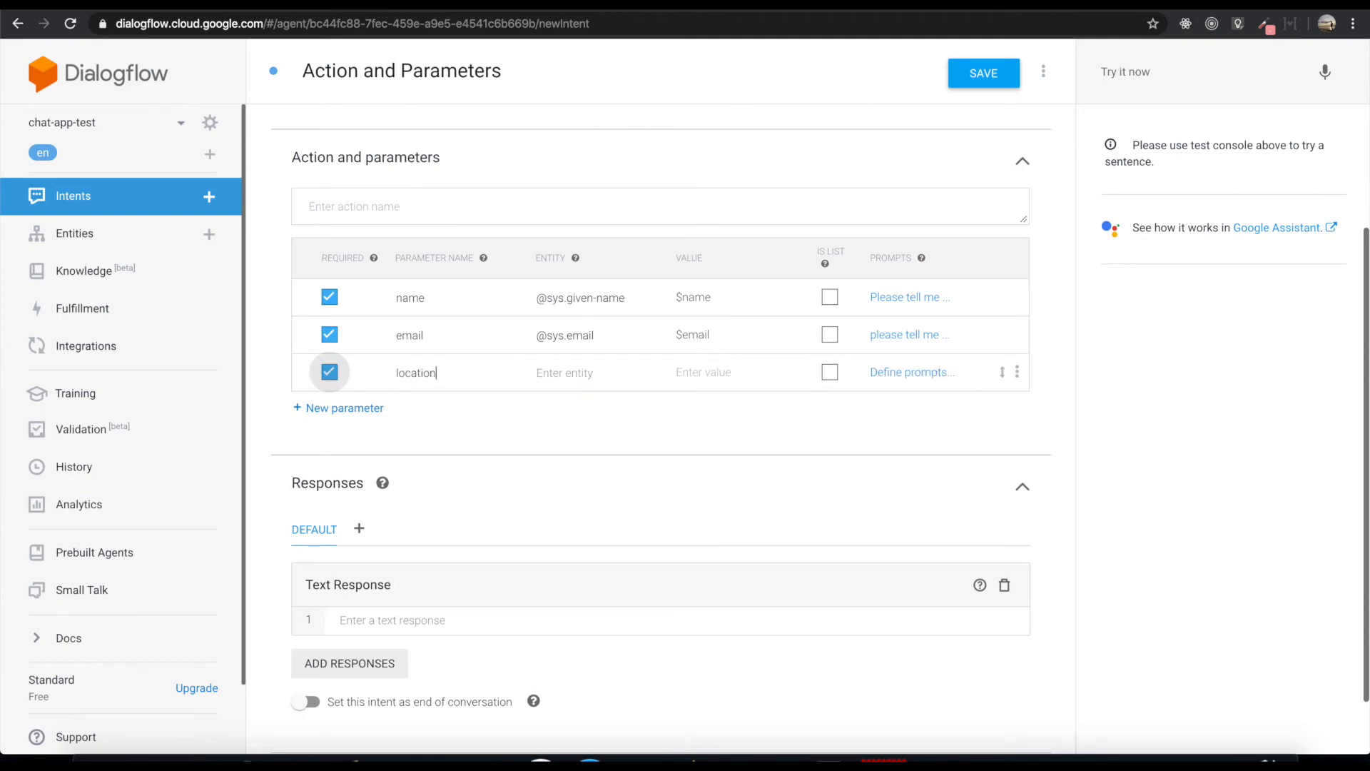
click(982, 73)
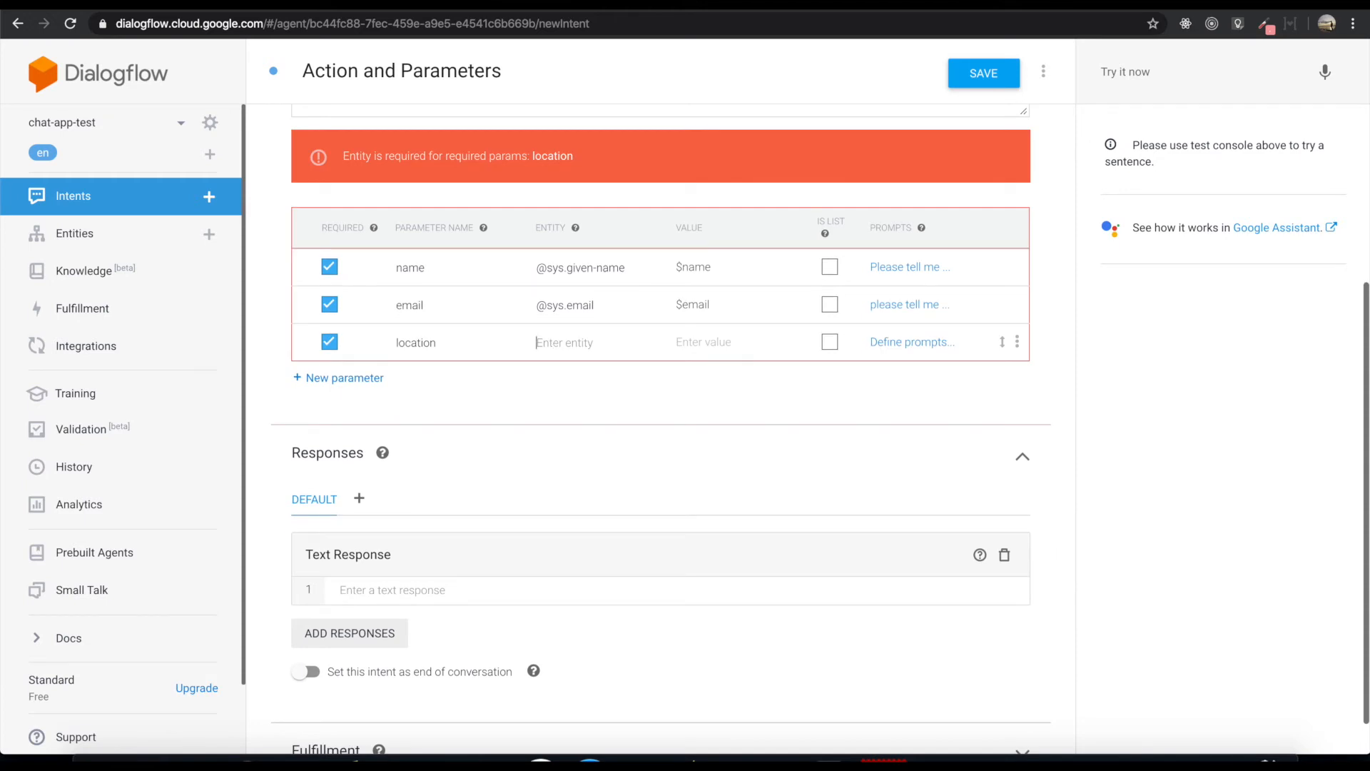
text(@sys.l)
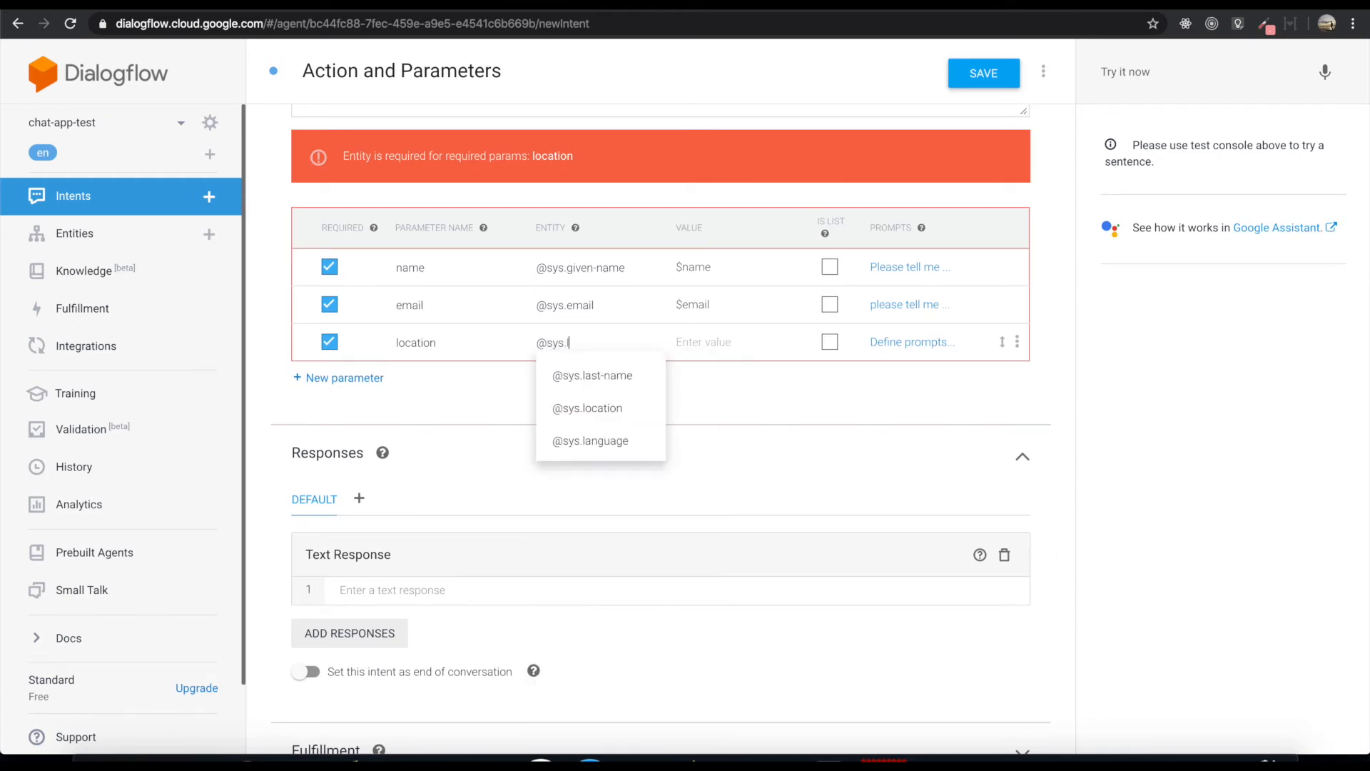
click(587, 408)
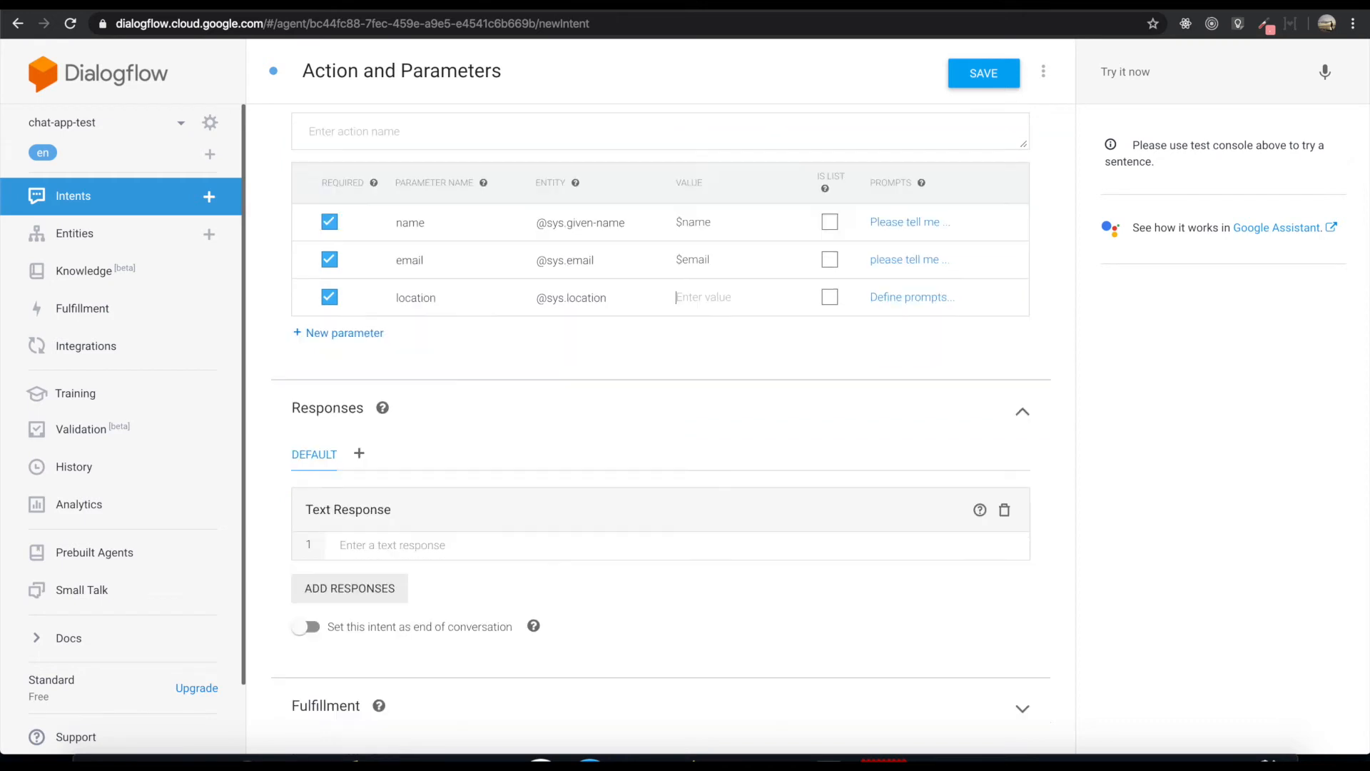
text($location)
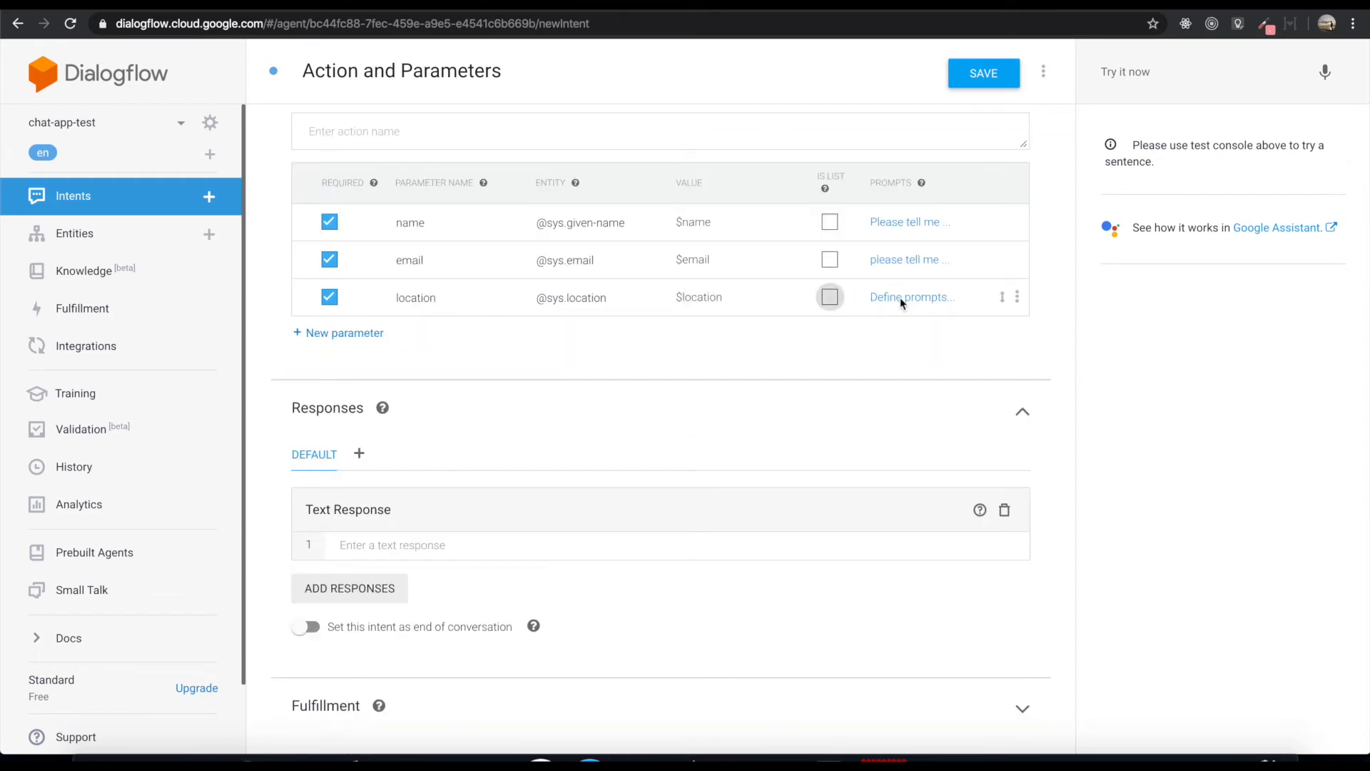
Give the location parameter the prompt 'where do you live ?'.
click(911, 296)
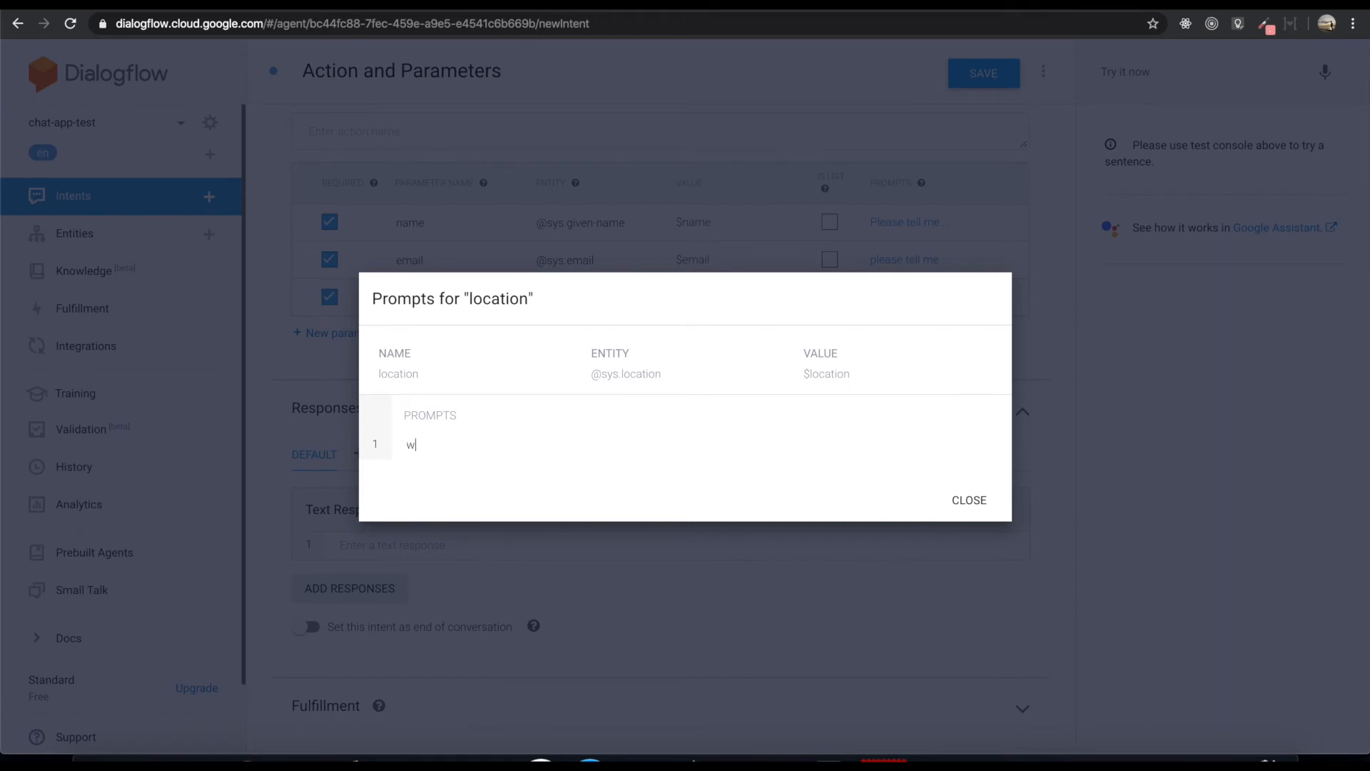
text(here do you li)
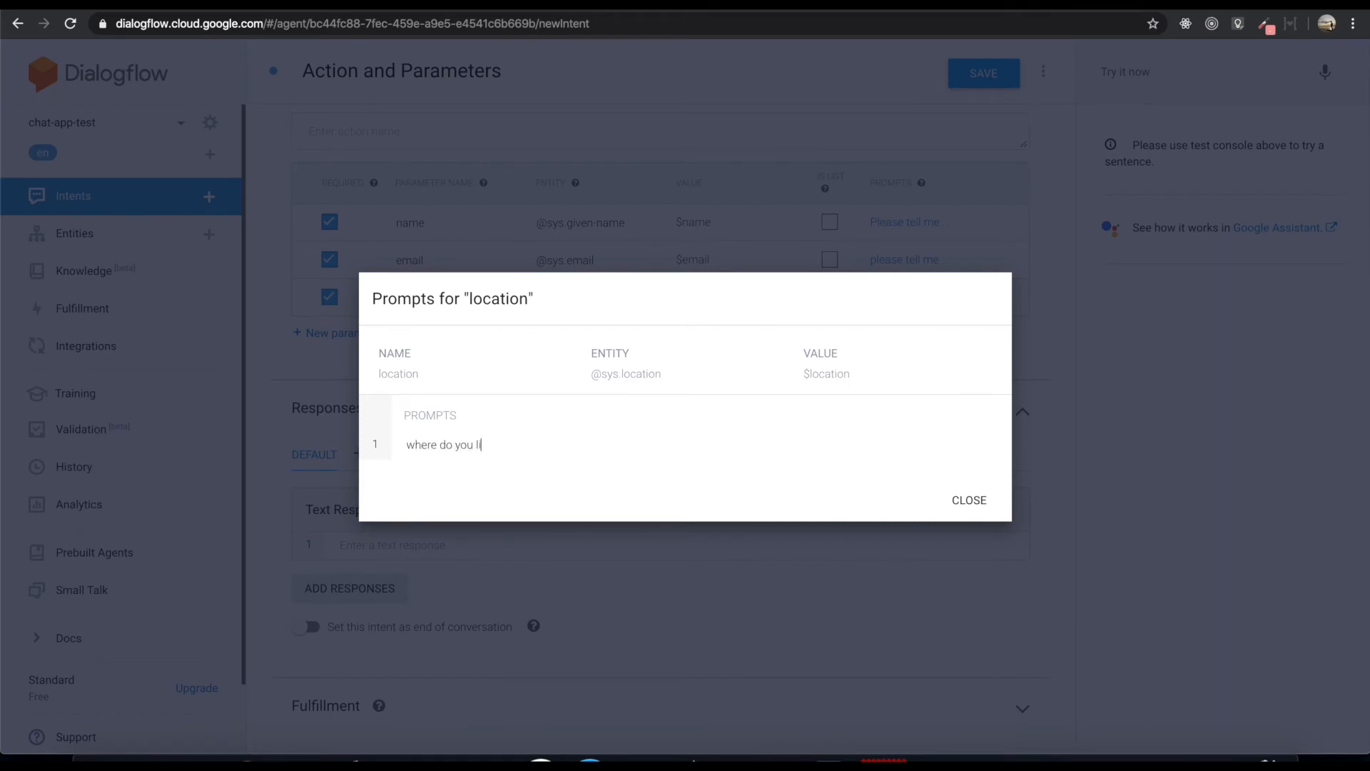
text(ve ?)
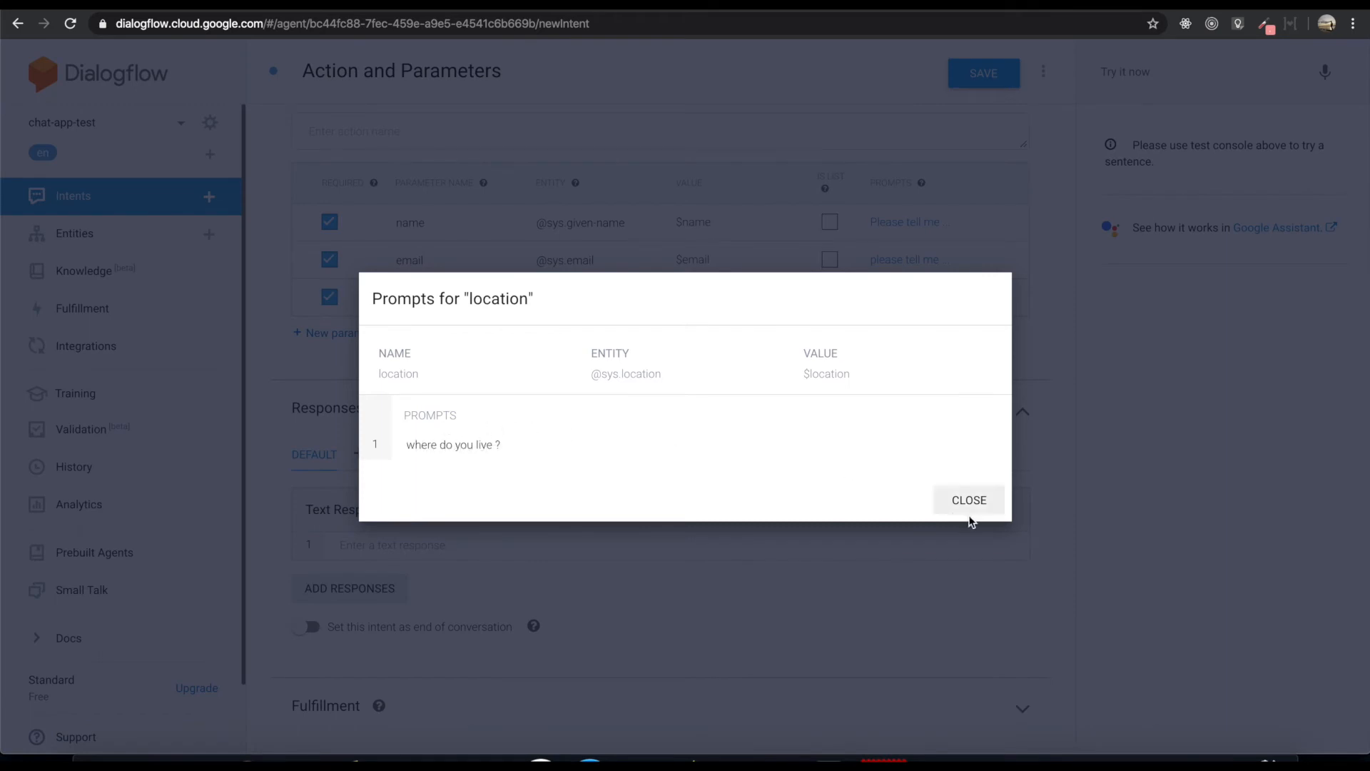
Close the location prompts window so its prompt appears in the parameters table.
click(968, 500)
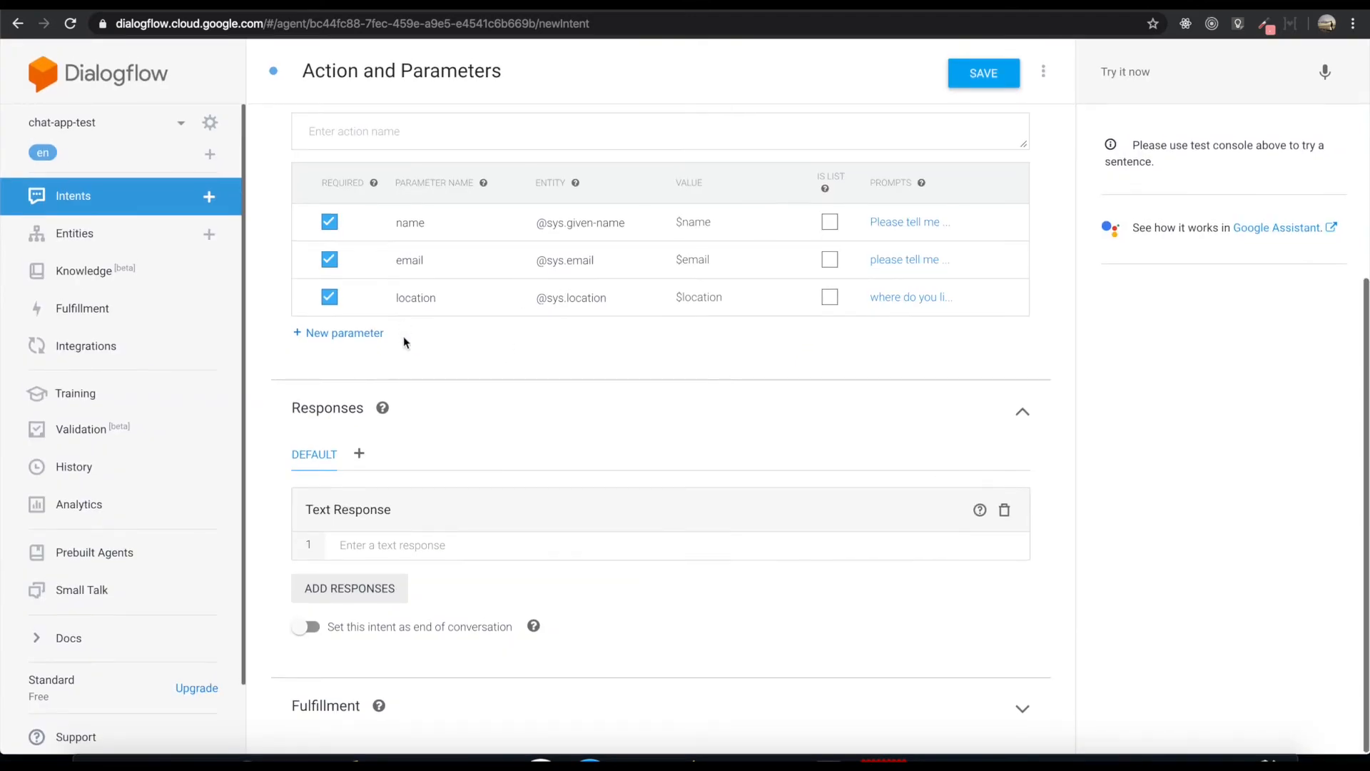
mouse_move(429, 237)
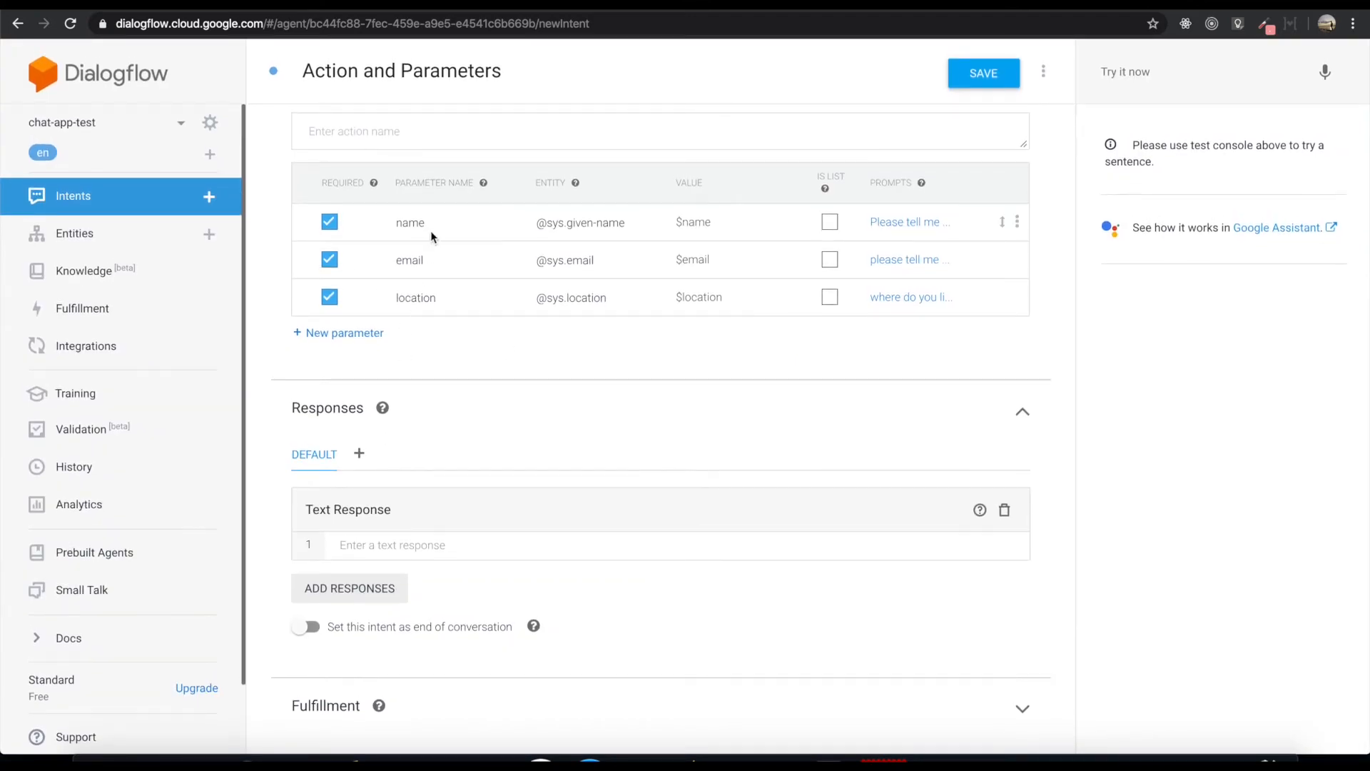
mouse_move(375, 221)
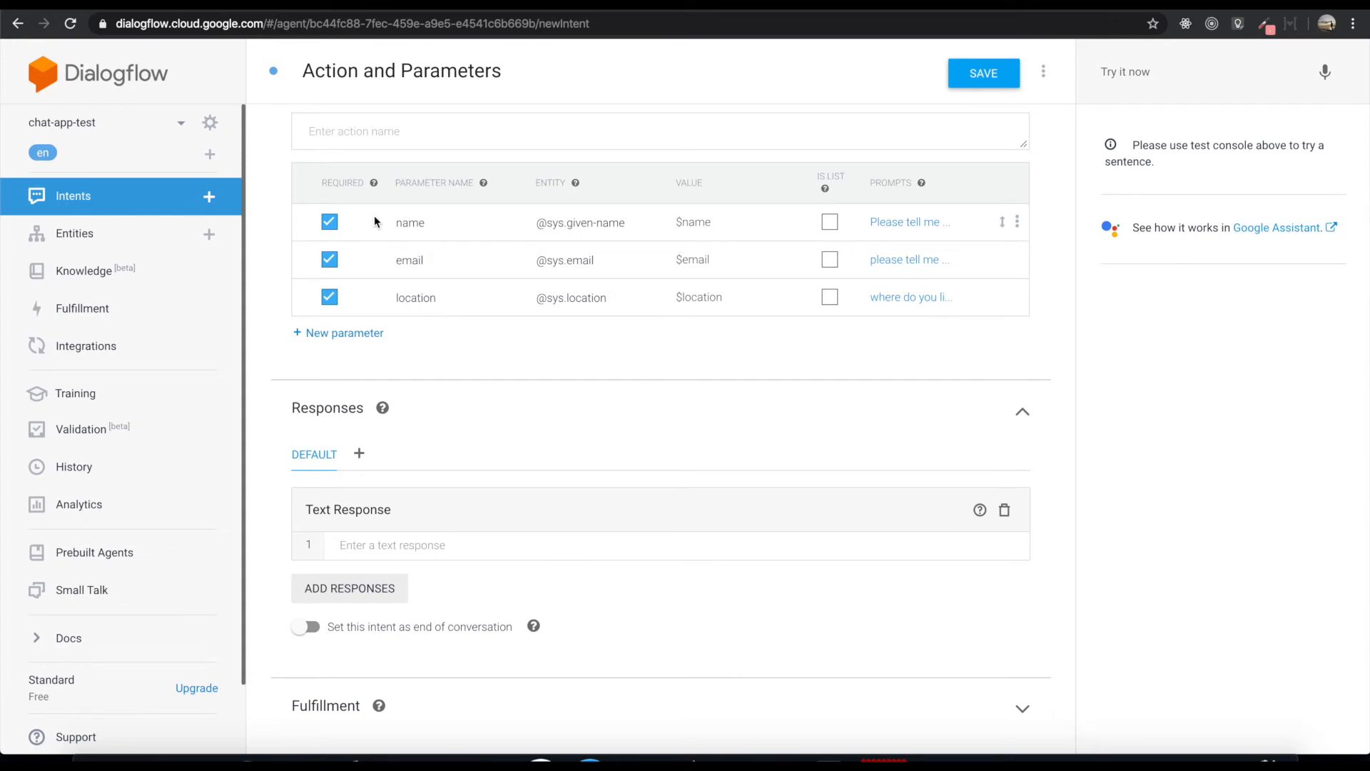
mouse_move(389, 537)
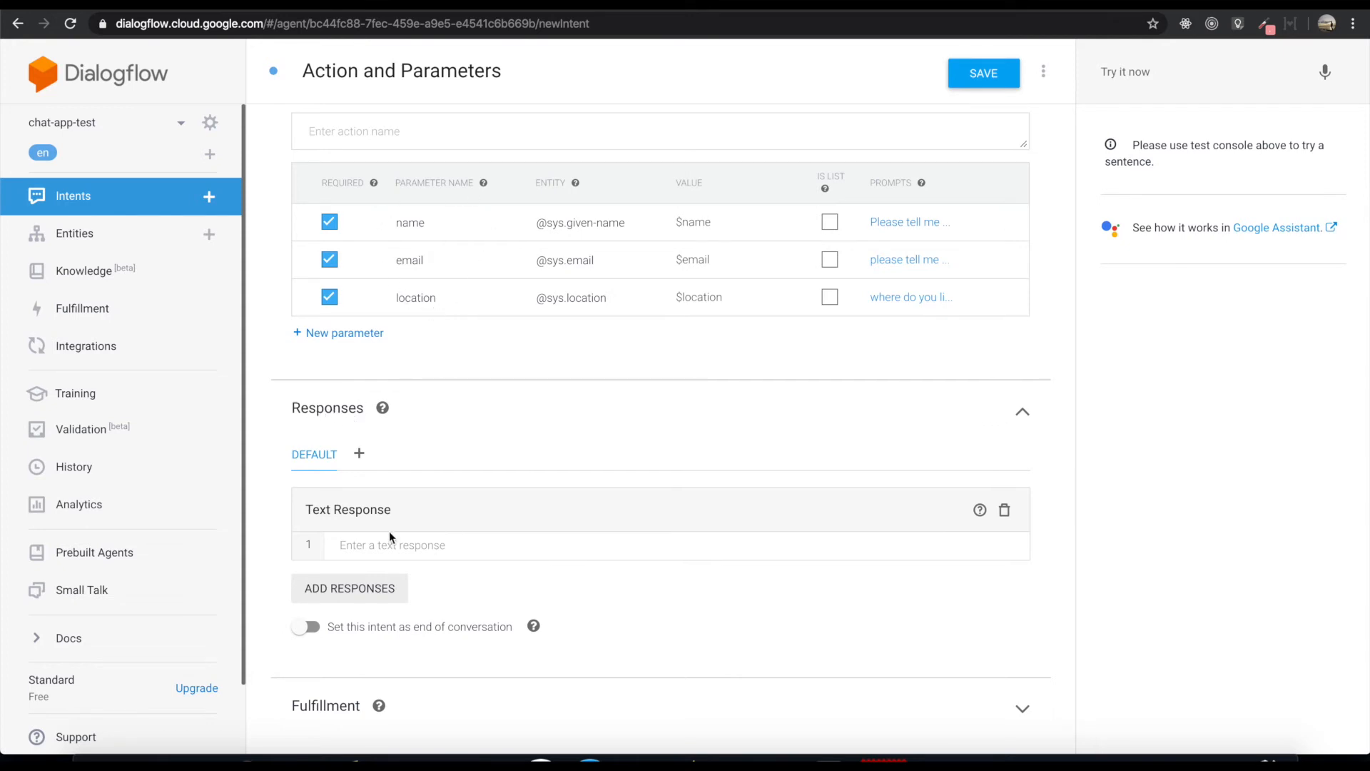
Enter the text response 'thank you, $name , I will contact you soon $email'.
click(392, 545)
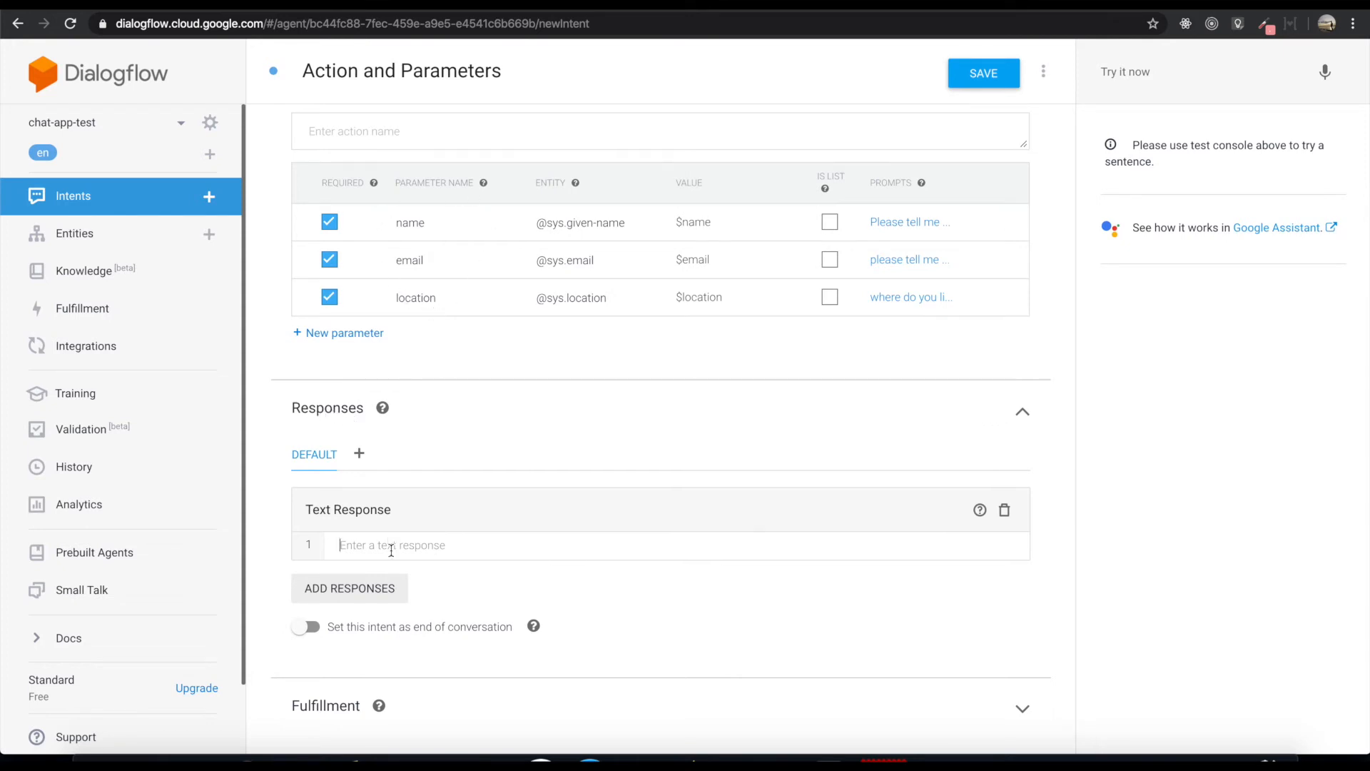
text(thank)
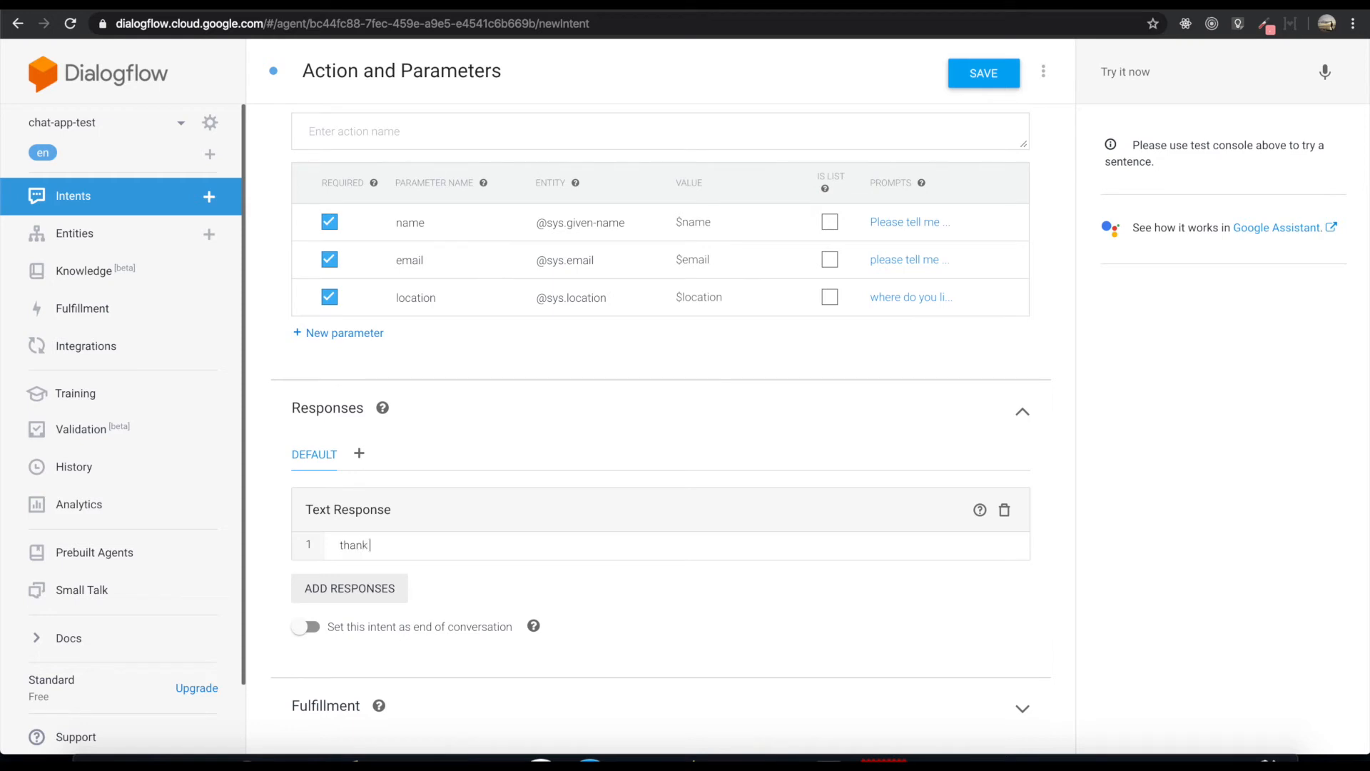
text(you,)
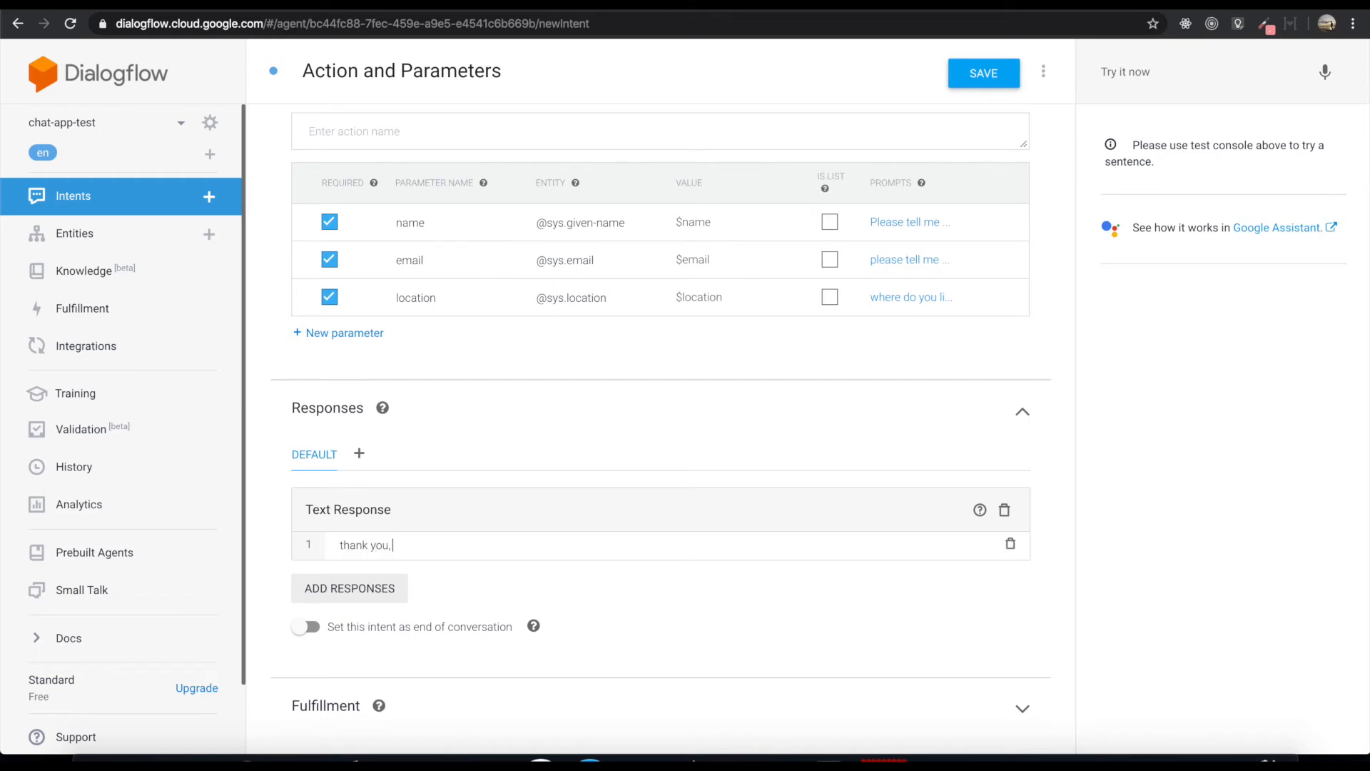
double_click(692, 222)
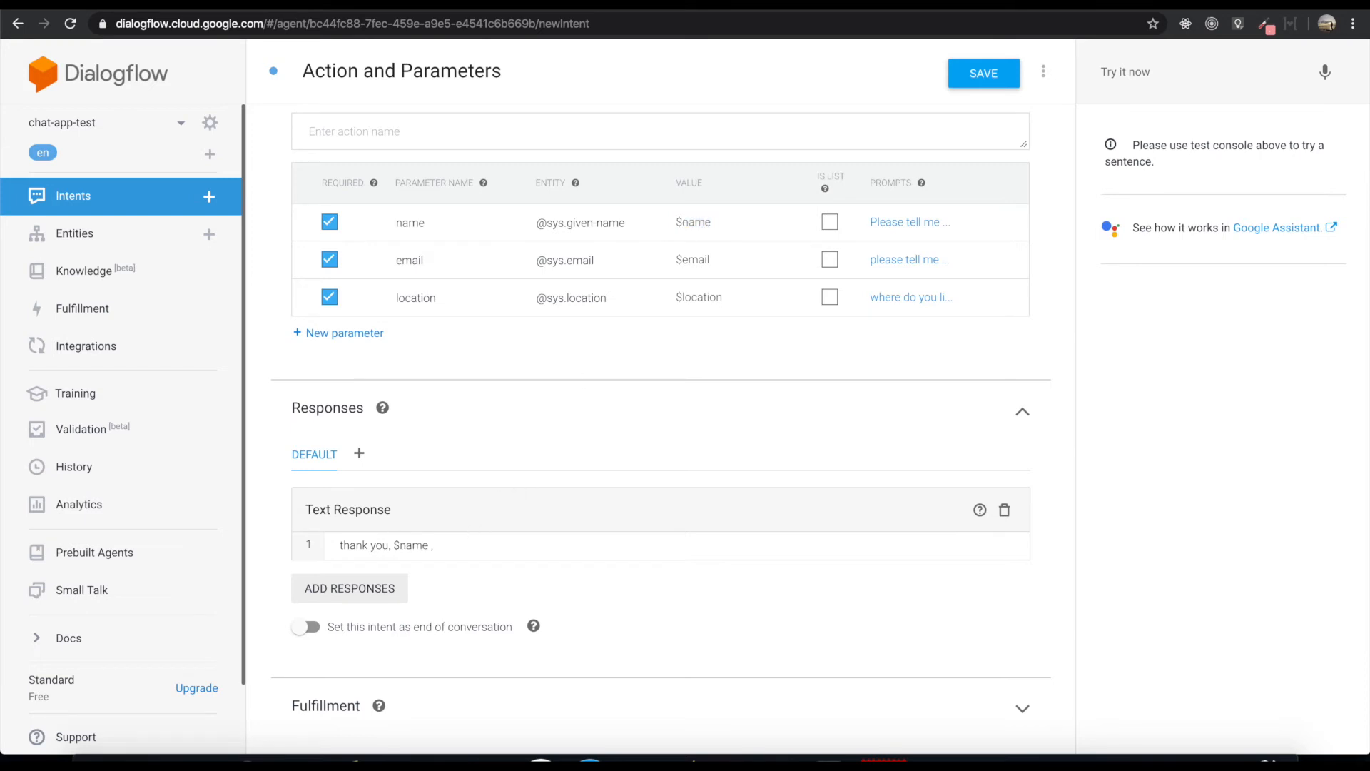
text(I will cont)
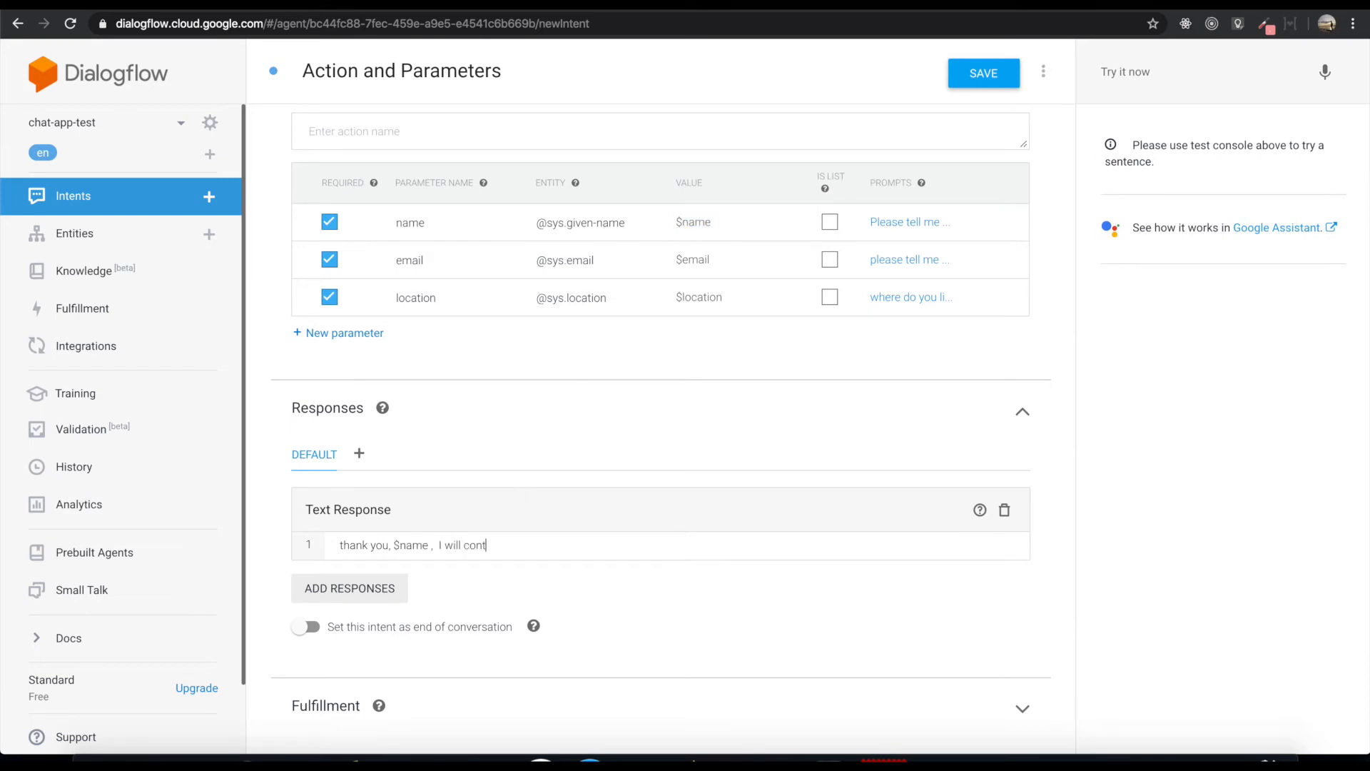
text(act you s)
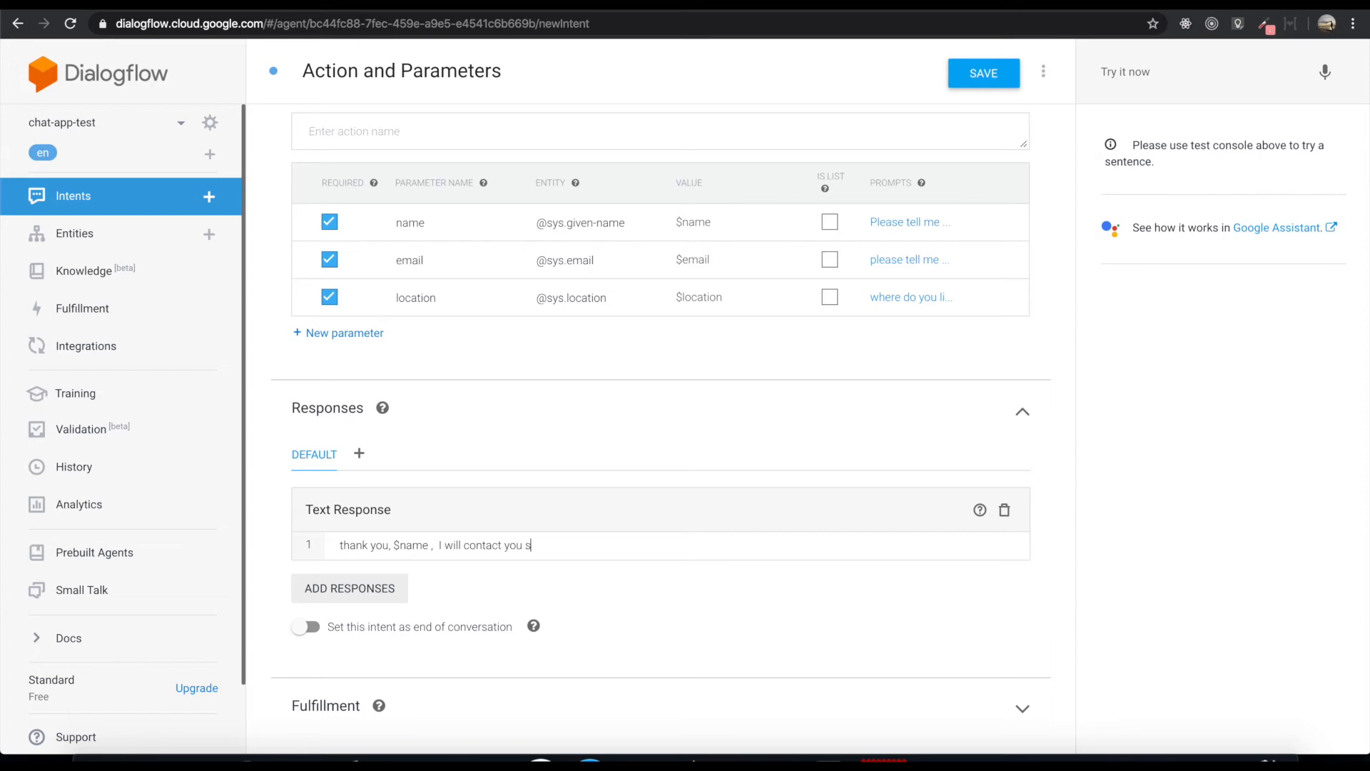
text(oon)
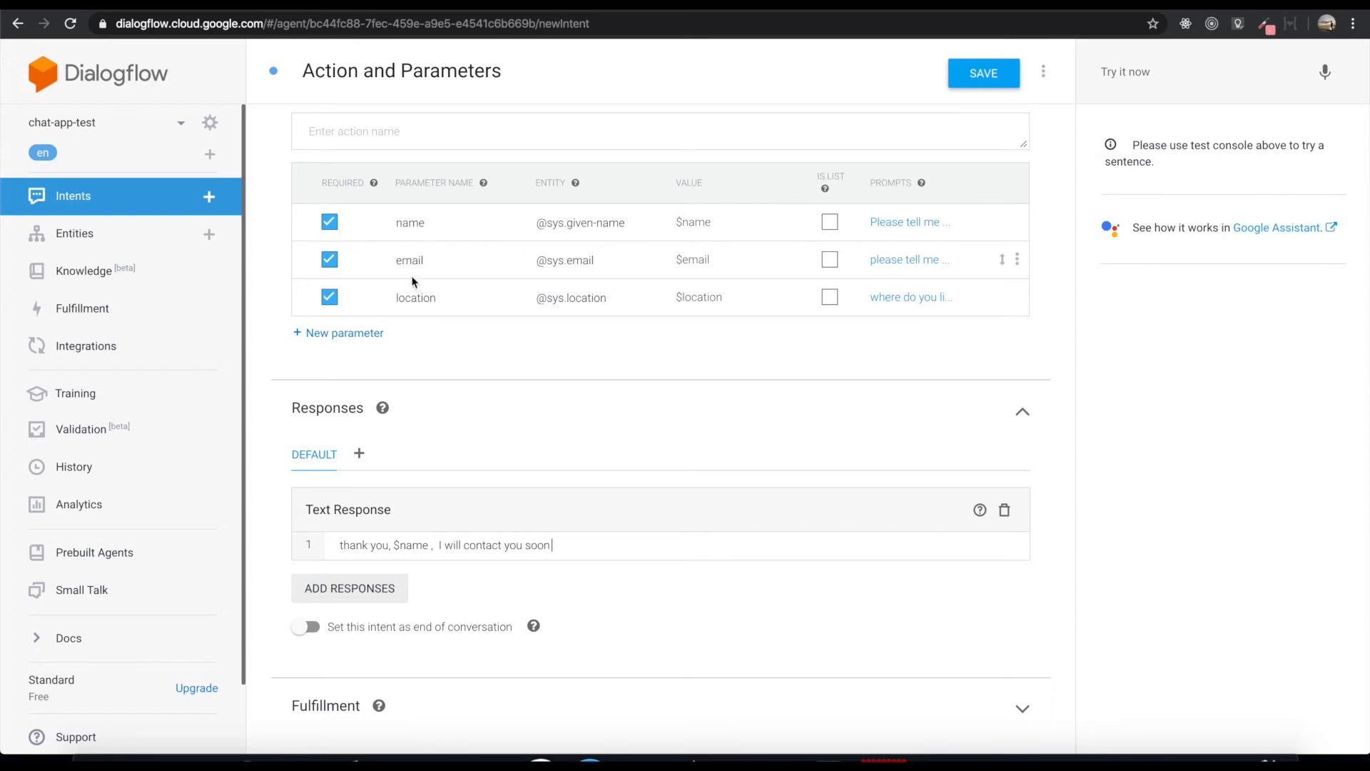
text($email)
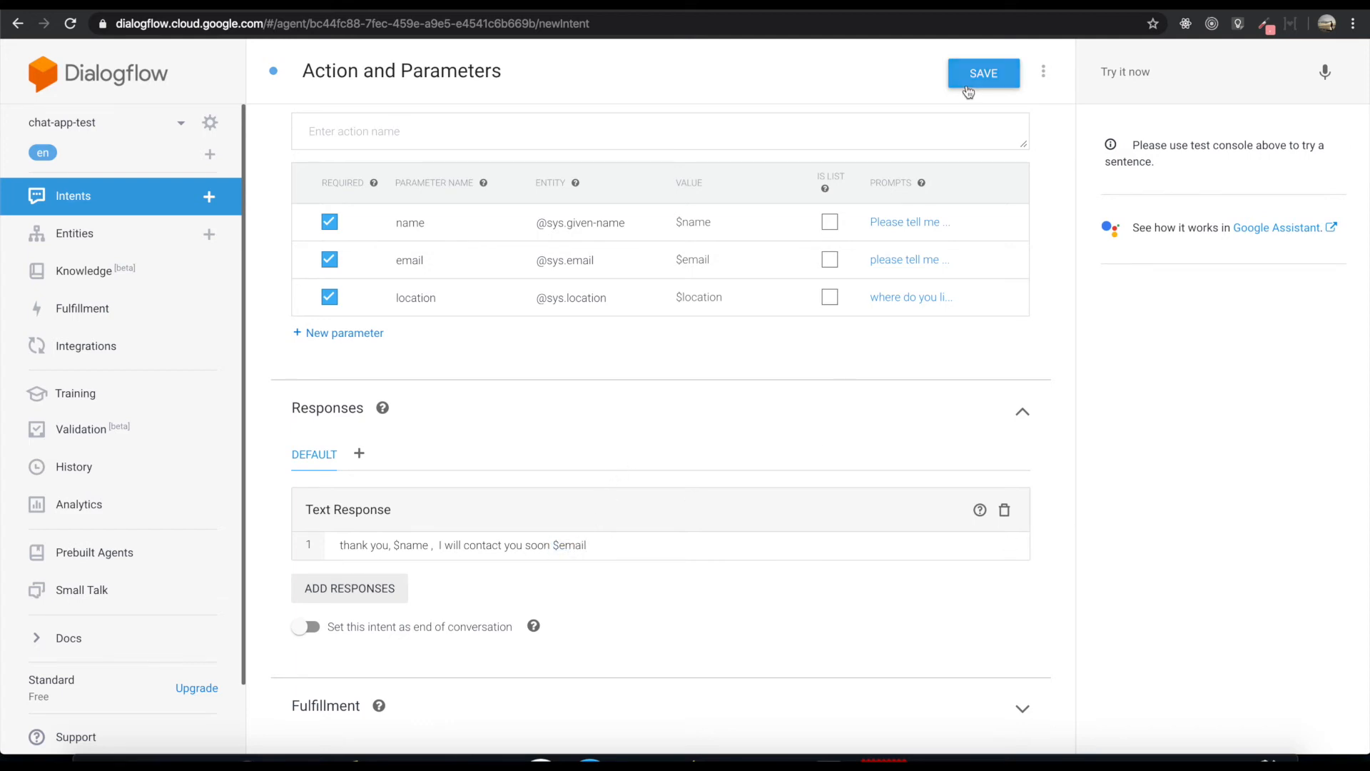
Save the intent and let agent training complete.
click(981, 73)
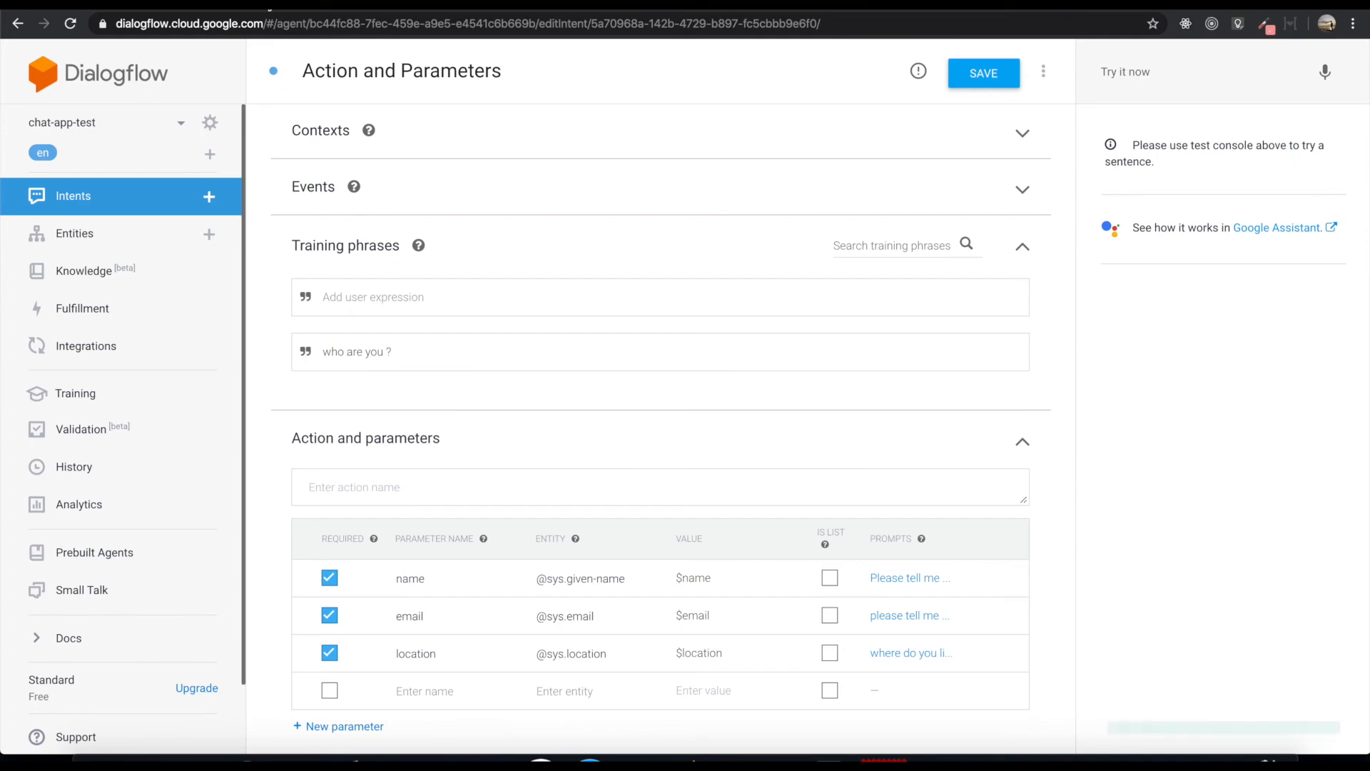
click(152, 24)
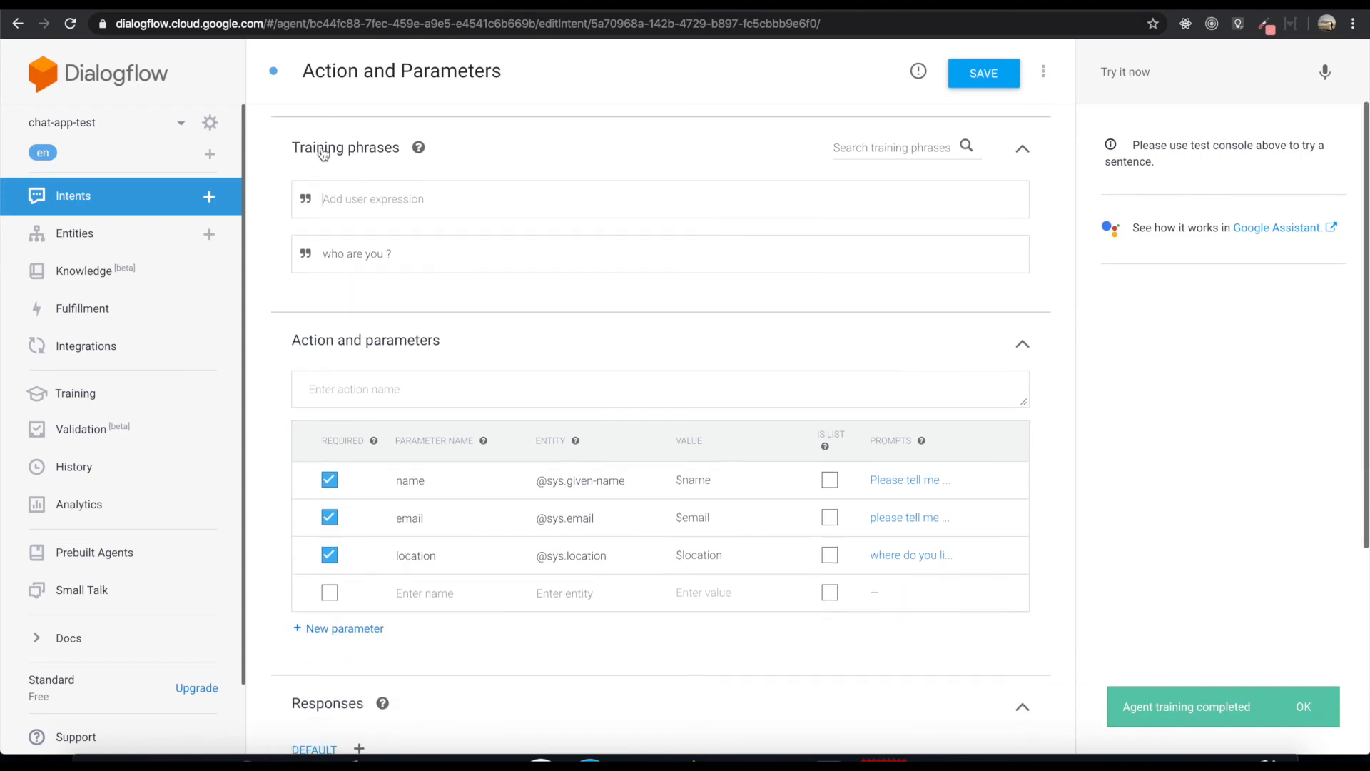
mouse_move(392, 160)
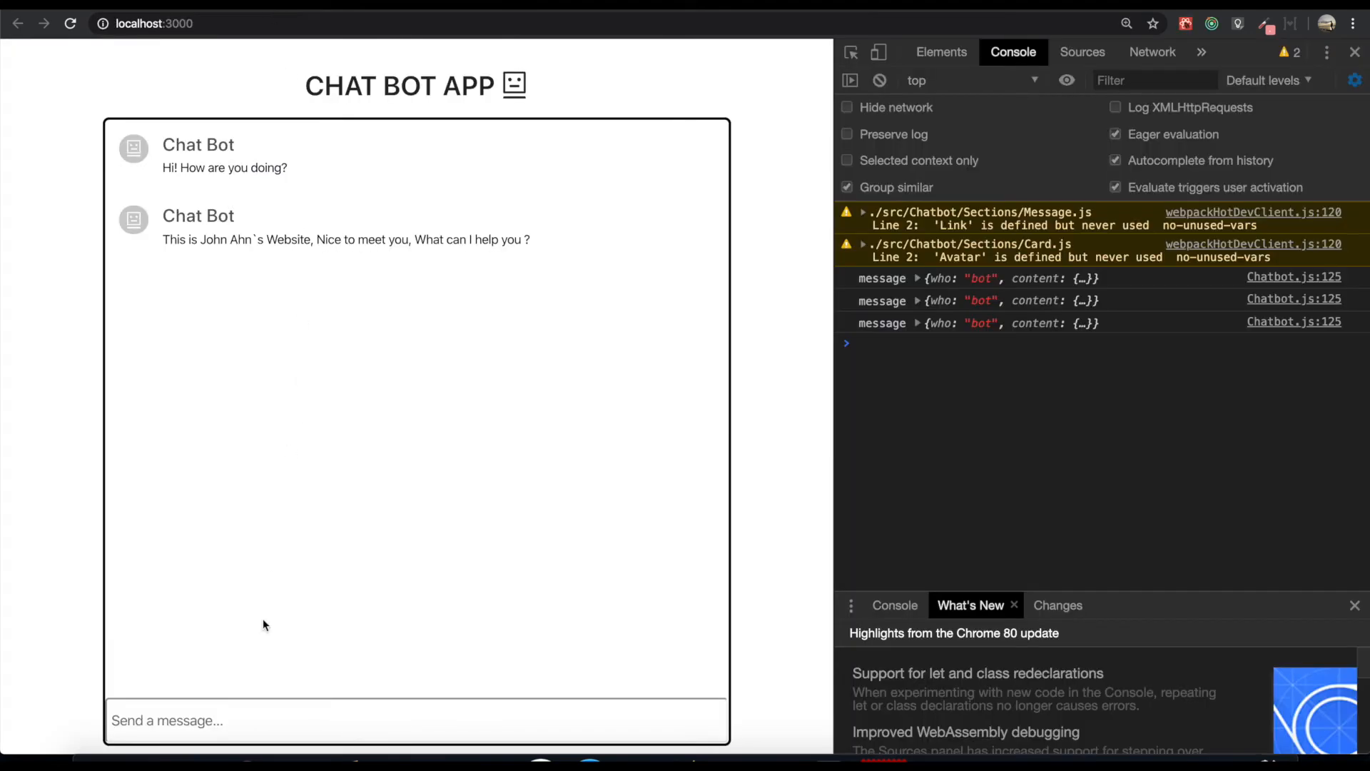
Ask the chatbot "who are you?" and check the name parameter's prompt in Dialogflow.
text(who are)
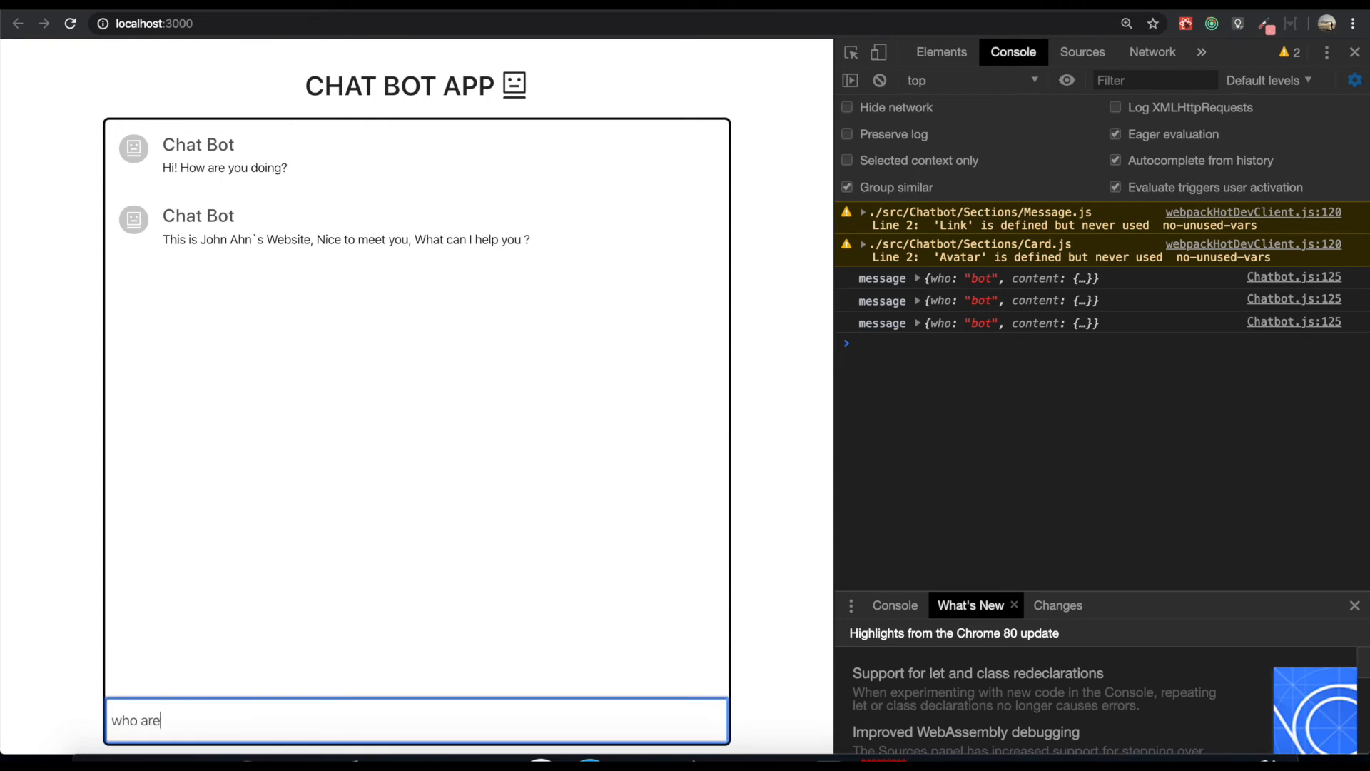
key(Return)
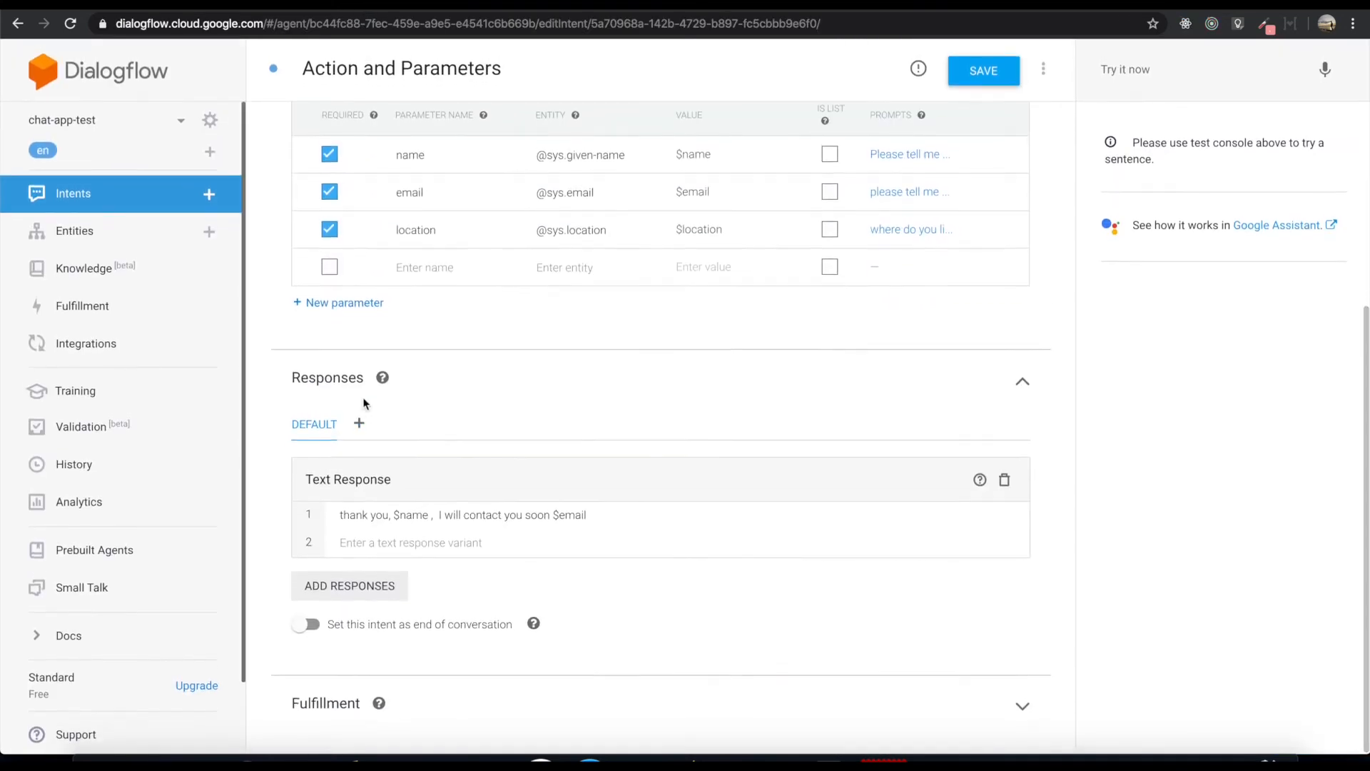
click(909, 154)
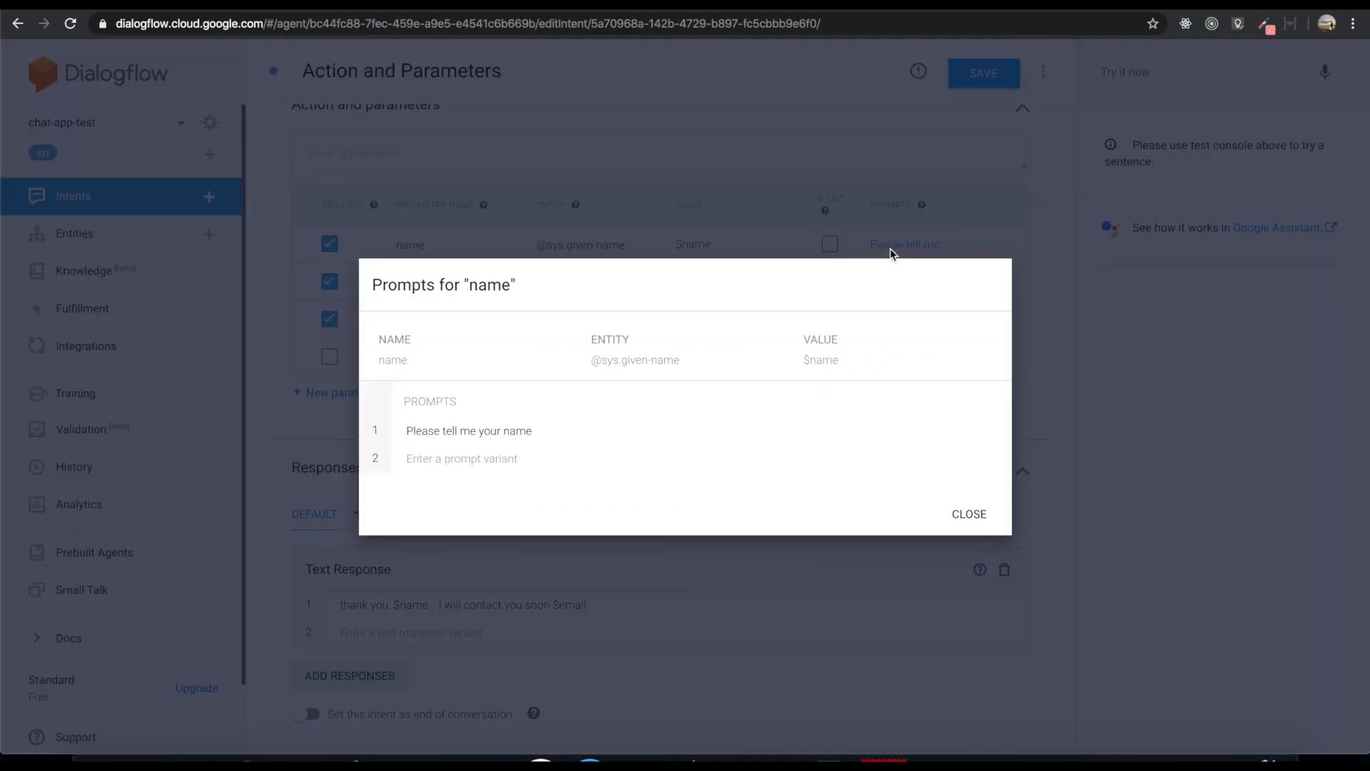
mouse_move(548, 429)
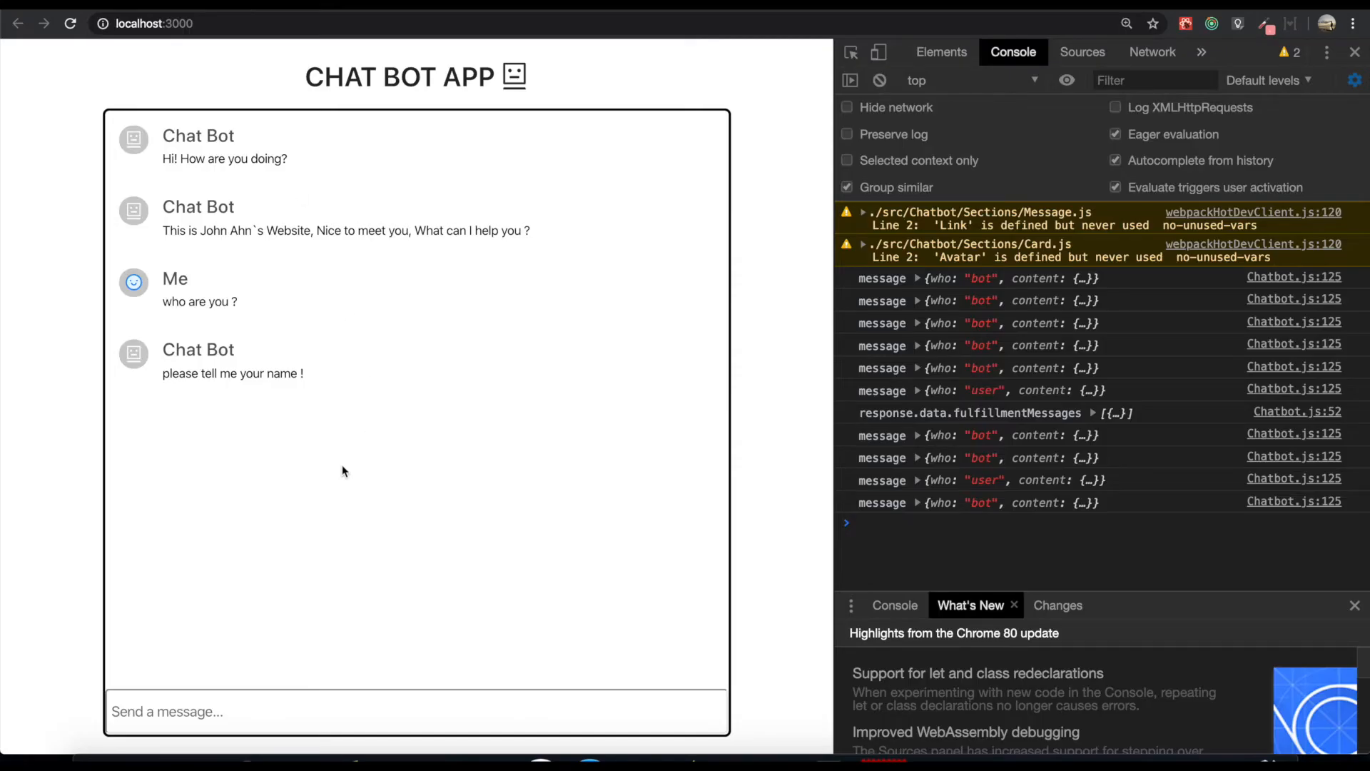
text(john)
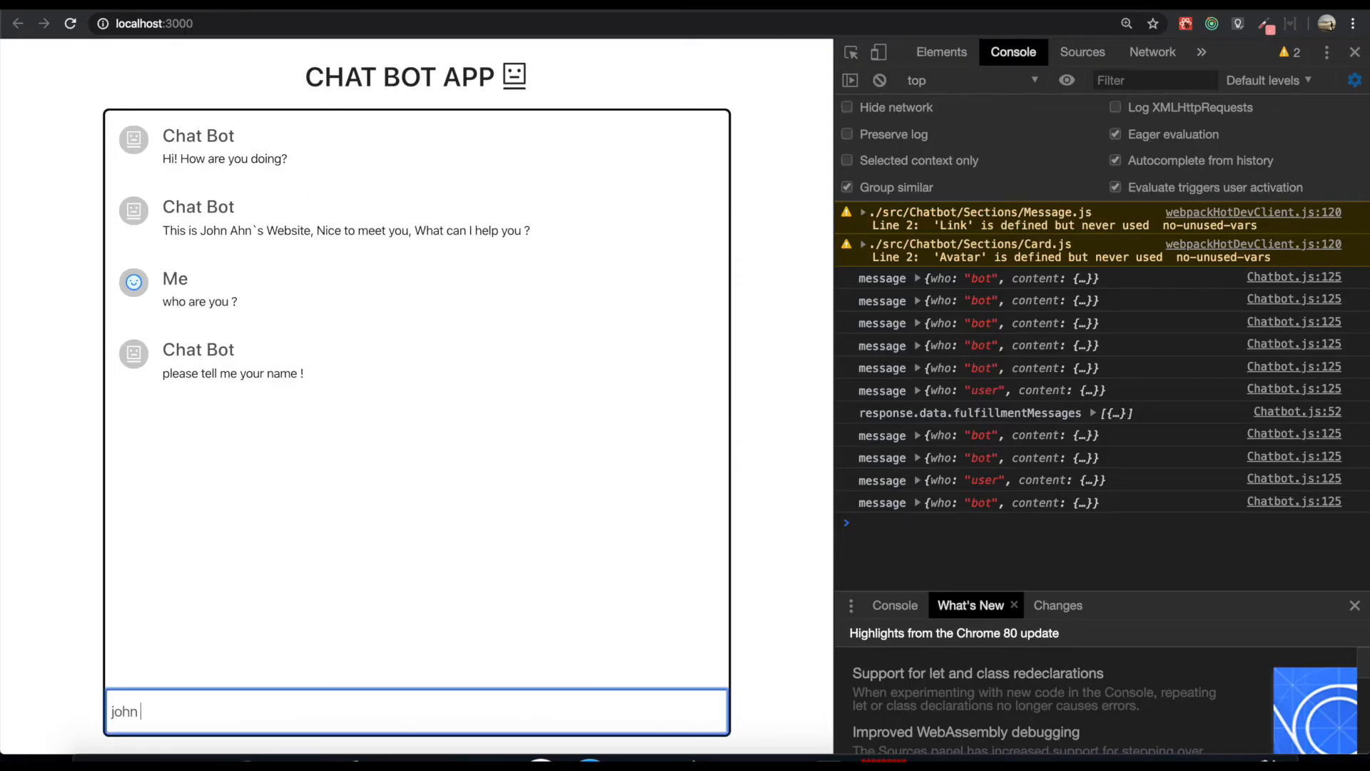
key(Return)
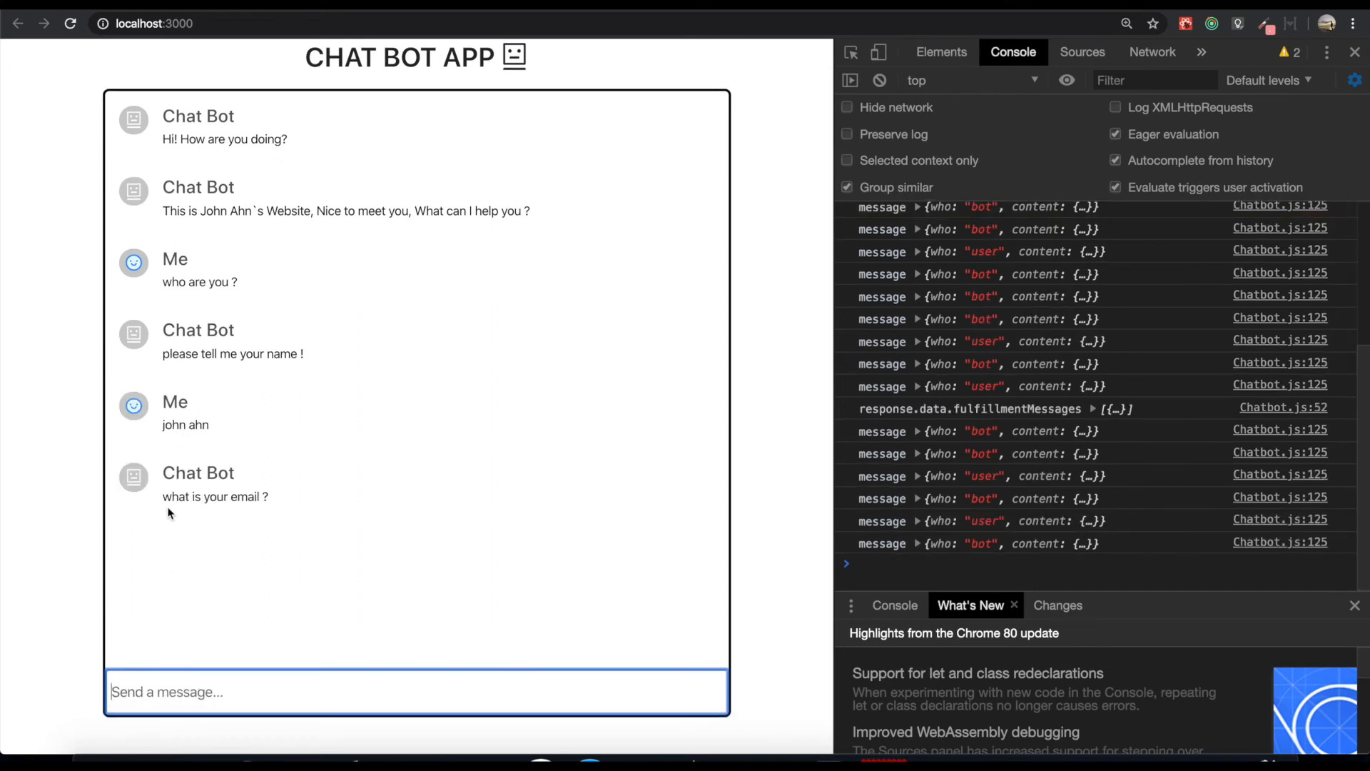
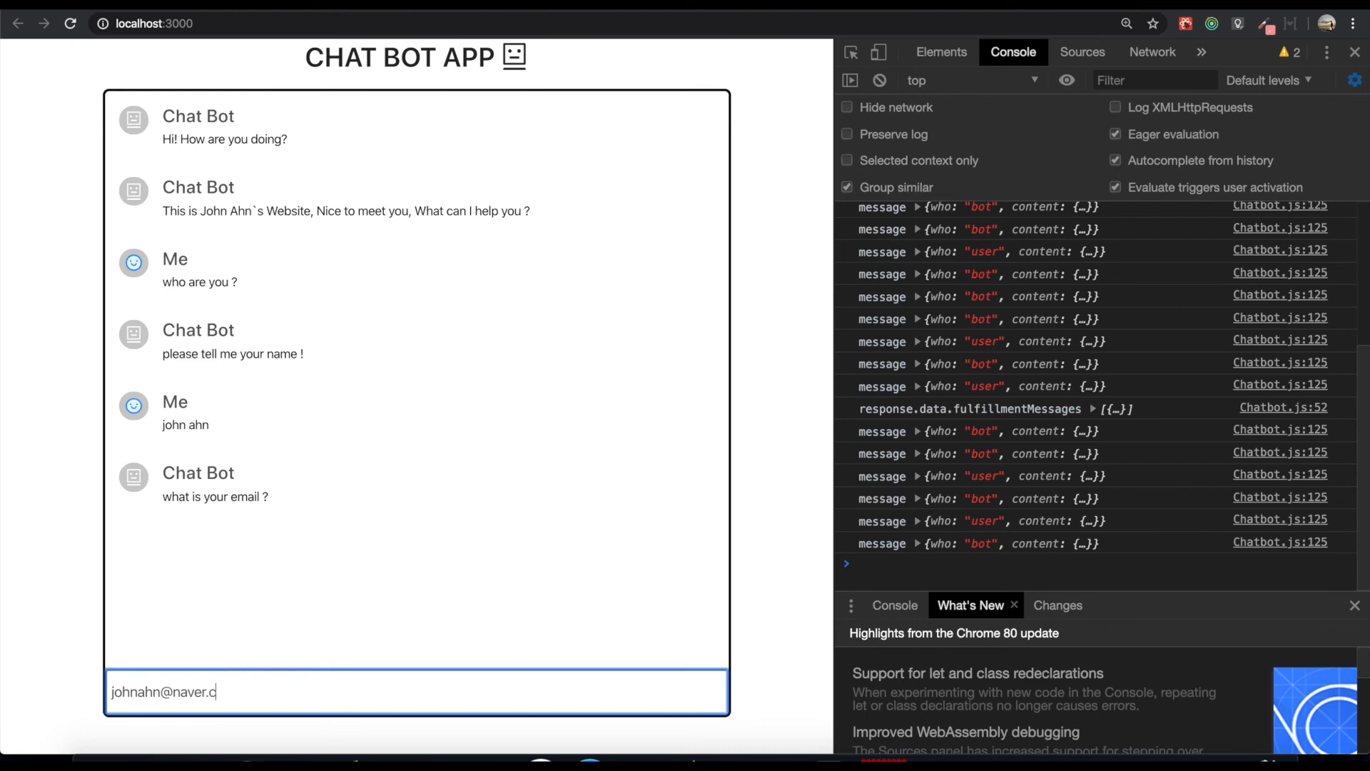
key(Return)
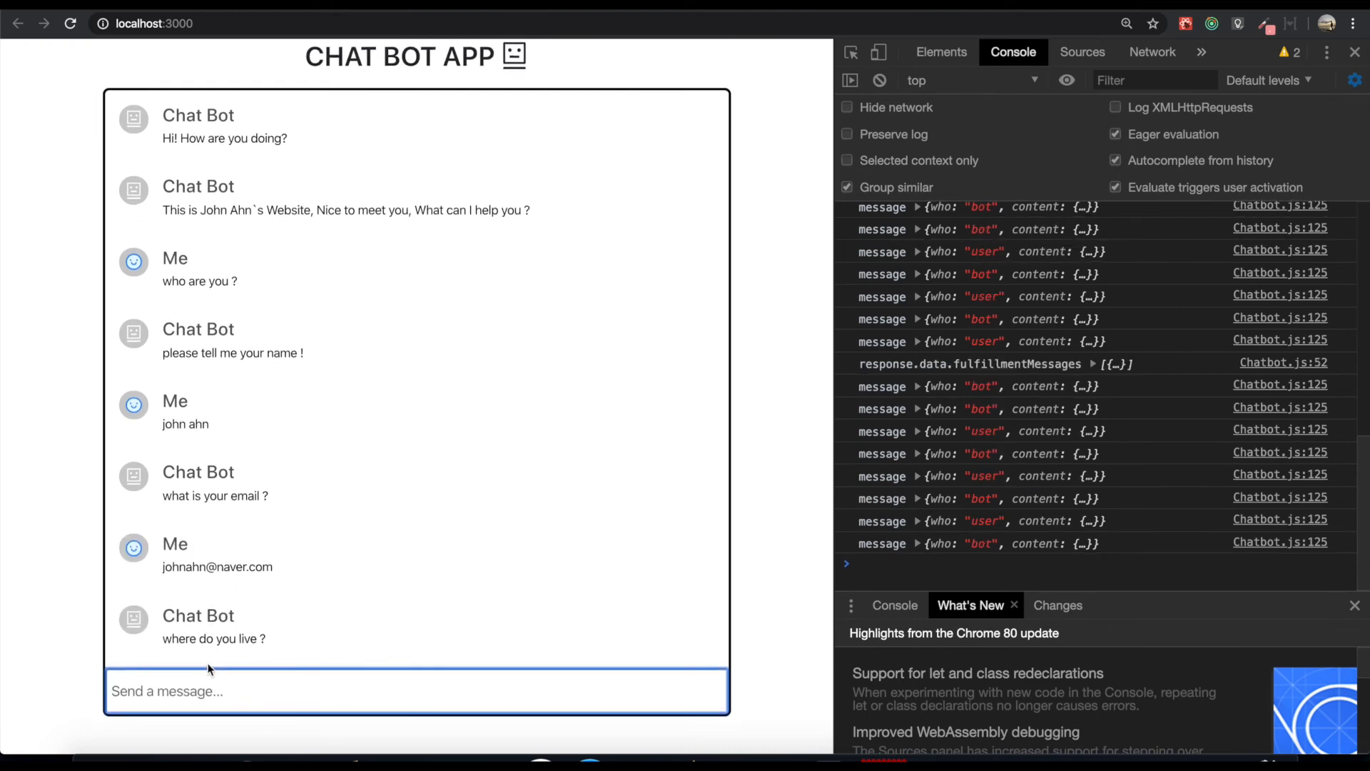
text(Korea!)
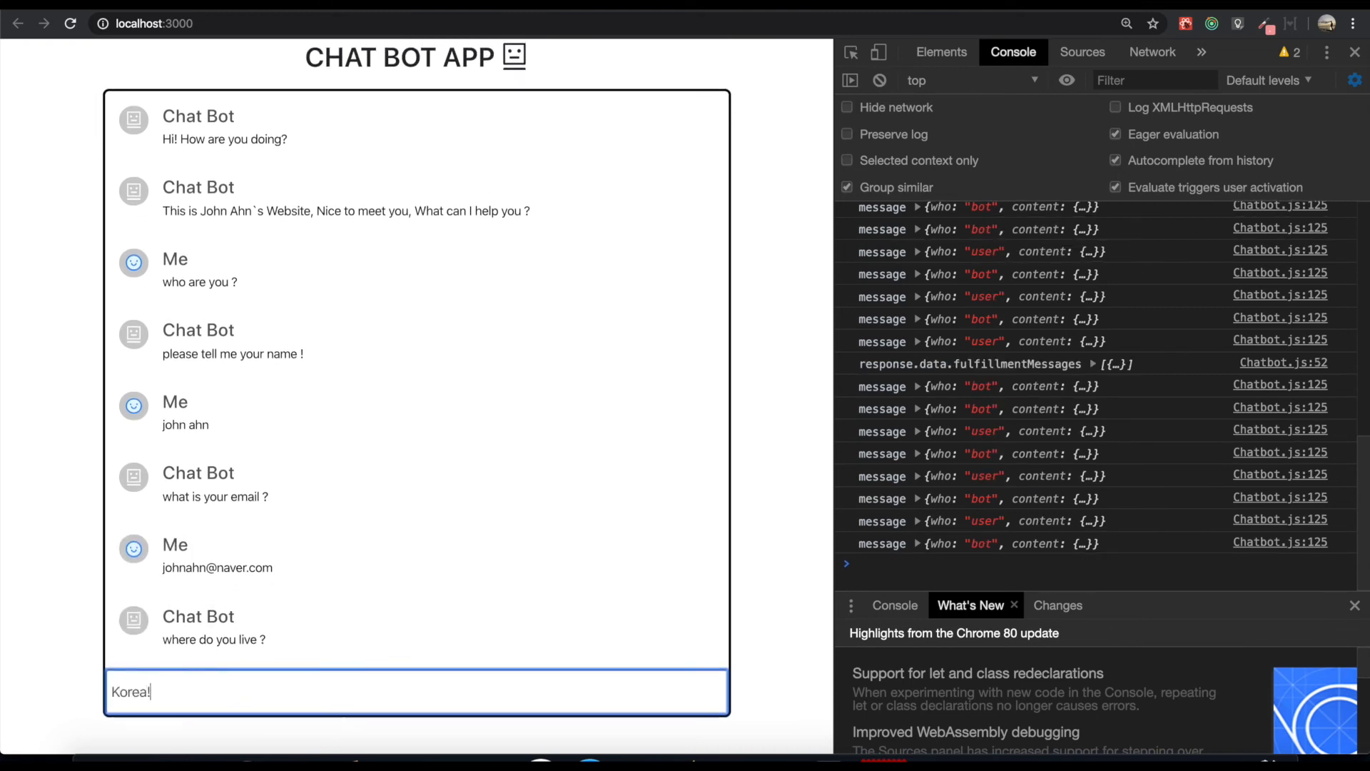
key(Return)
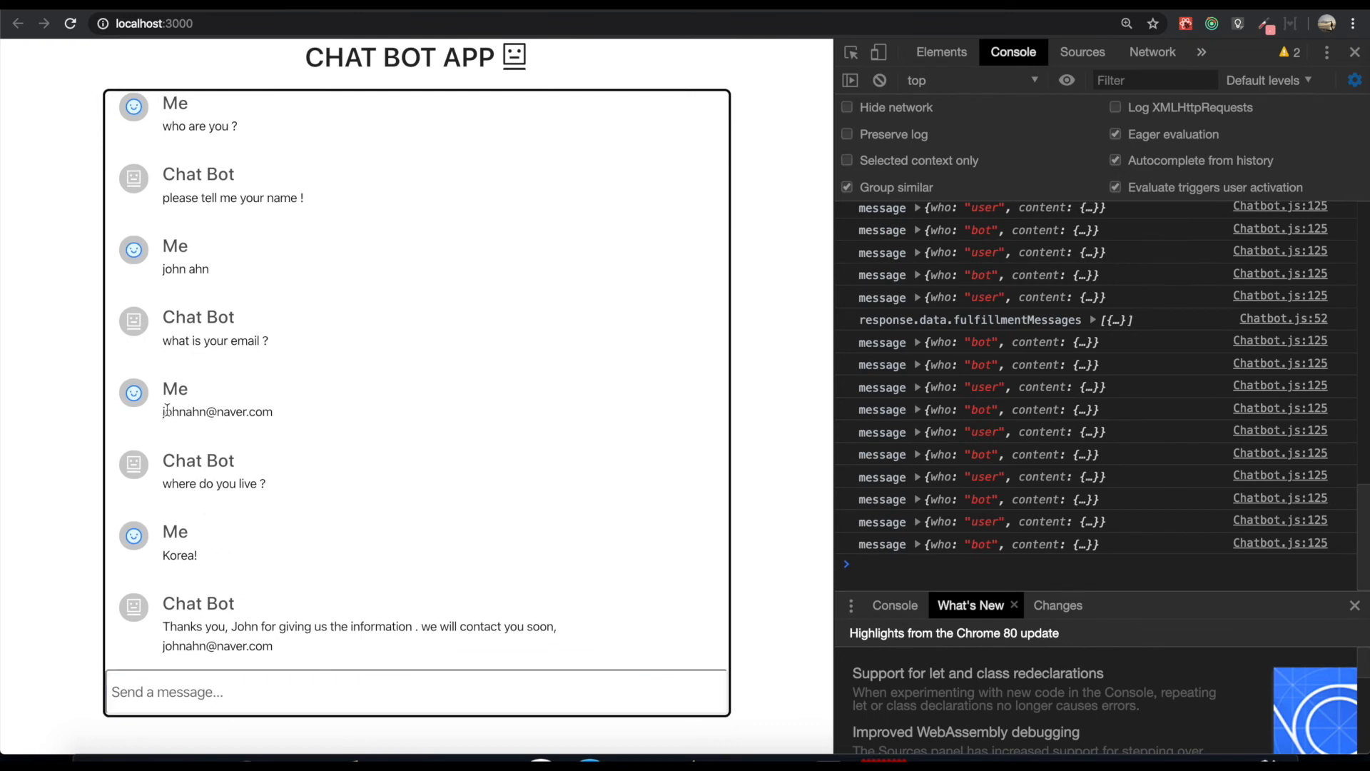
mouse_move(517, 440)
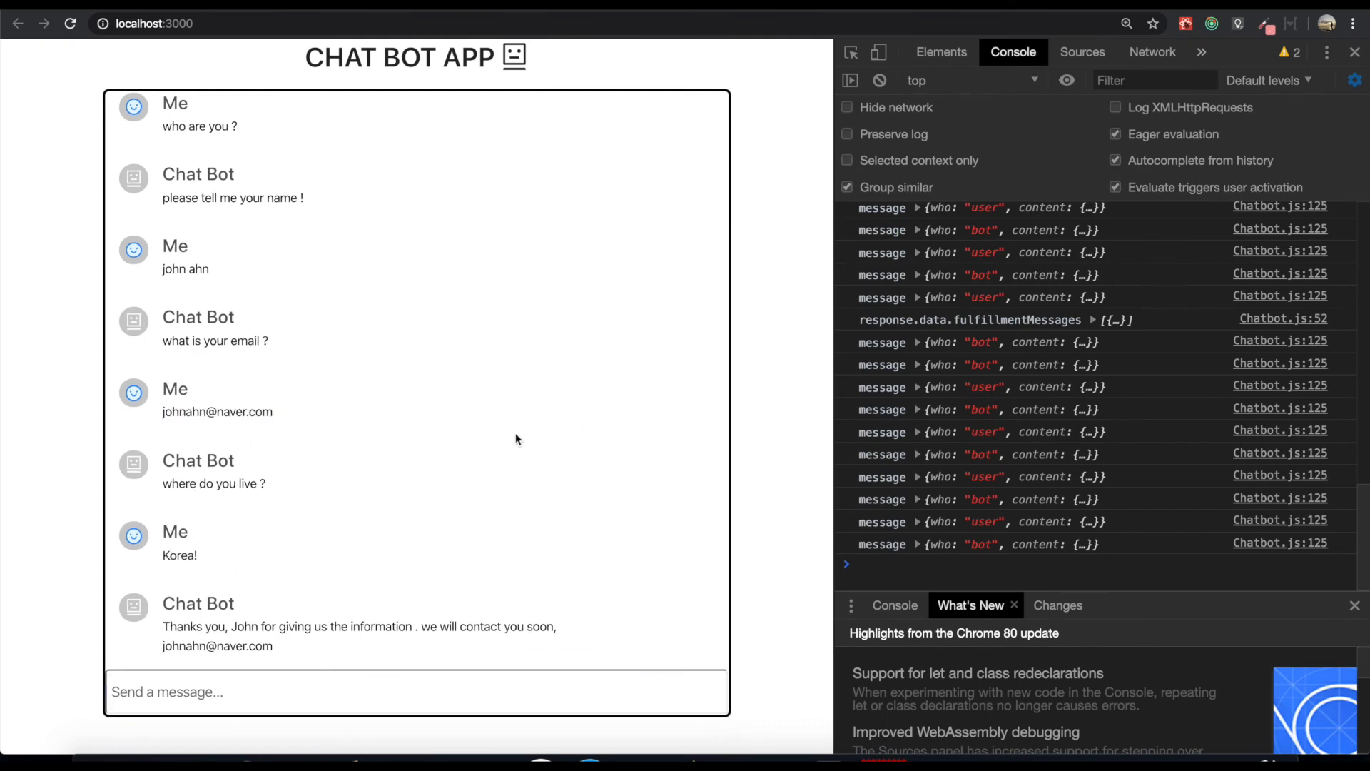
mouse_move(455, 347)
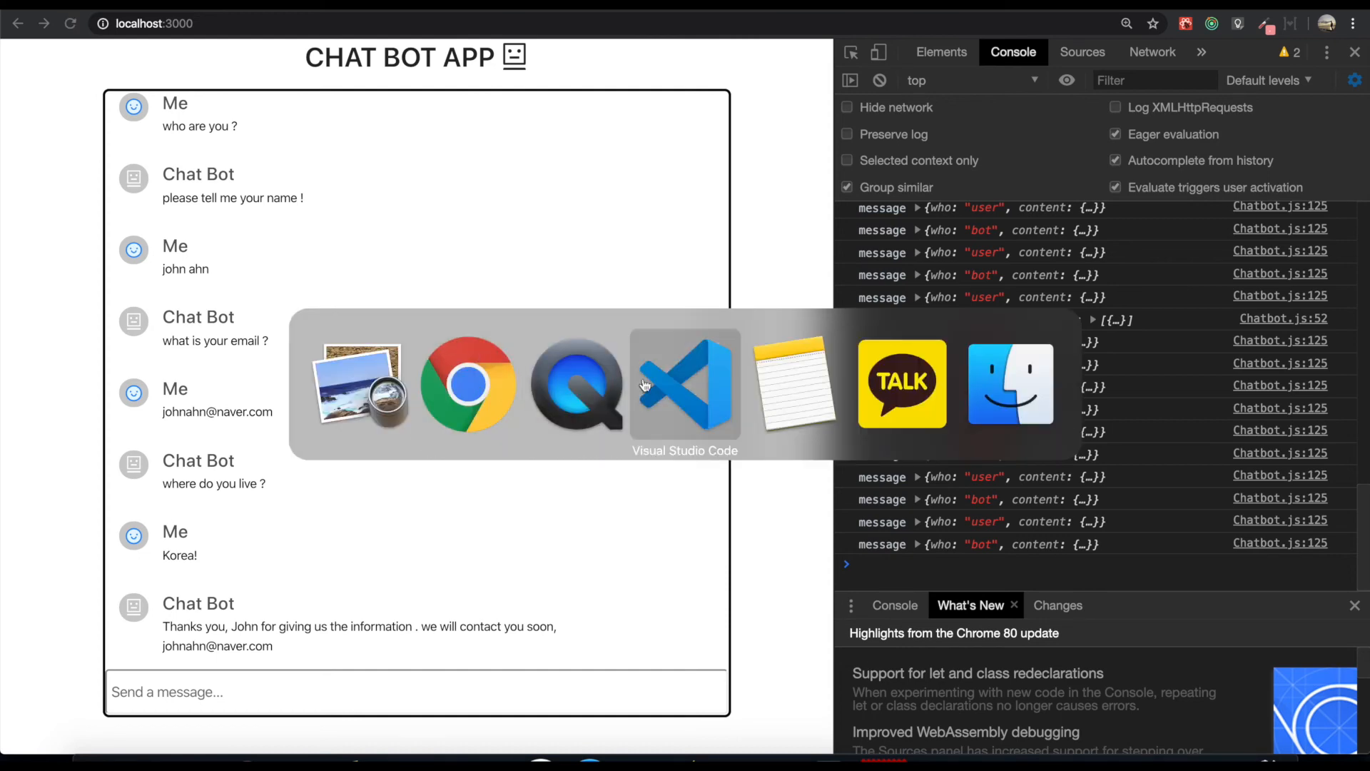
Inspect the query result lines of the textQuery route in dialogflow.js.
click(685, 385)
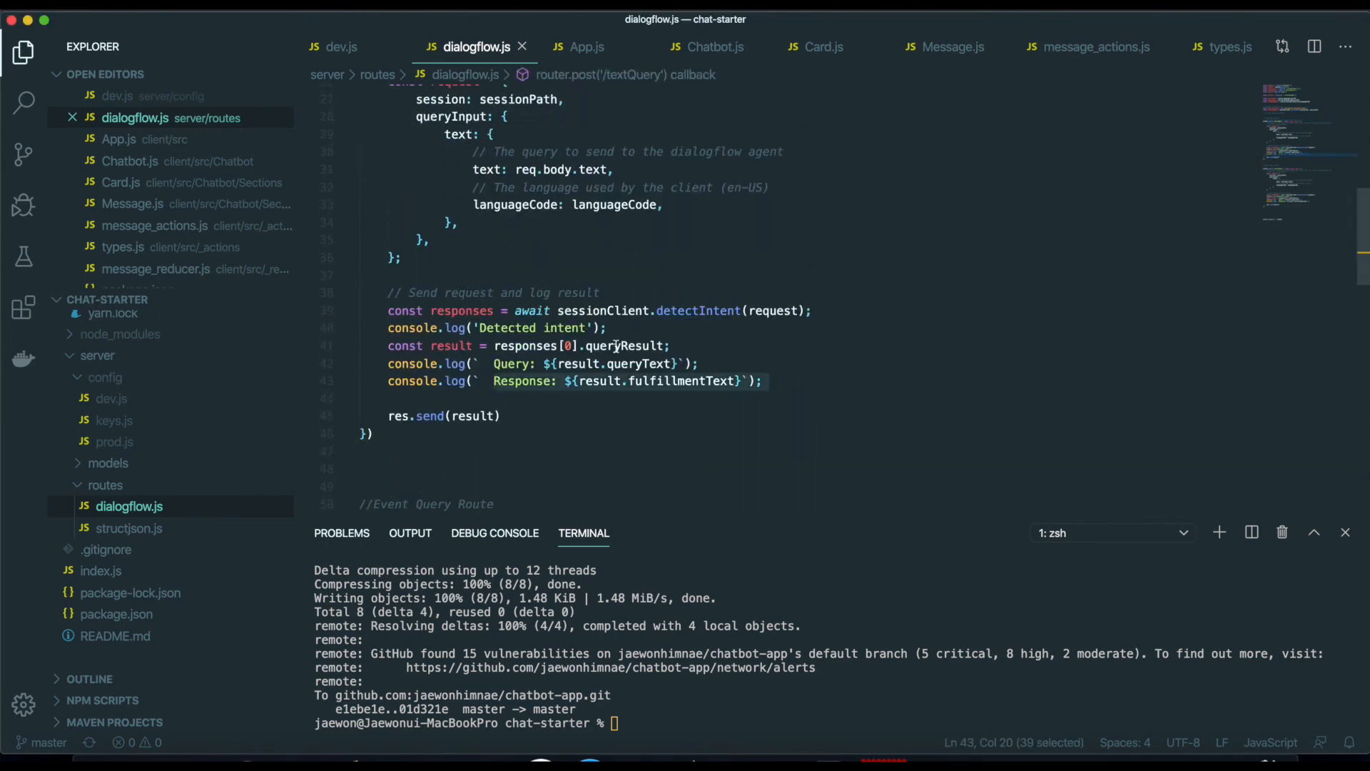
click(628, 345)
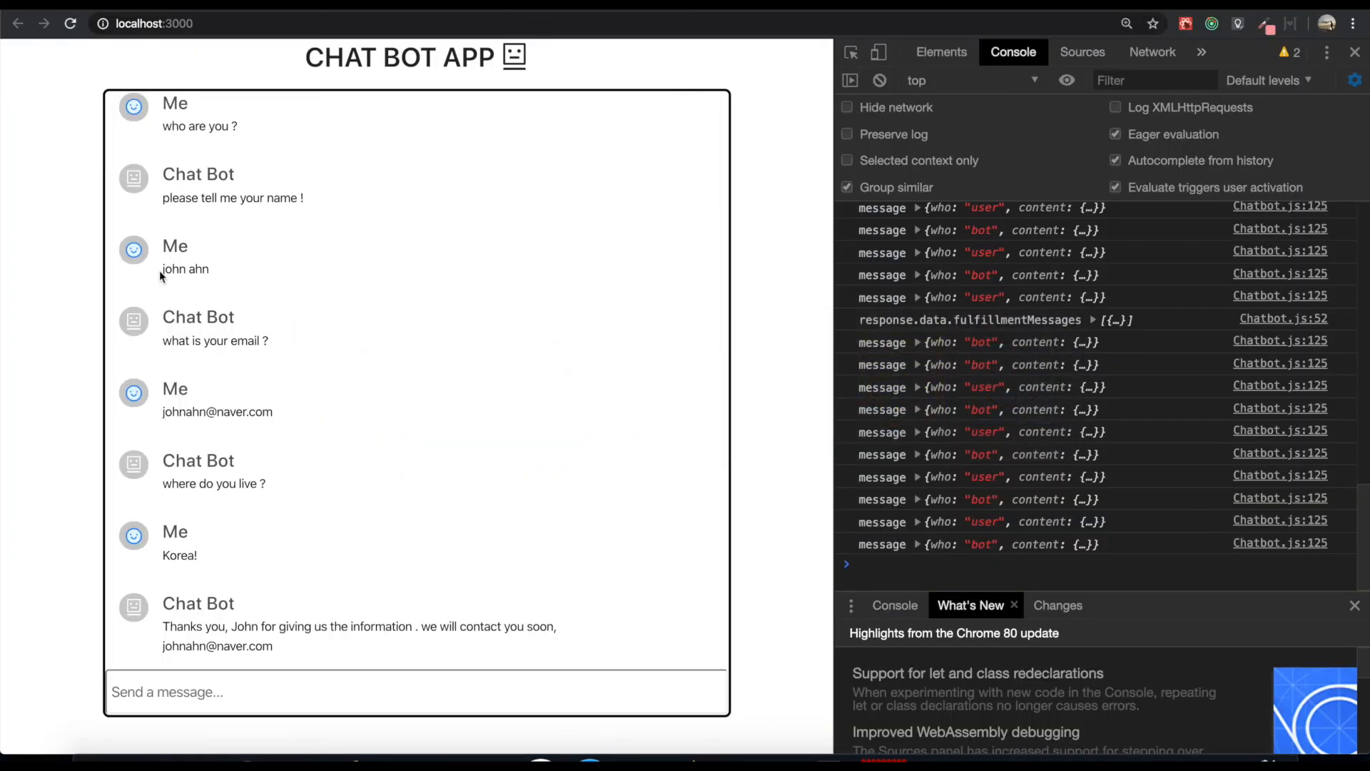
mouse_move(203, 267)
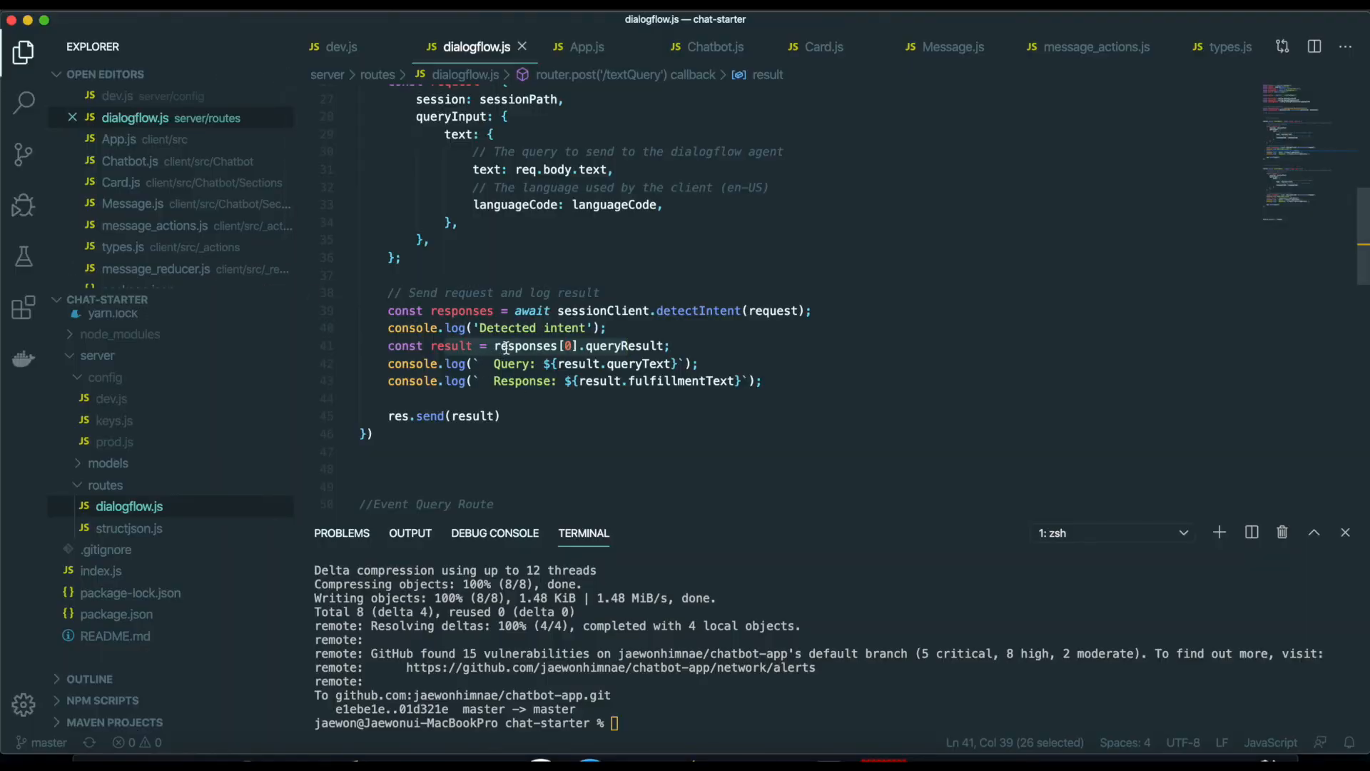
click(670, 345)
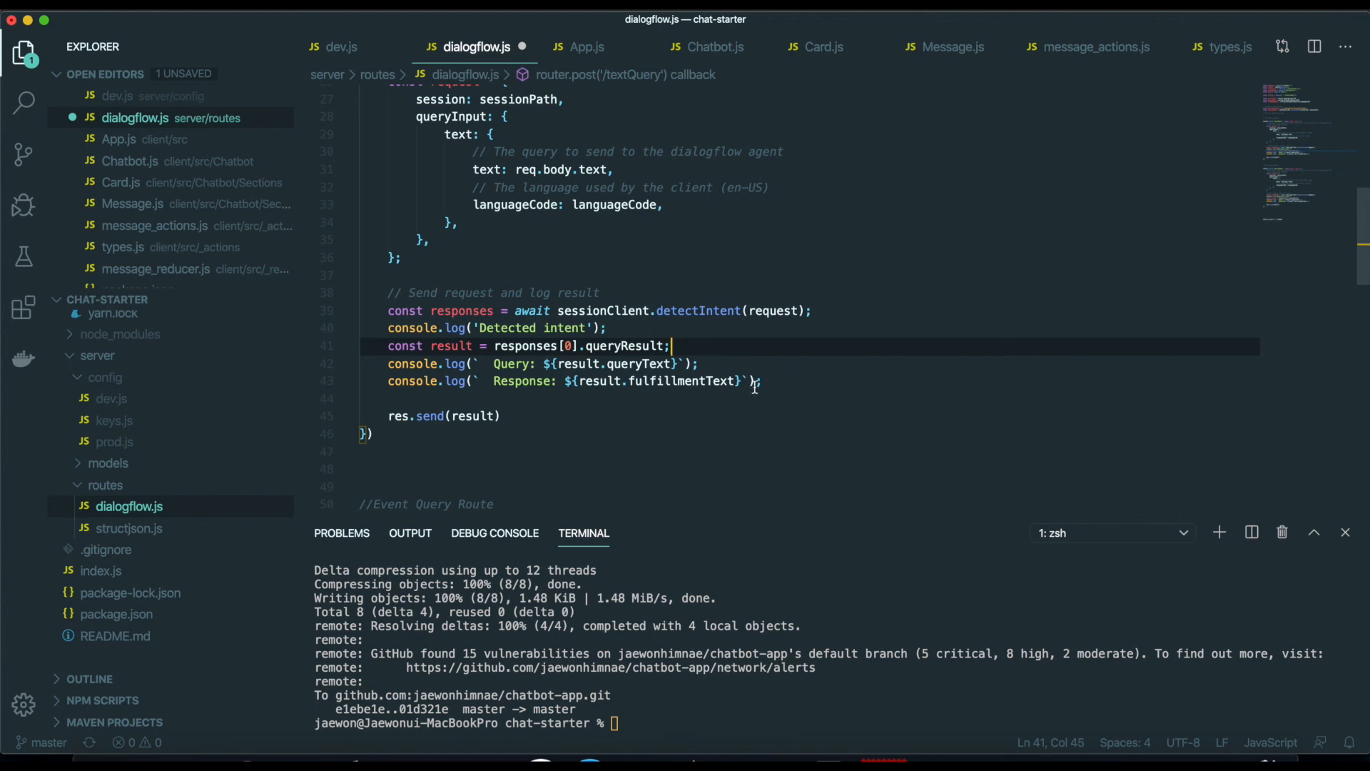
scroll(down, 3)
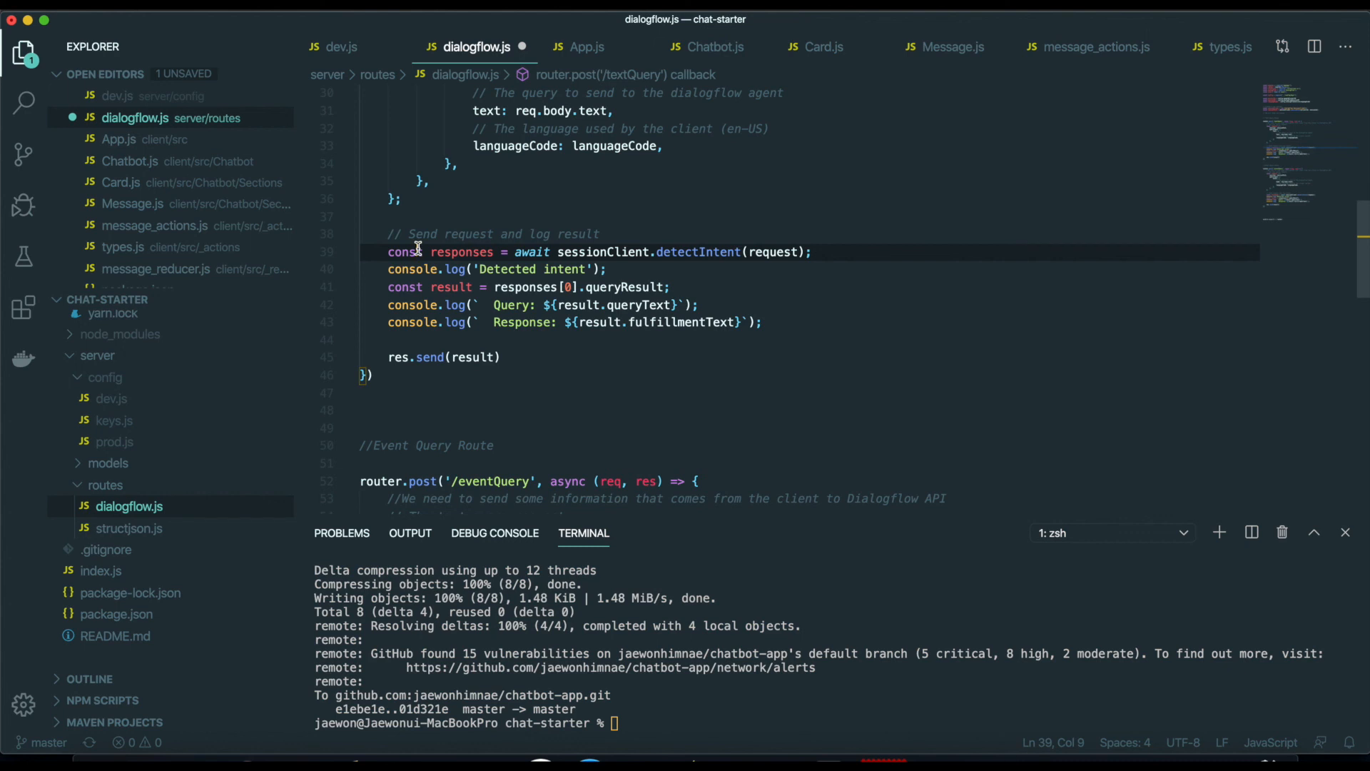
mouse_move(411, 321)
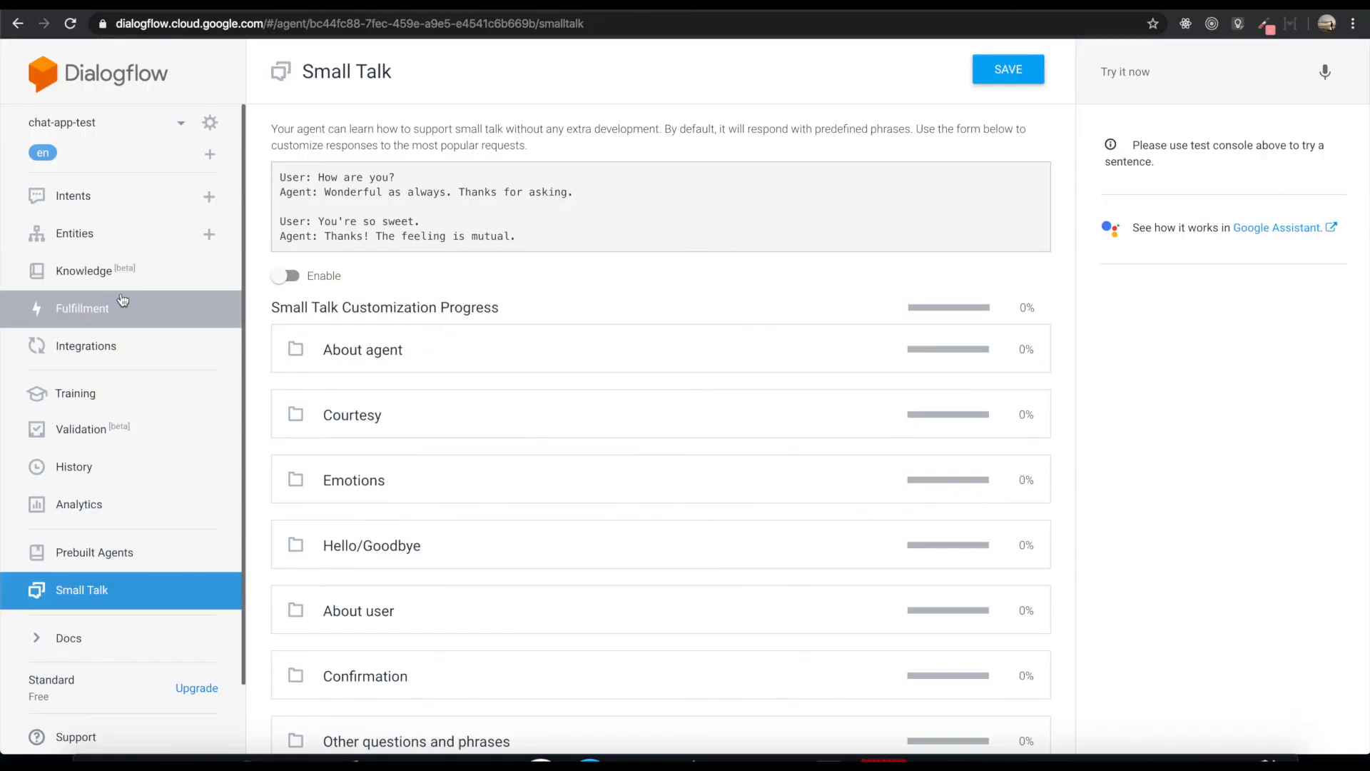
Tour Dialogflow's Fulfillment inline editor and Small Talk, ending at Prebuilt Agents.
click(82, 307)
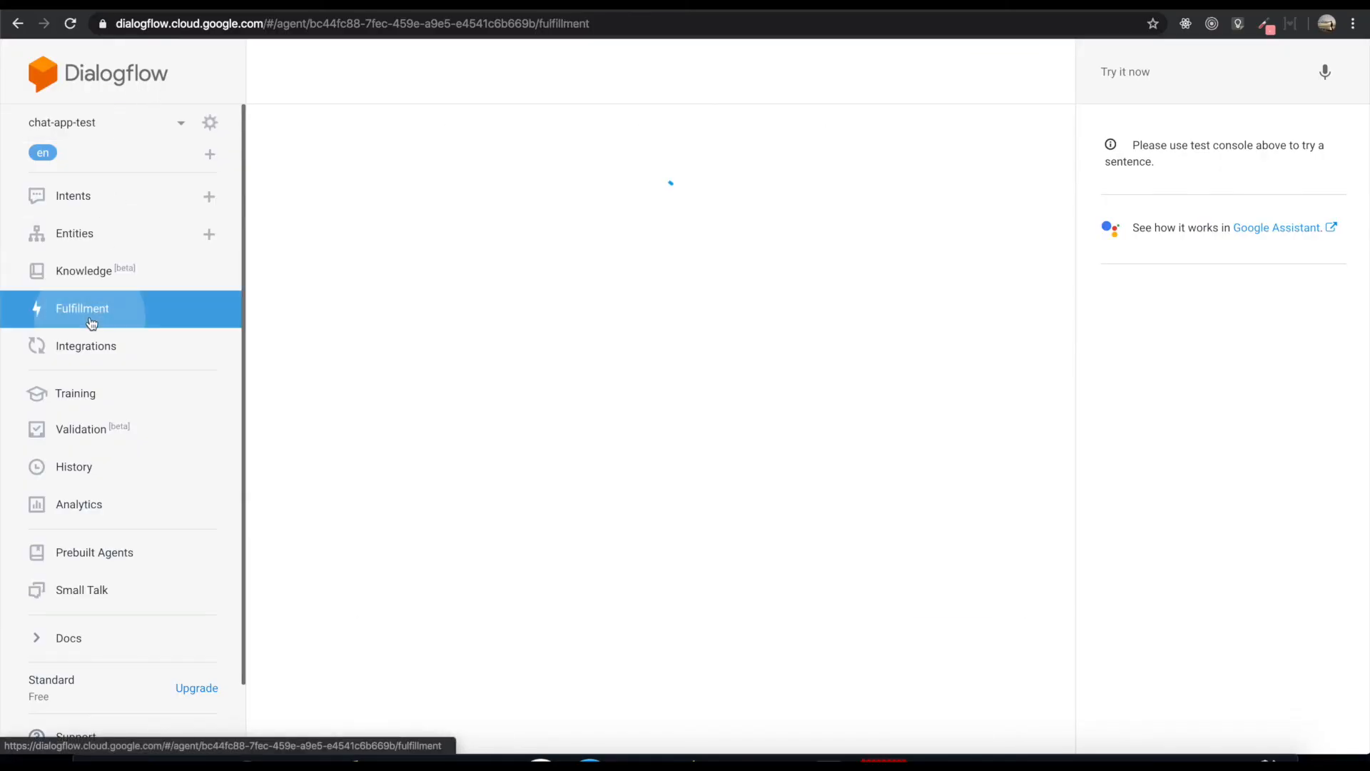
click(82, 308)
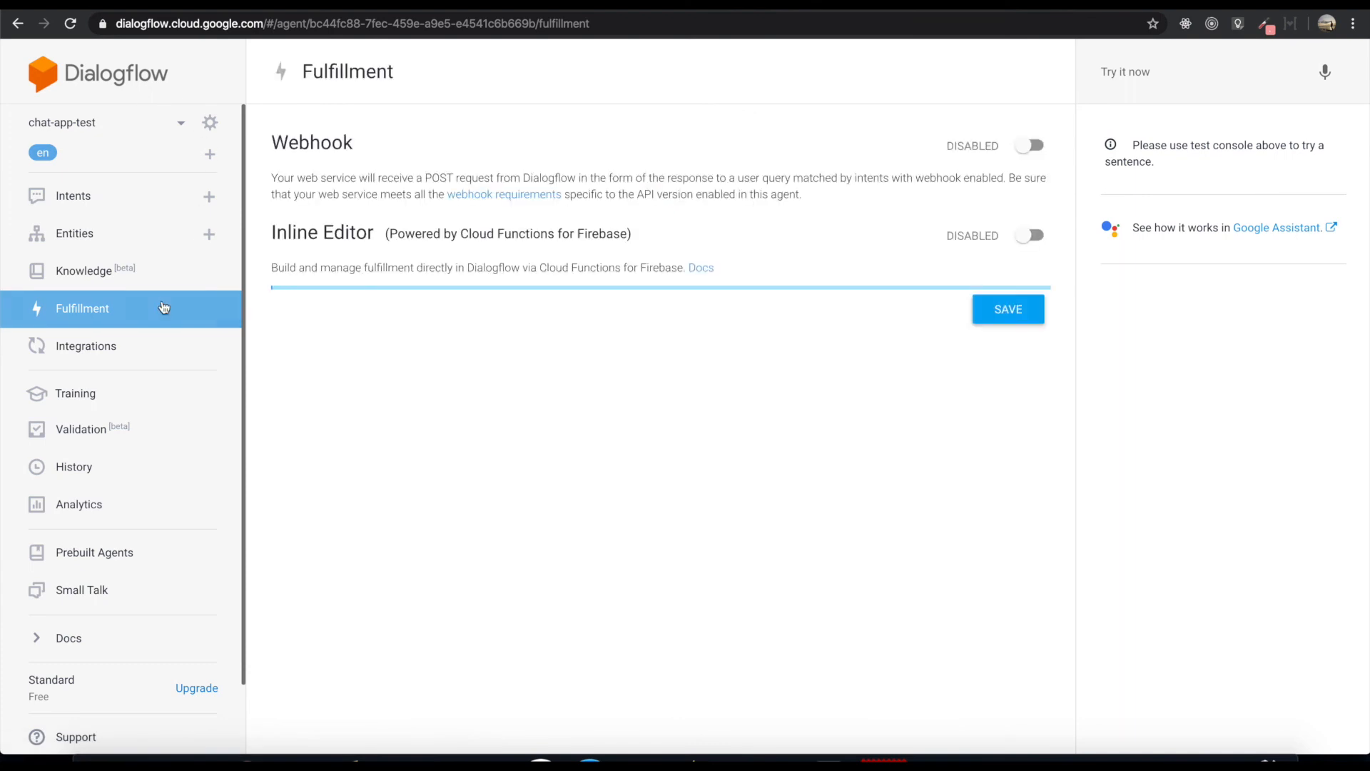
click(1029, 234)
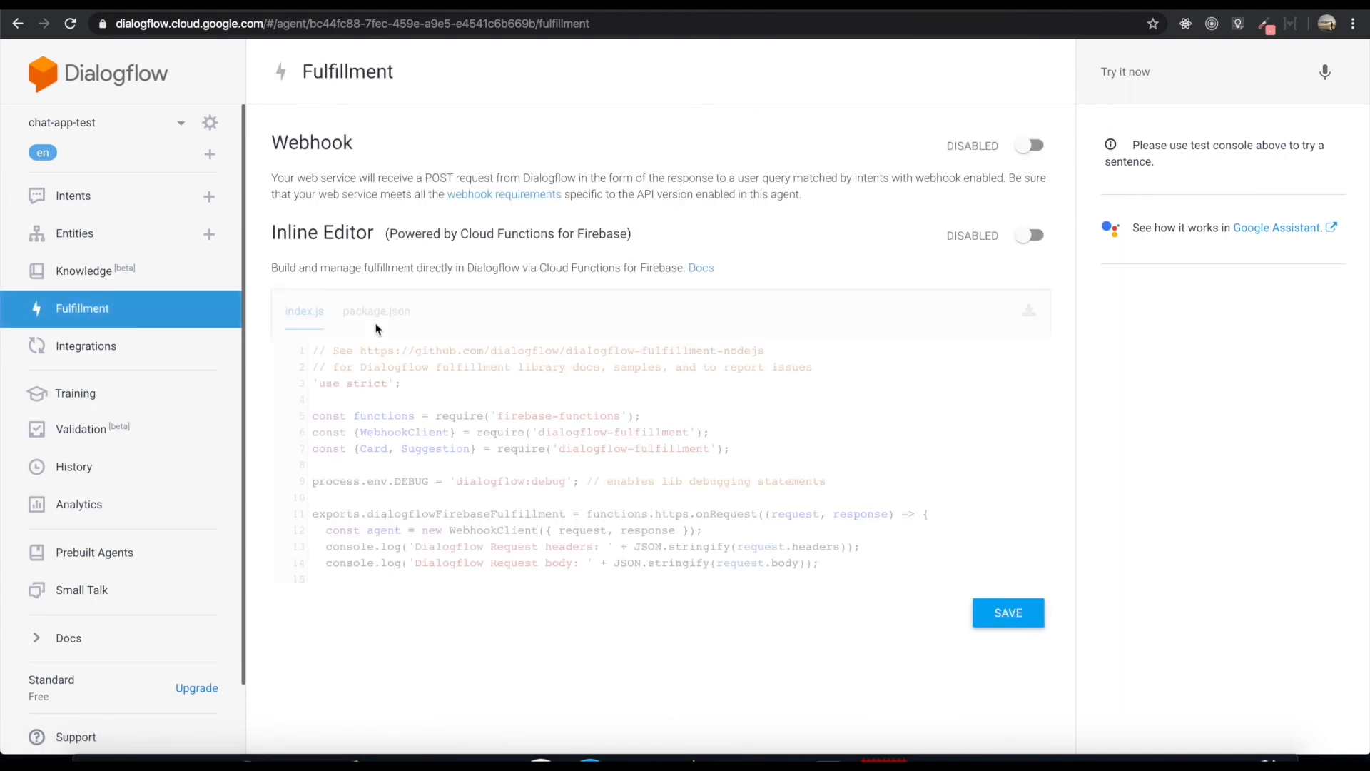
mouse_move(308, 140)
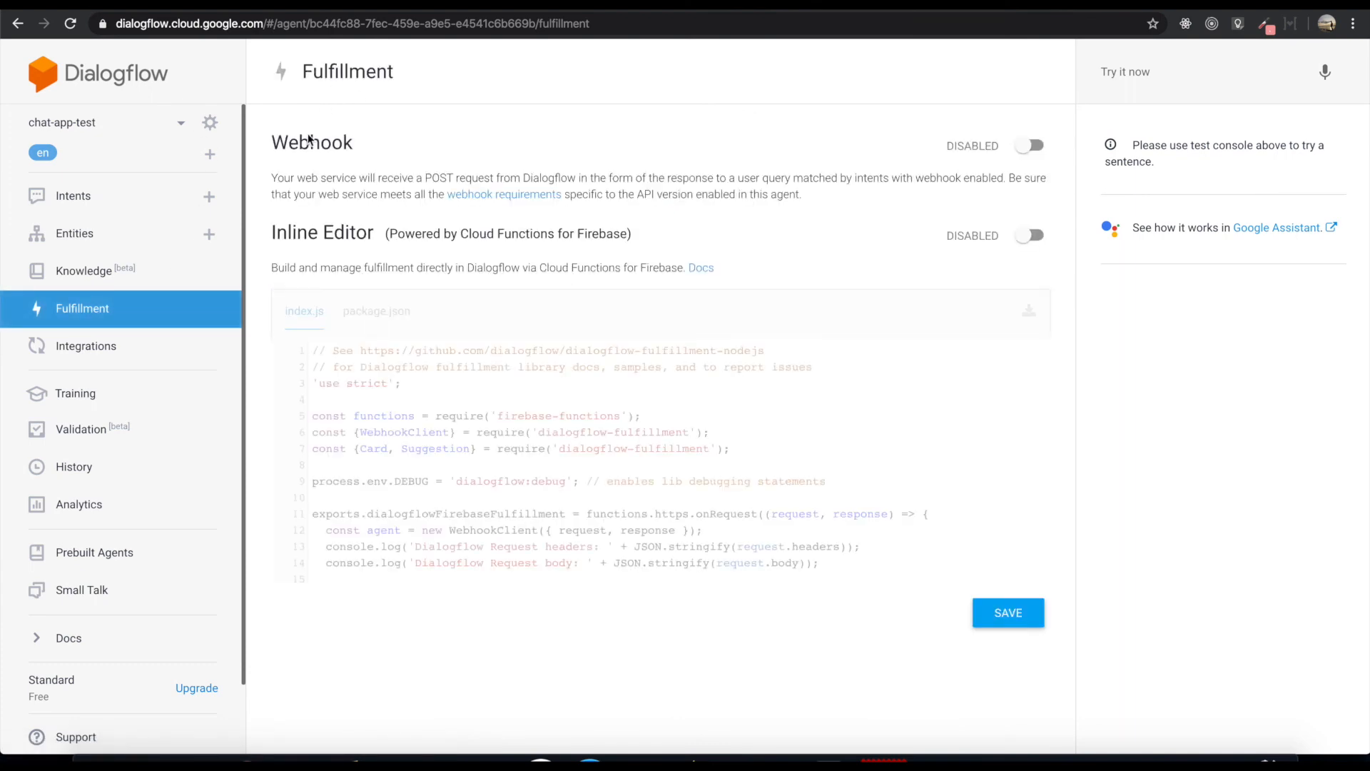
click(80, 589)
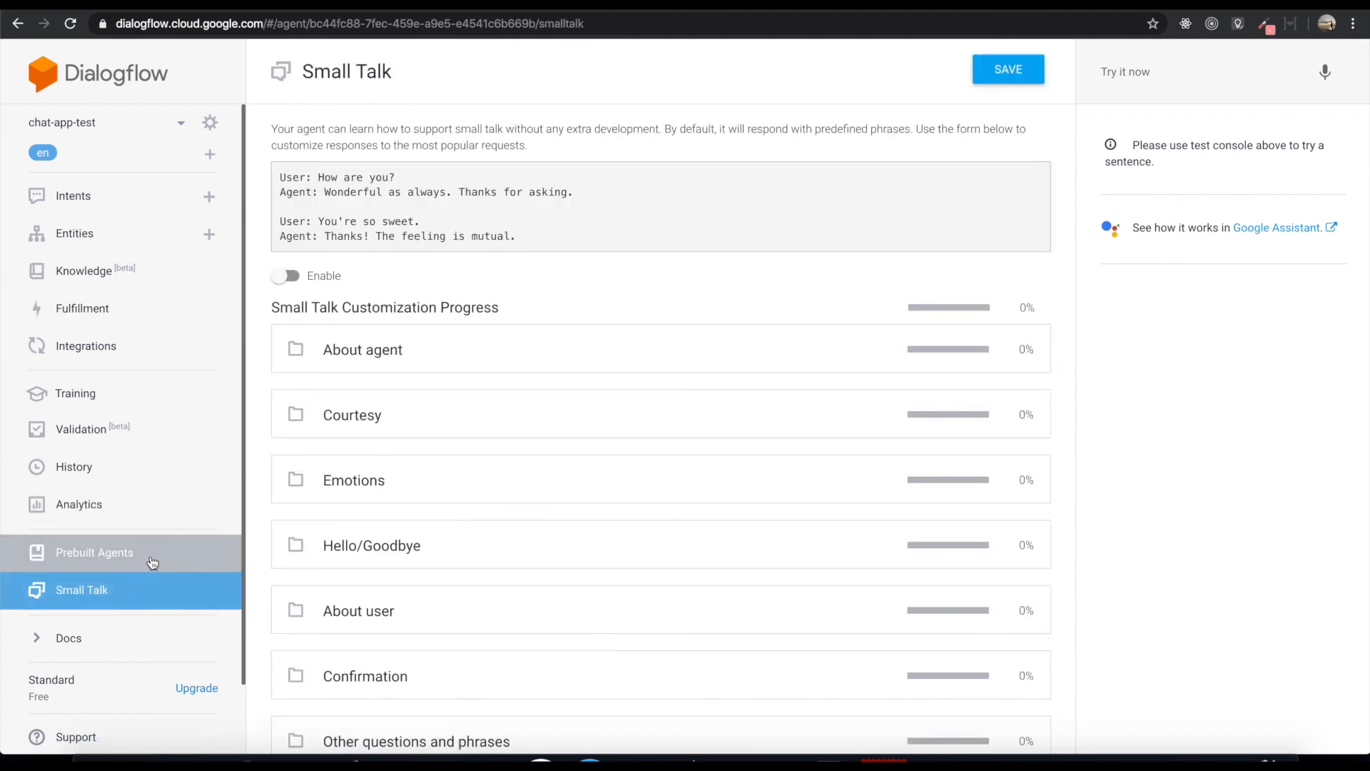
click(94, 553)
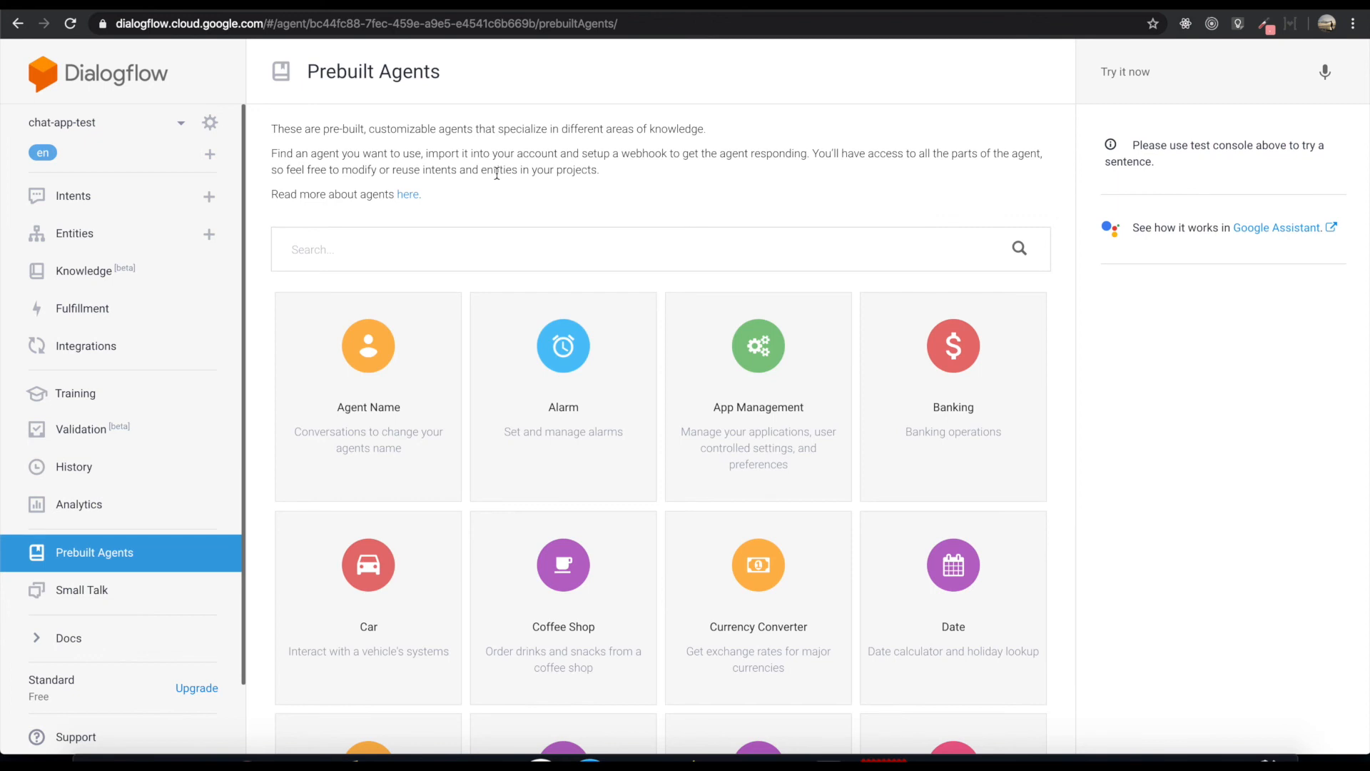